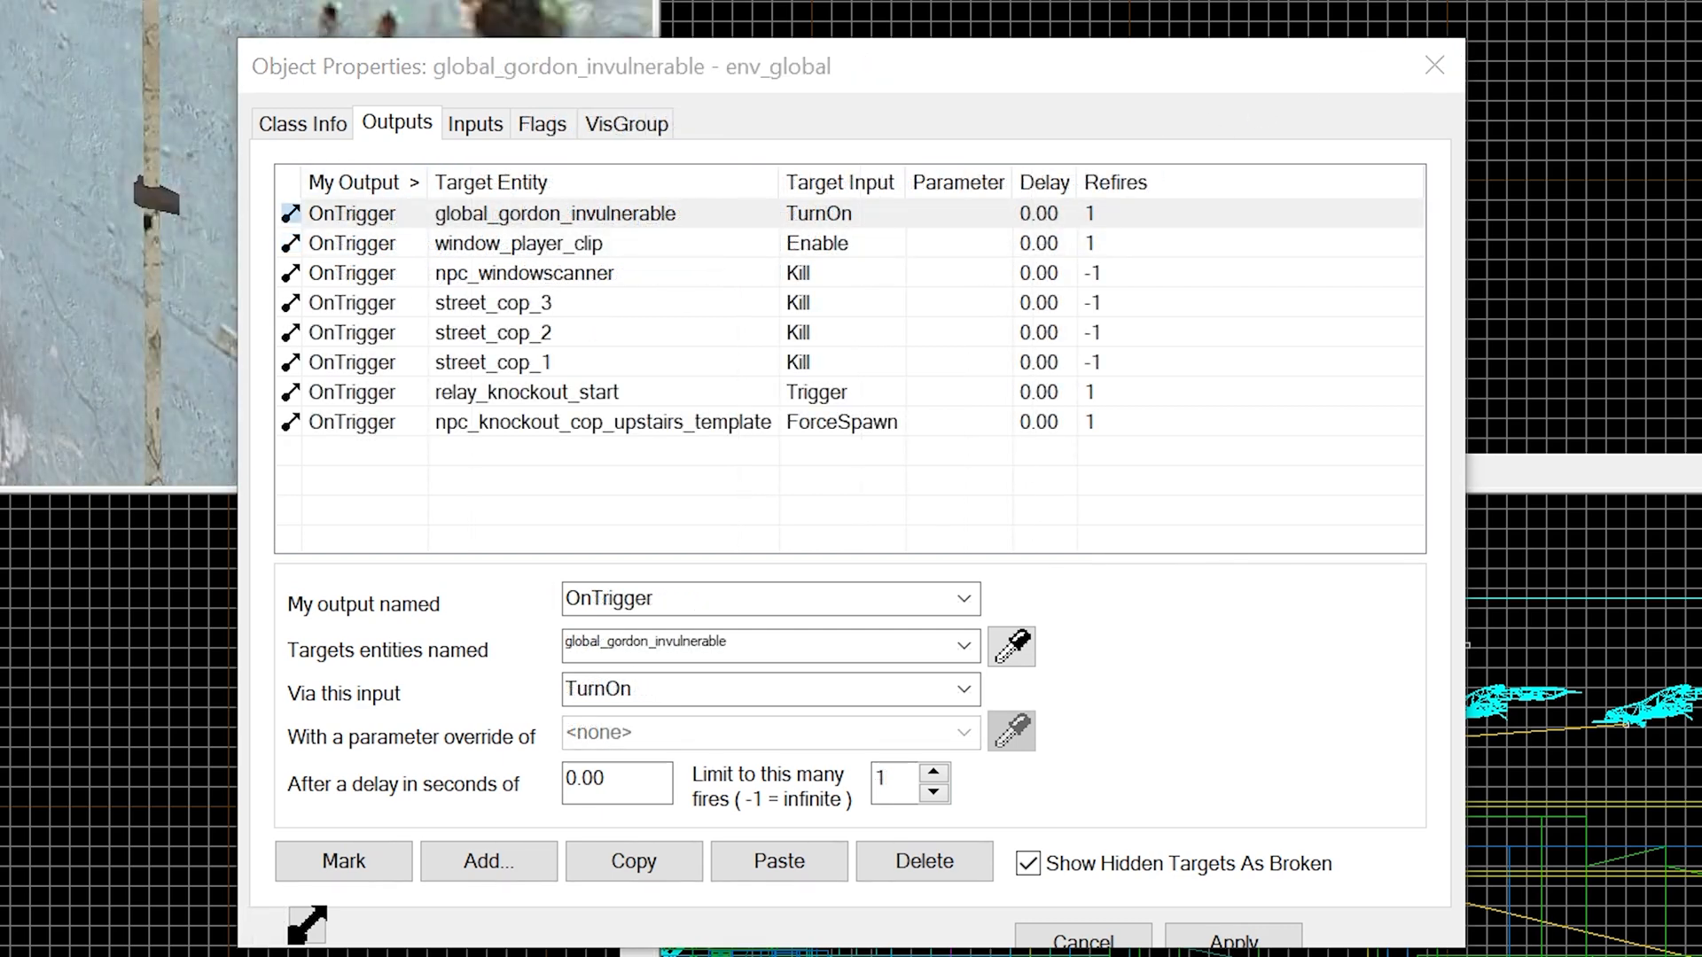
Step: Show global_gordon_invulnerable's Class Info keyvalues and select its Name value
{"action": "left_click", "coordinate": [301, 122]}
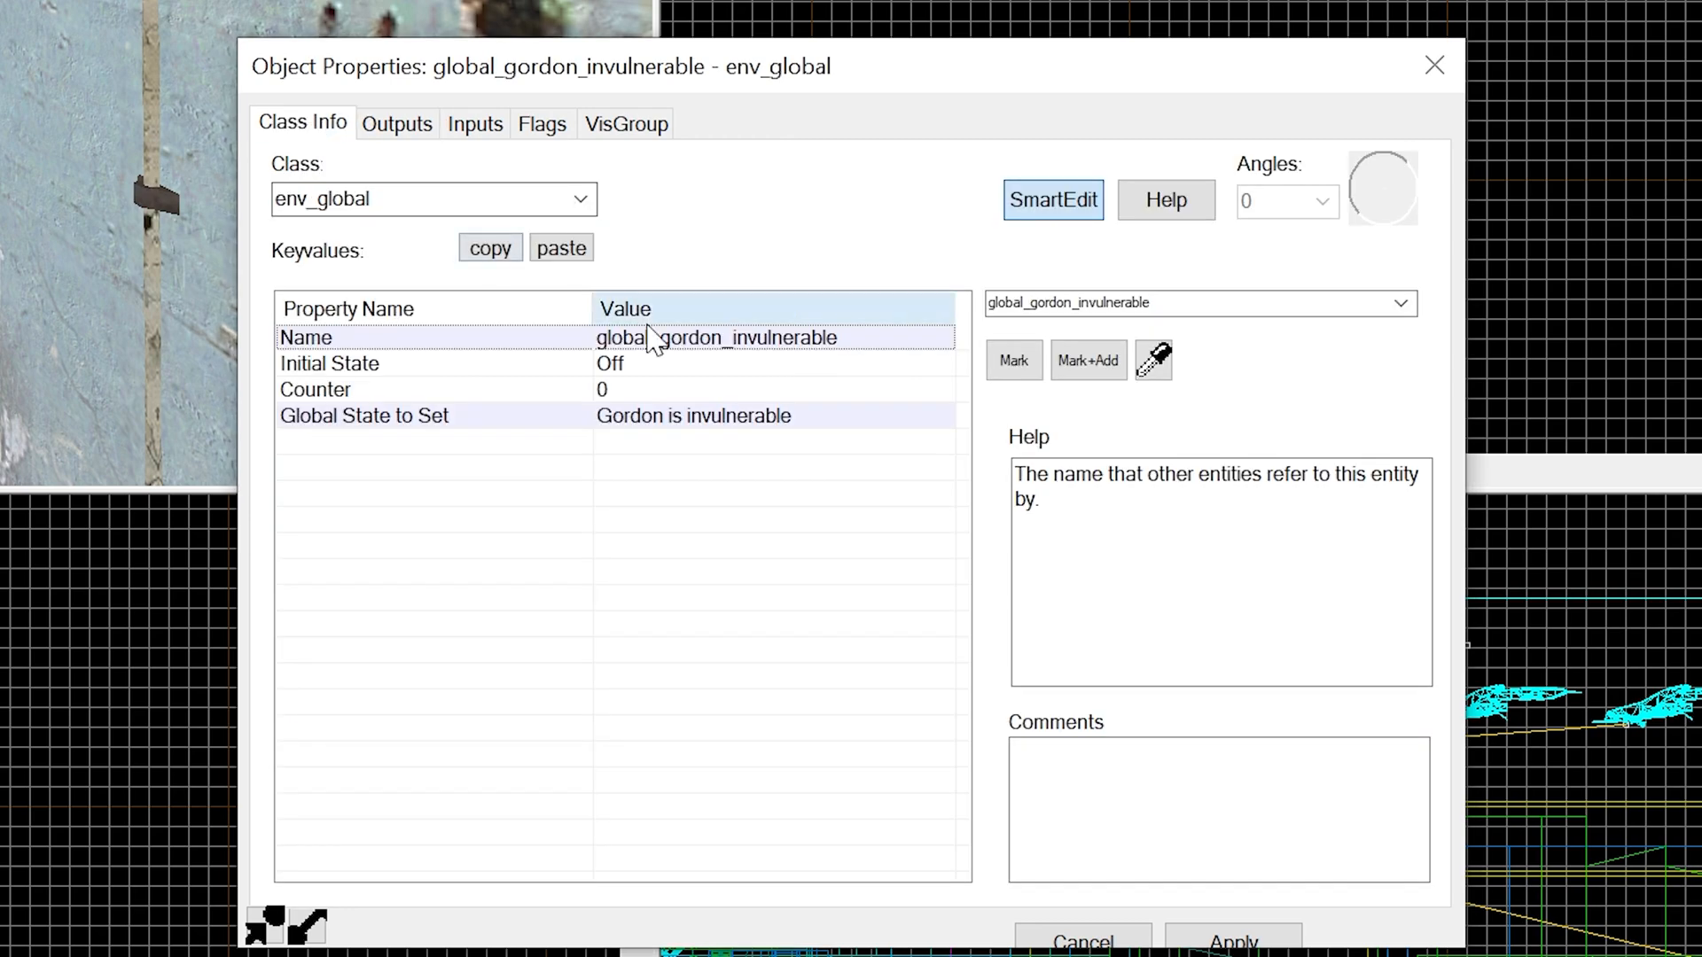
{"action": "left_click", "coordinate": [364, 415]}
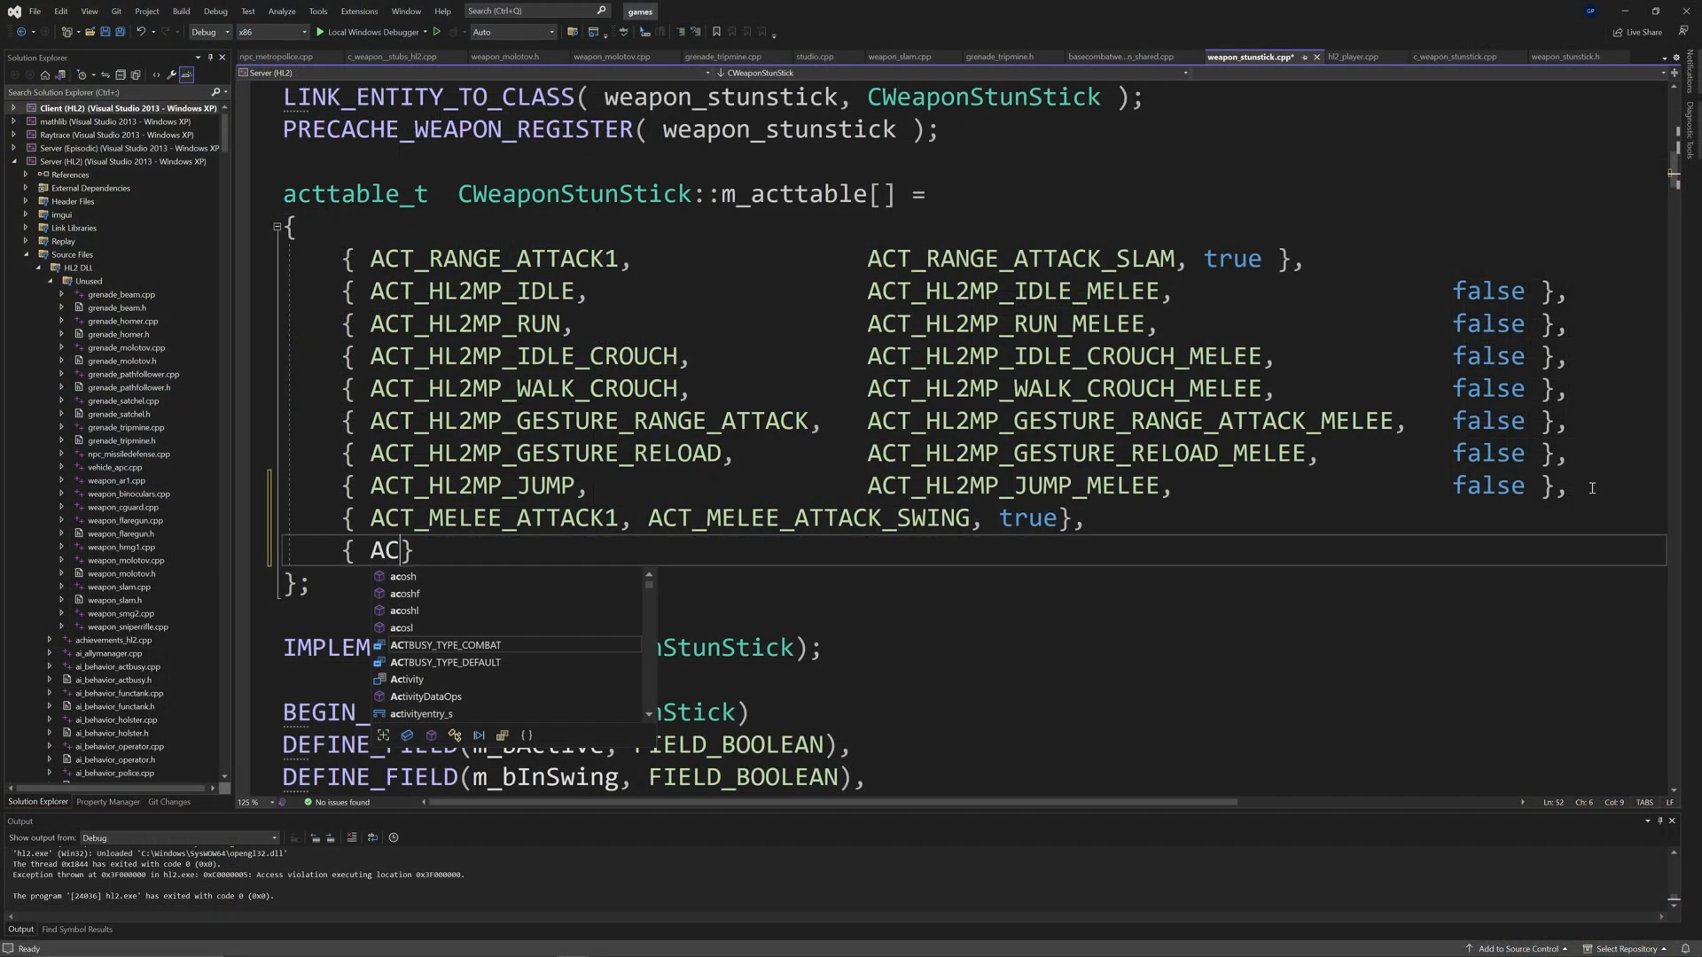
Step: Add { ACT_IDLE_ANGRY, ACT_IDLE_ANGRY_MELEE, true } to m_acttable with aligned columns and save
{"action": "type", "text": "T_IDLE)_"}
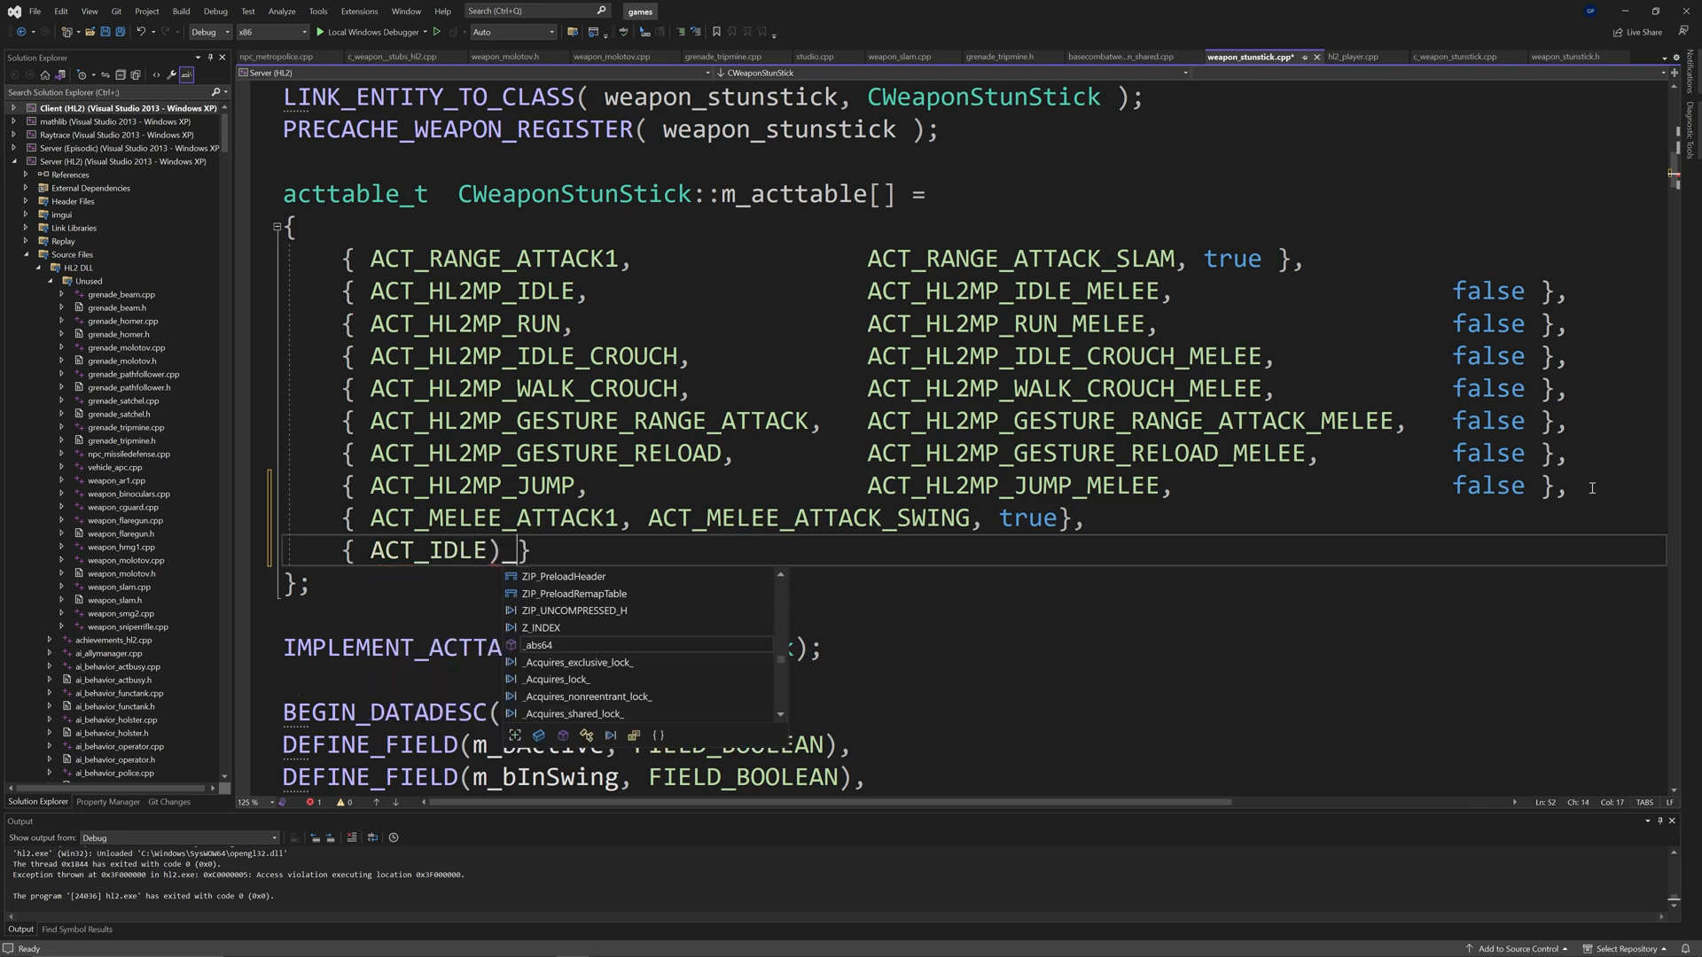
{"action": "type", "text": "_ANG"}
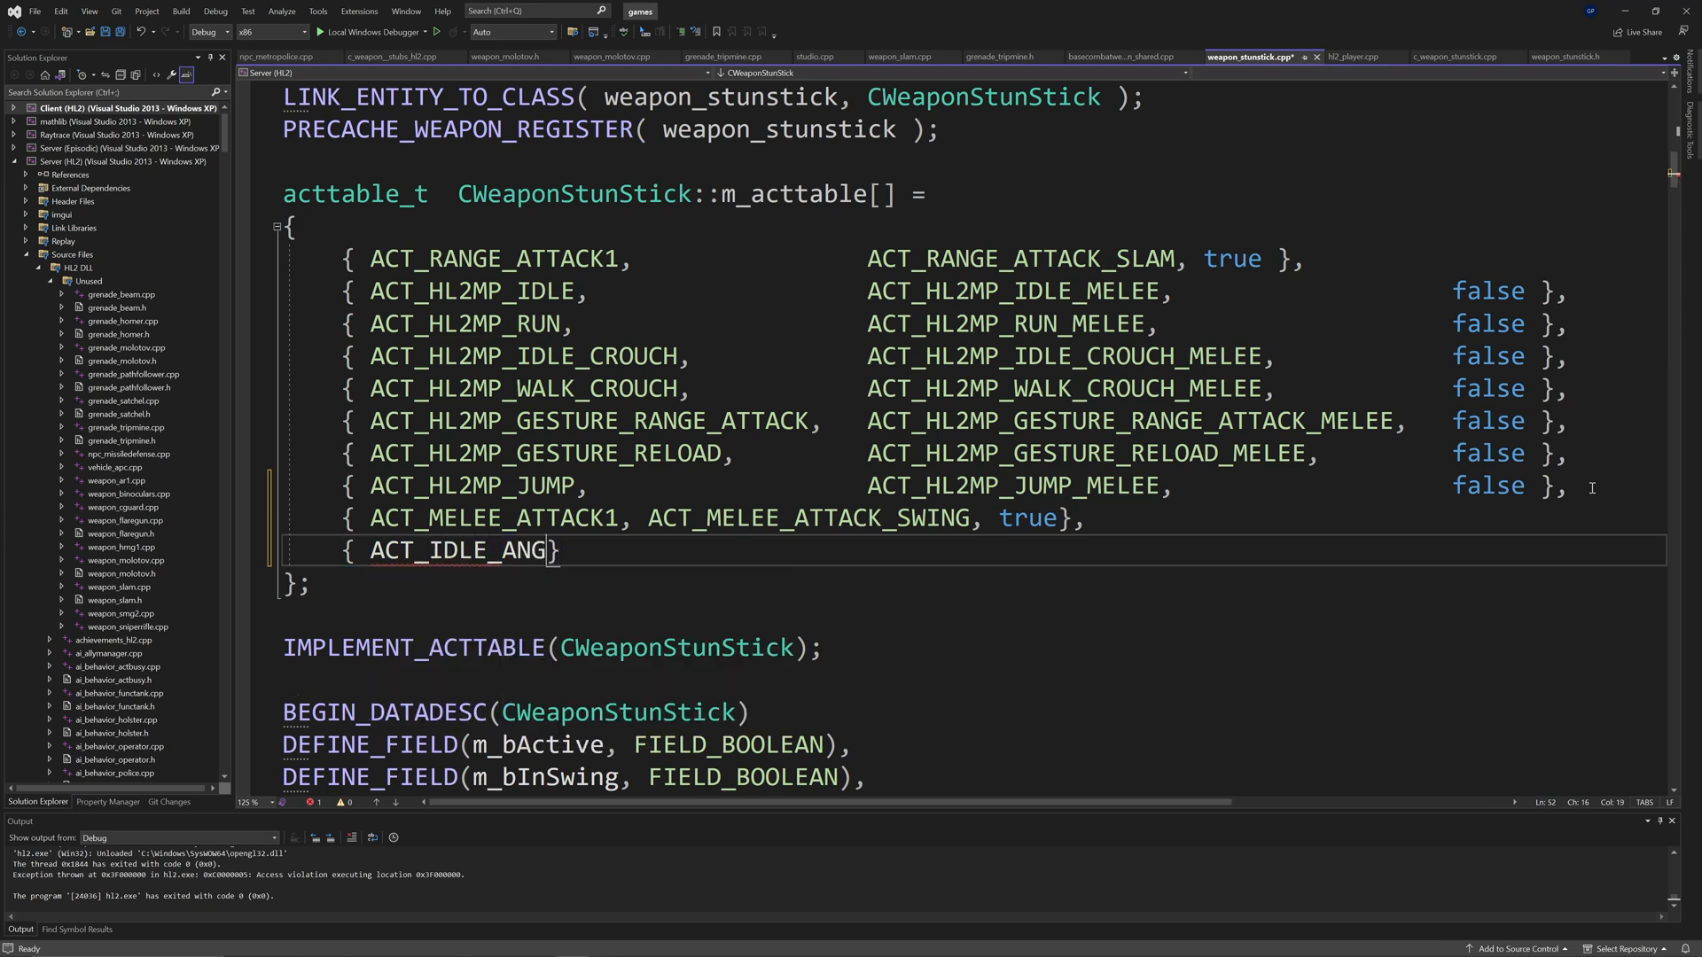
{"action": "type", "text": "RY, ACT_IDLE_A"}
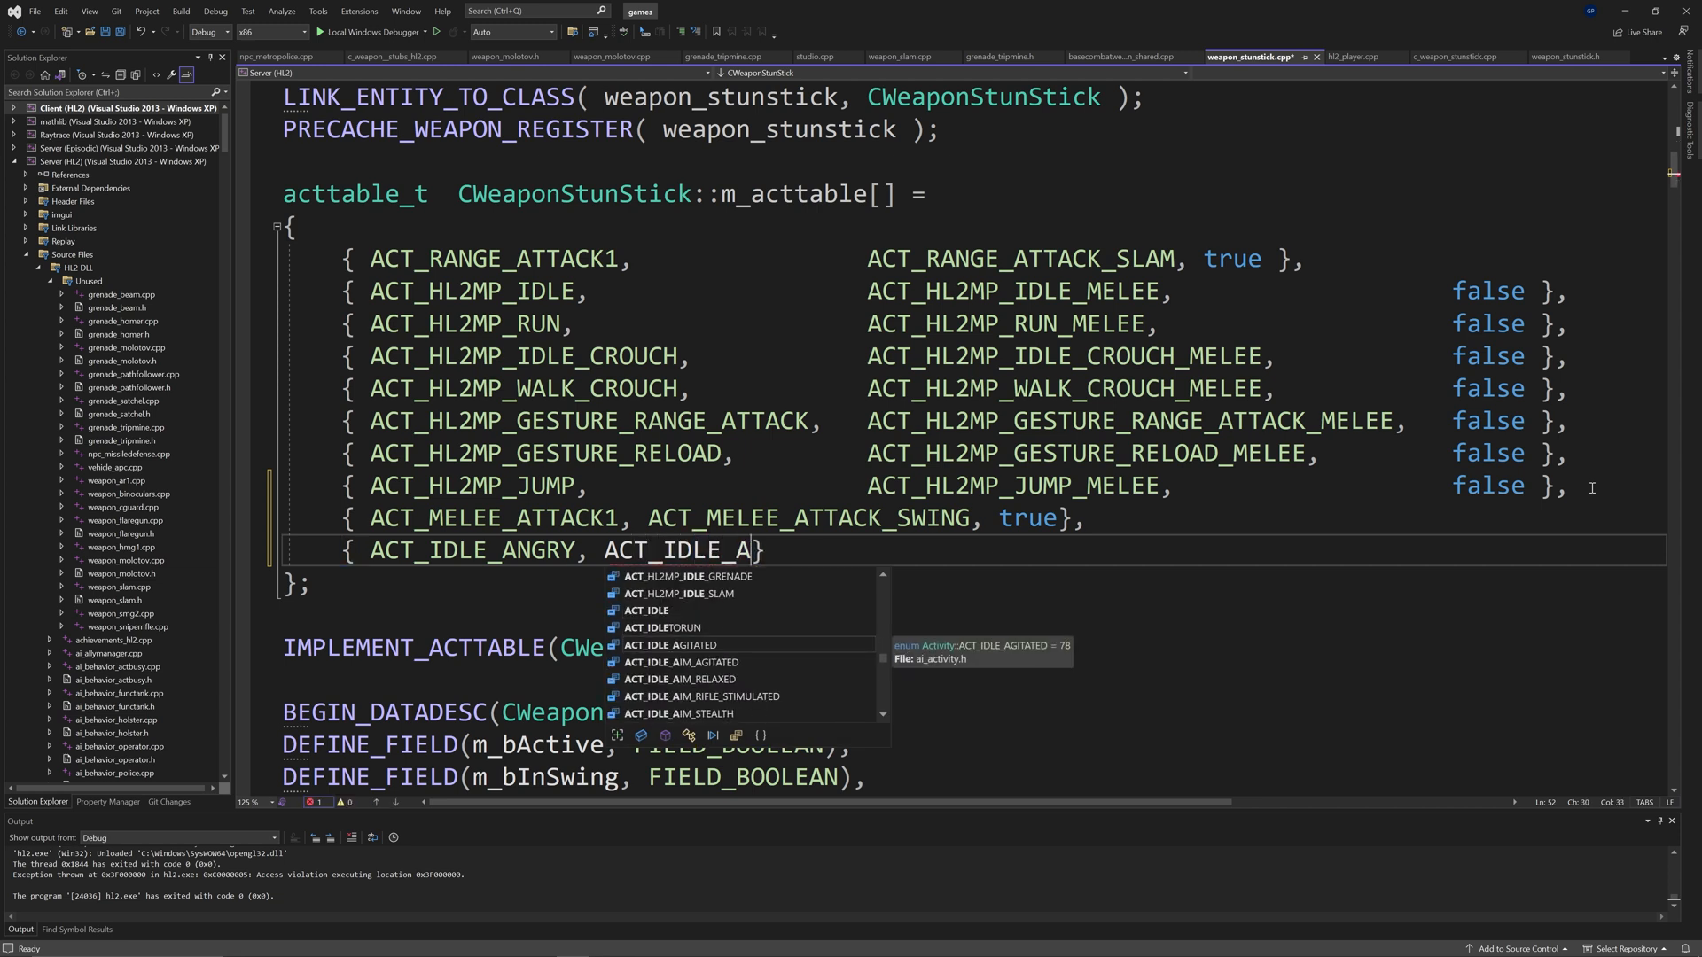
{"action": "type", "text": "NGRY_MELEE,"}
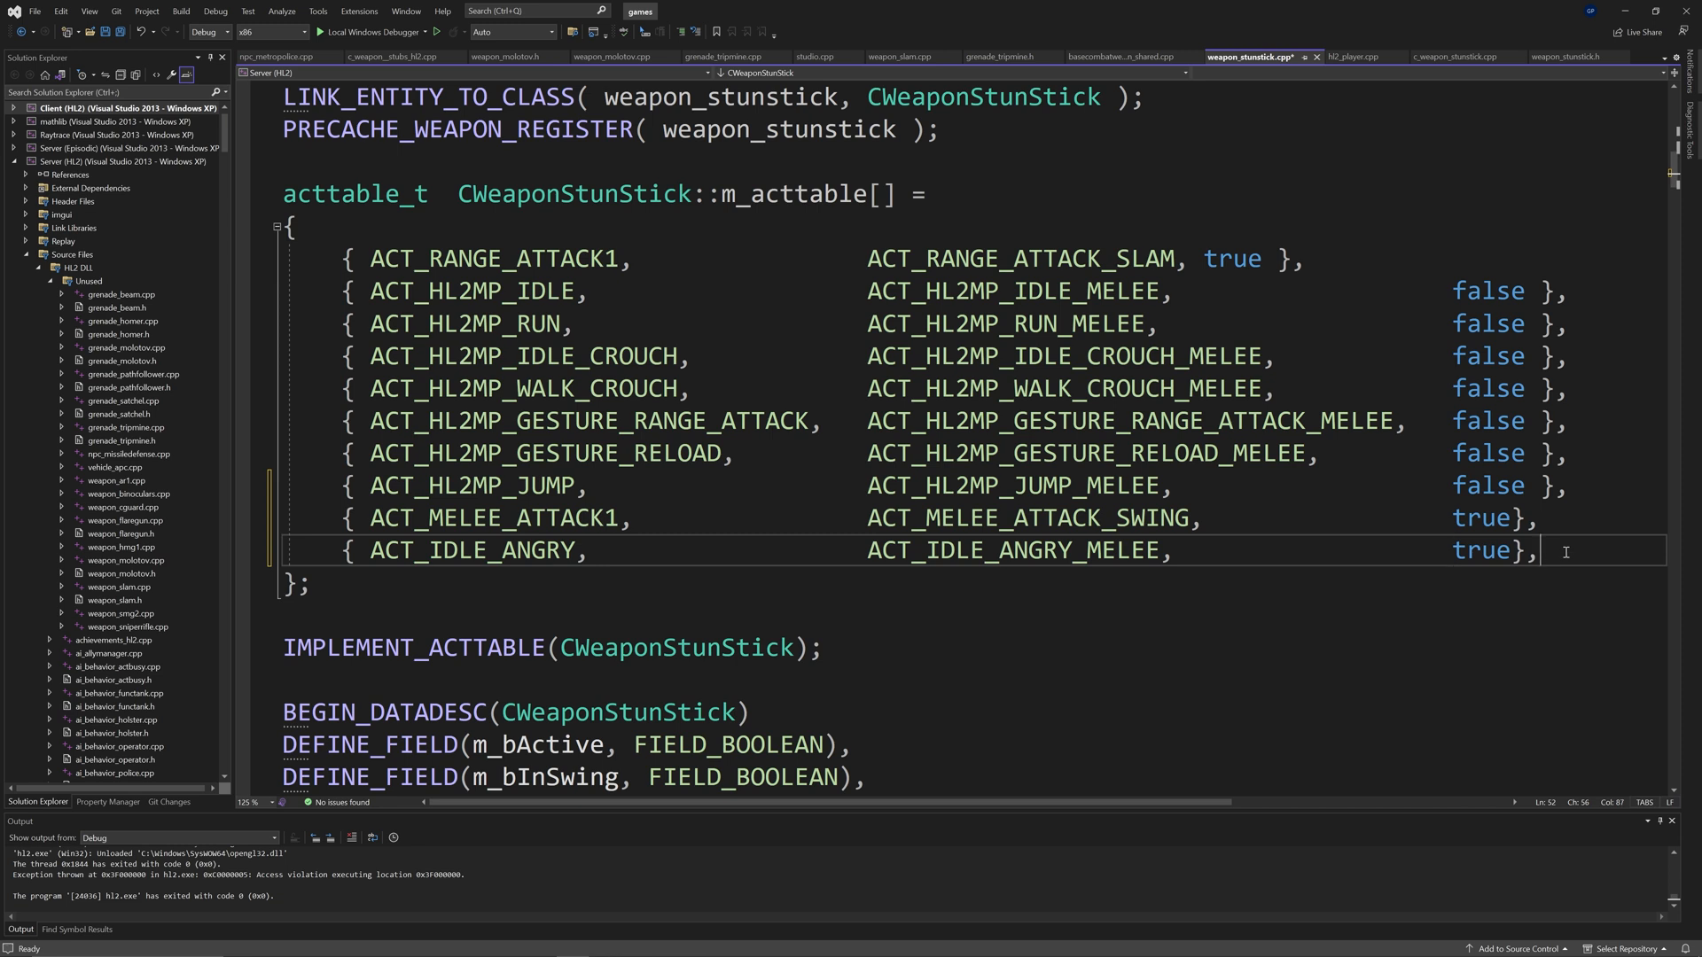
{"action": "key", "text": "ctrl+s"}
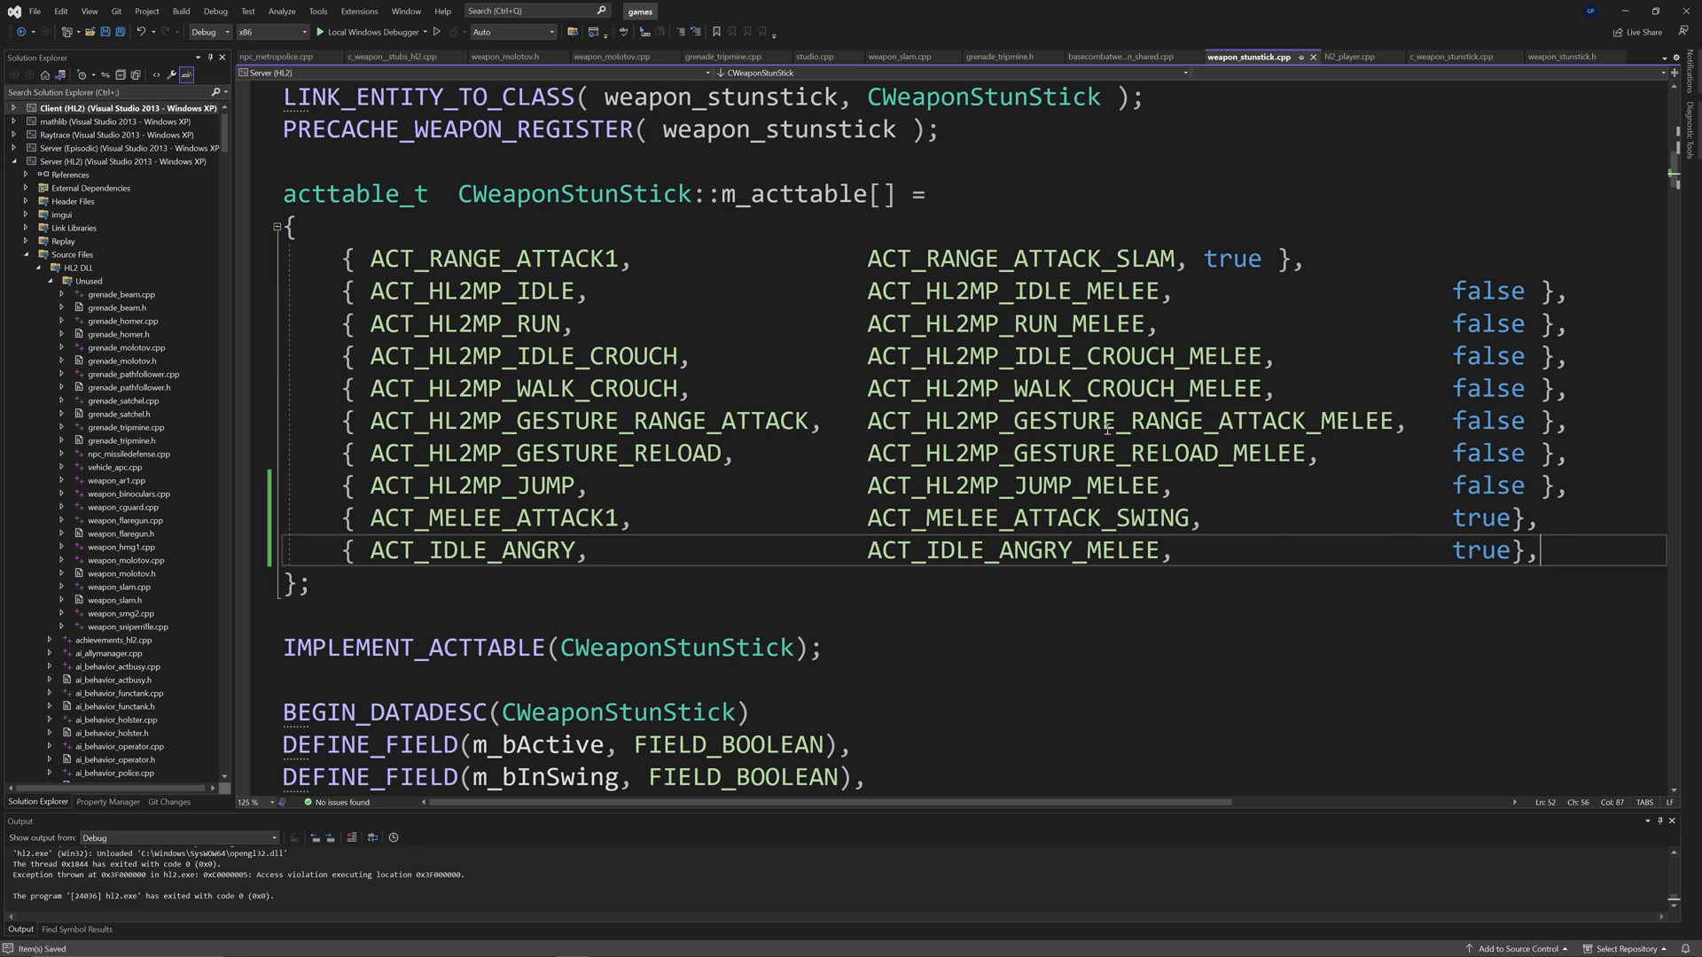
{"action": "left_click", "coordinate": [180, 10]}
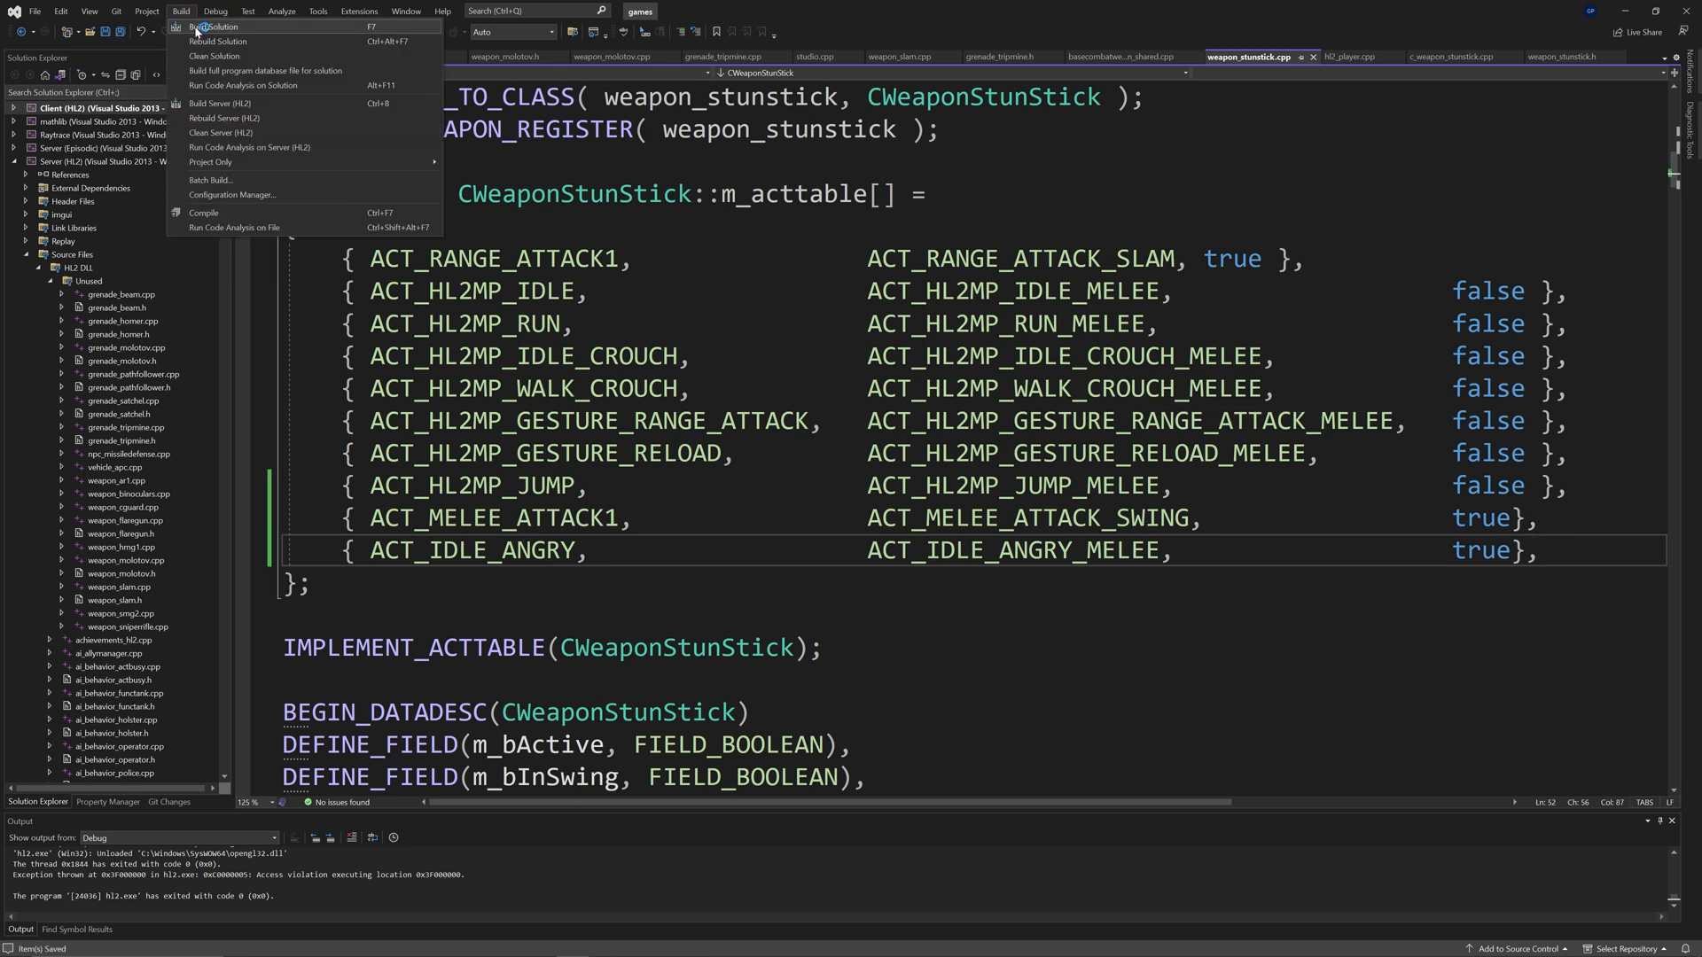
Step: Build the whole solution, which fails with an LNK1120 unresolved-externals error
{"action": "left_click", "coordinate": [217, 25]}
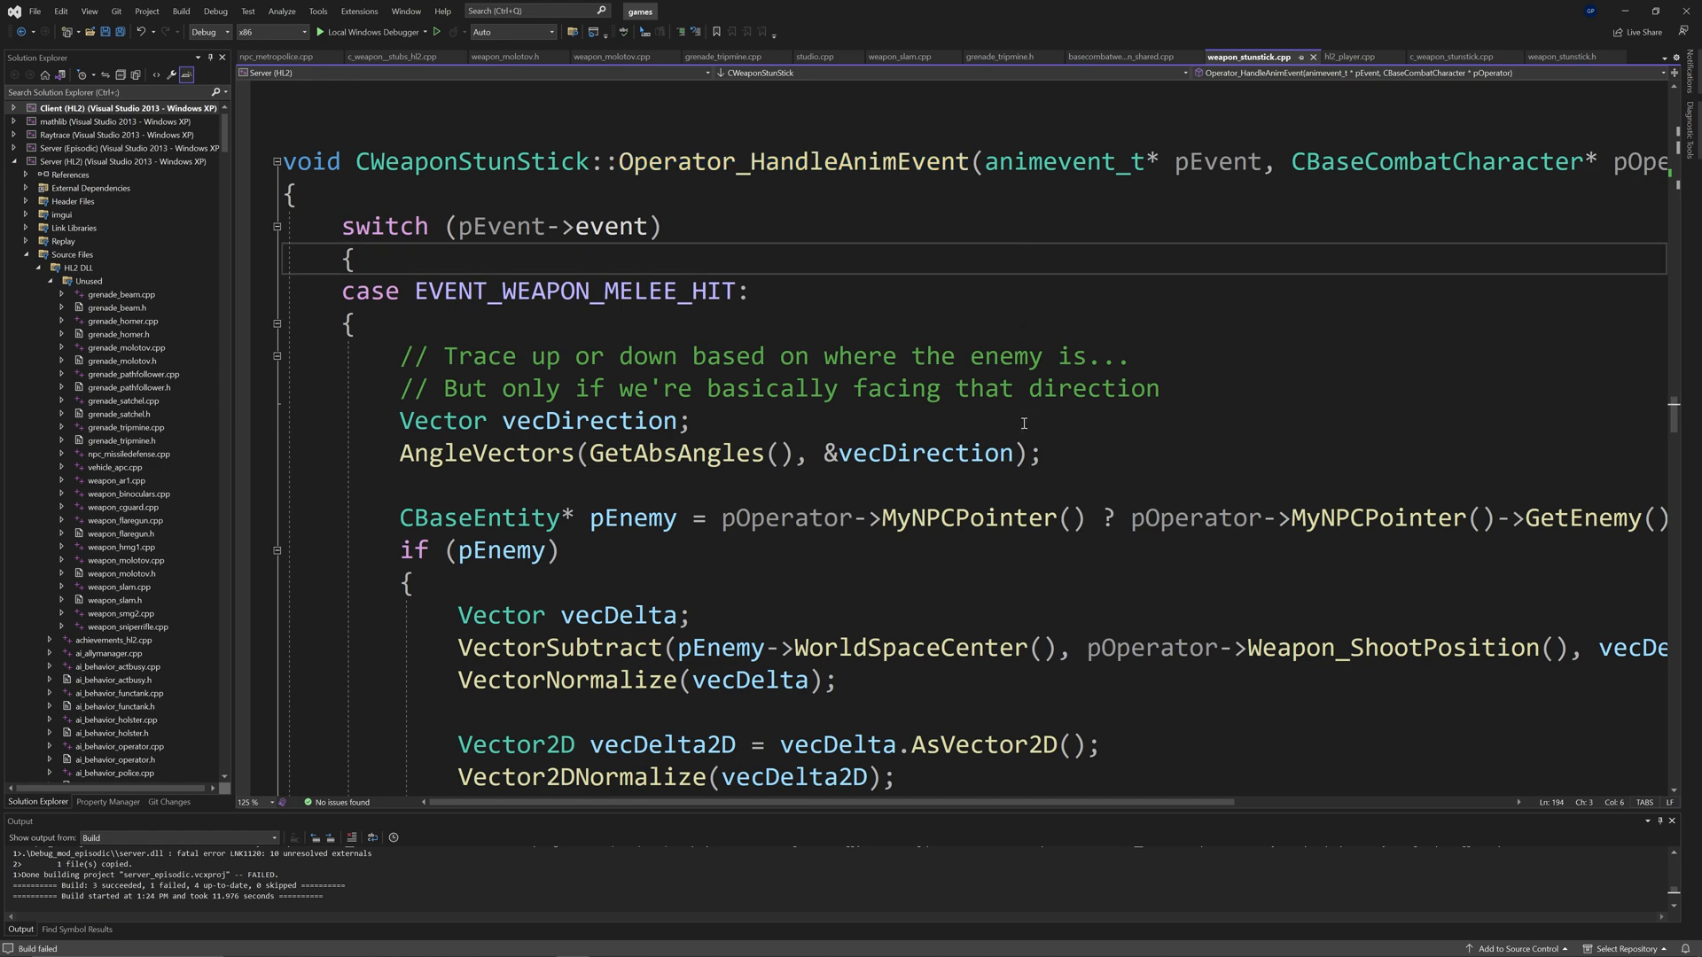
Step: Locate the if (pHurt) hit code and start a new line after the pPlayer declaration
{"action": "scroll", "scroll_direction": "down", "scroll_amount": 3}
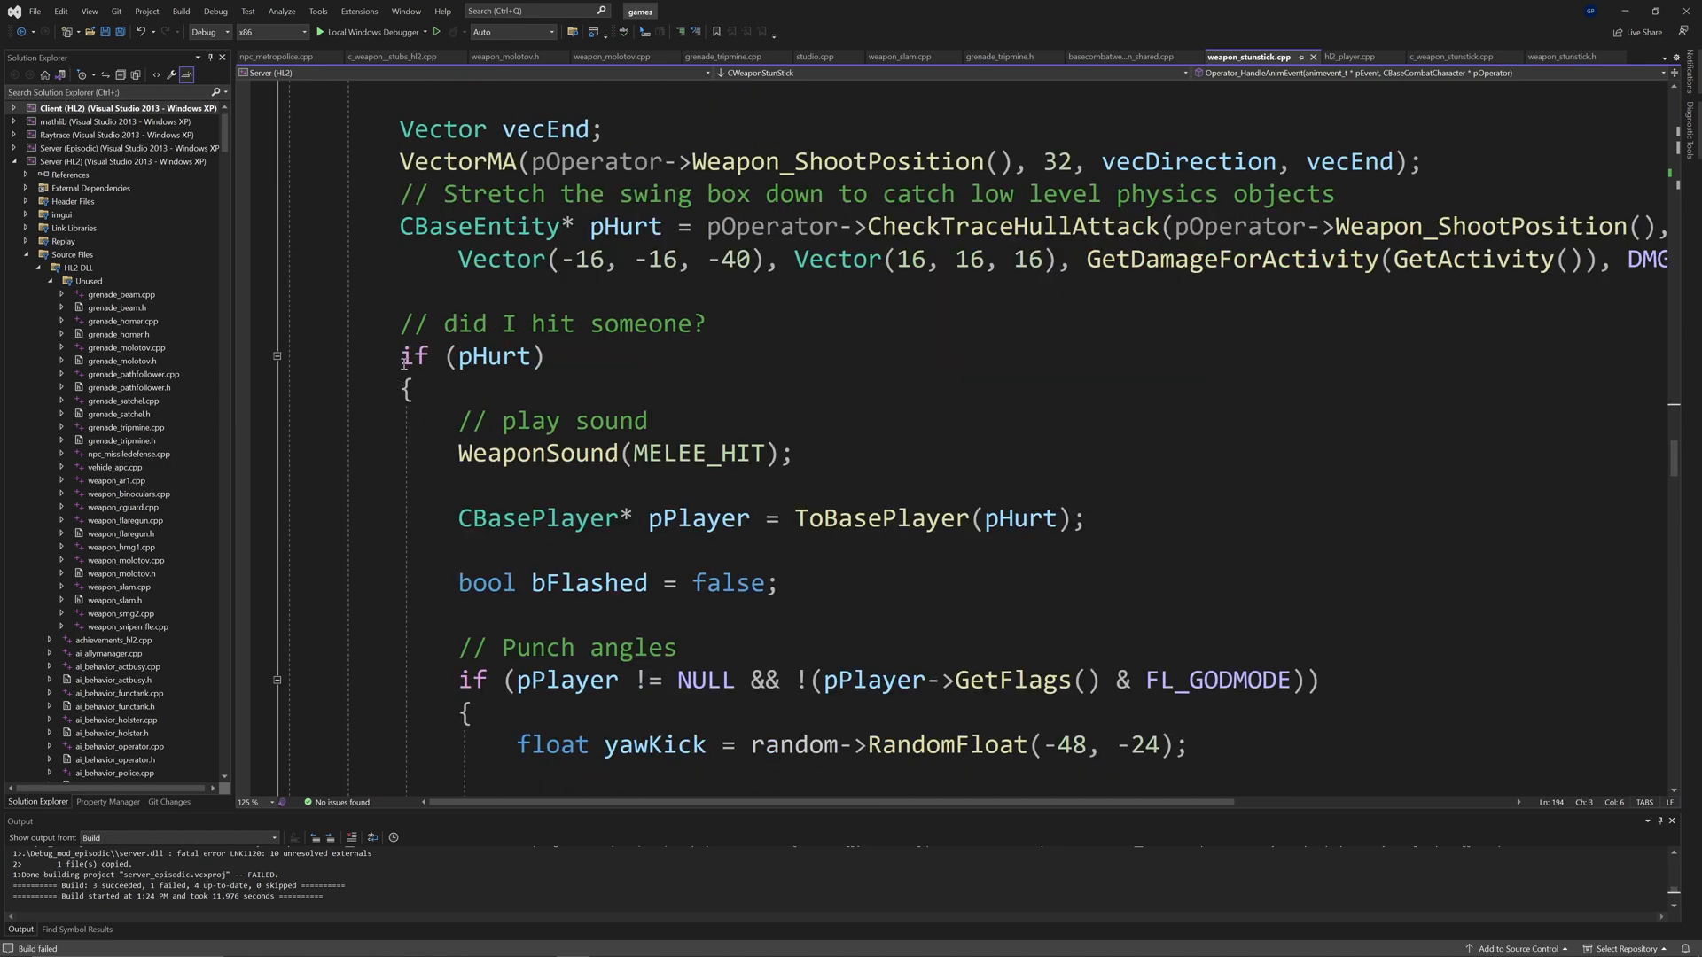
{"action": "left_click", "coordinate": [546, 356]}
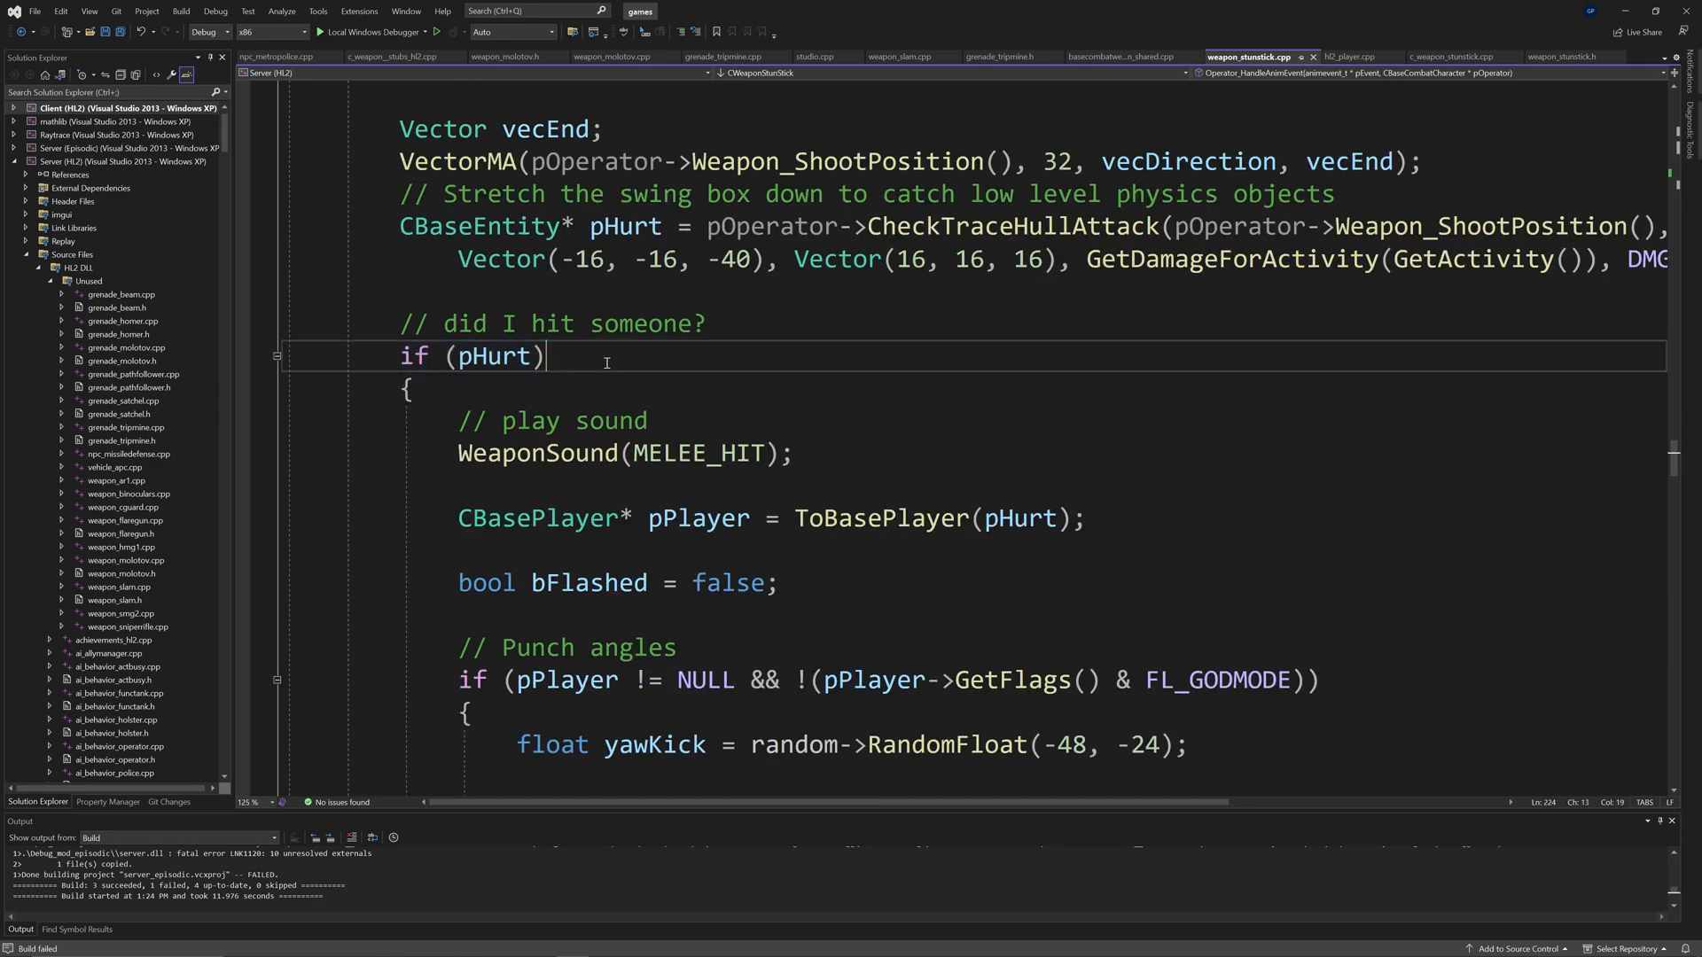
{"action": "scroll", "scroll_direction": "down", "scroll_amount": 3}
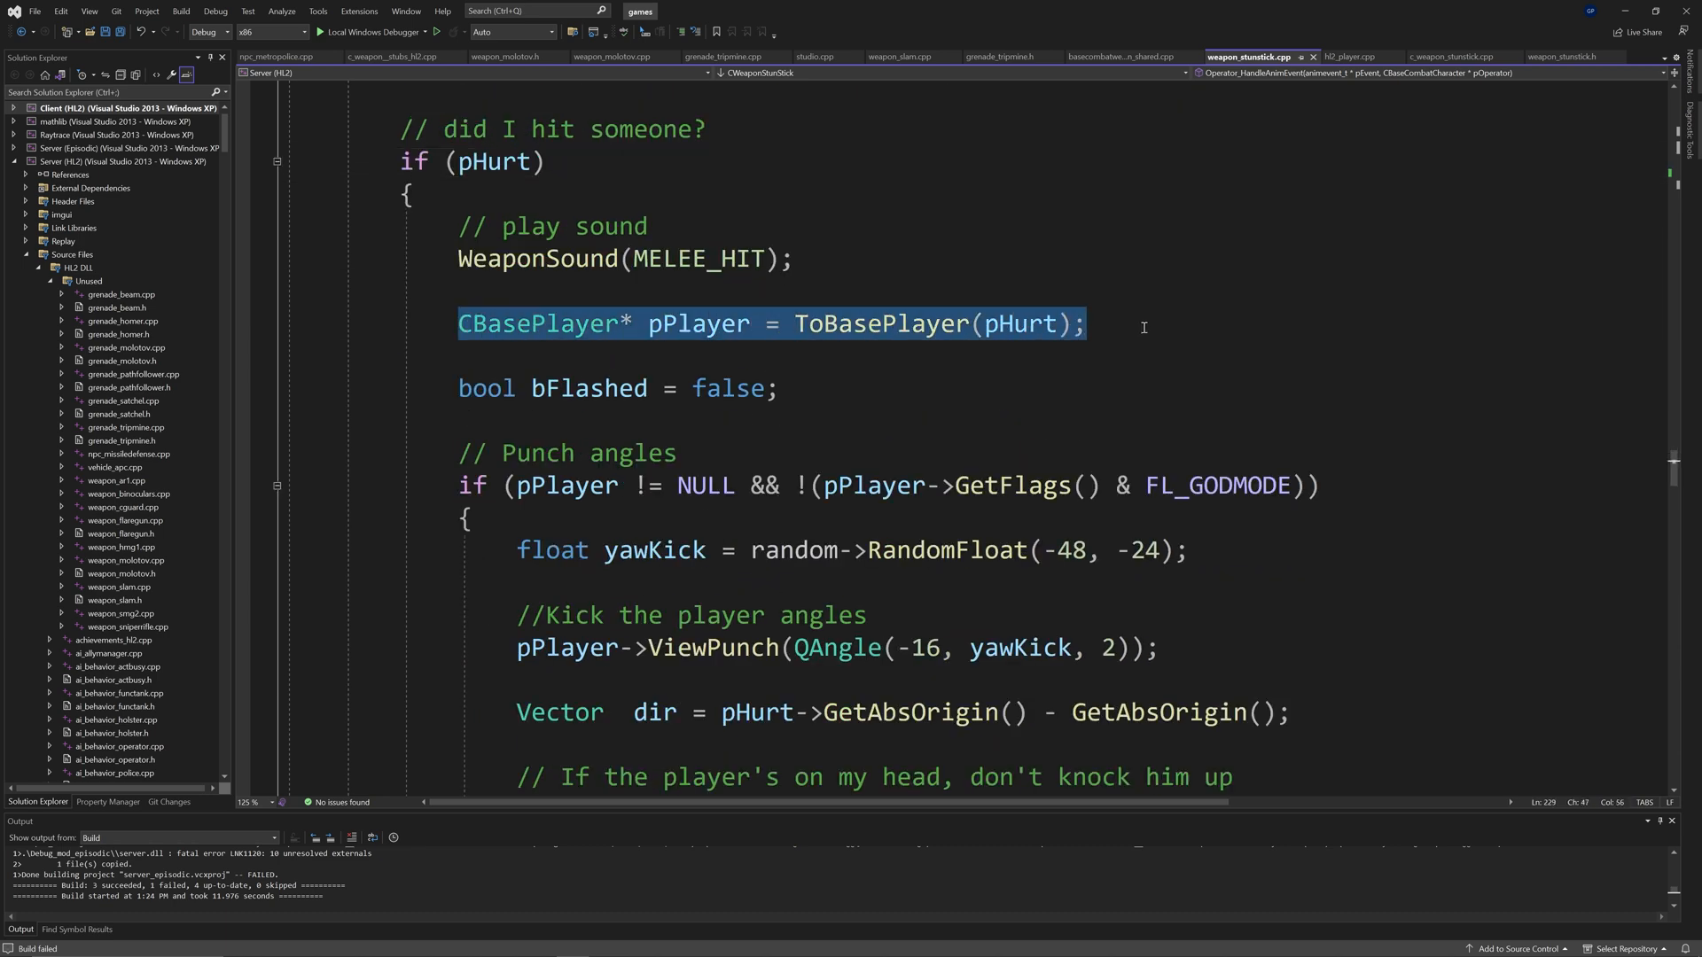
{"action": "left_click", "coordinate": [771, 324]}
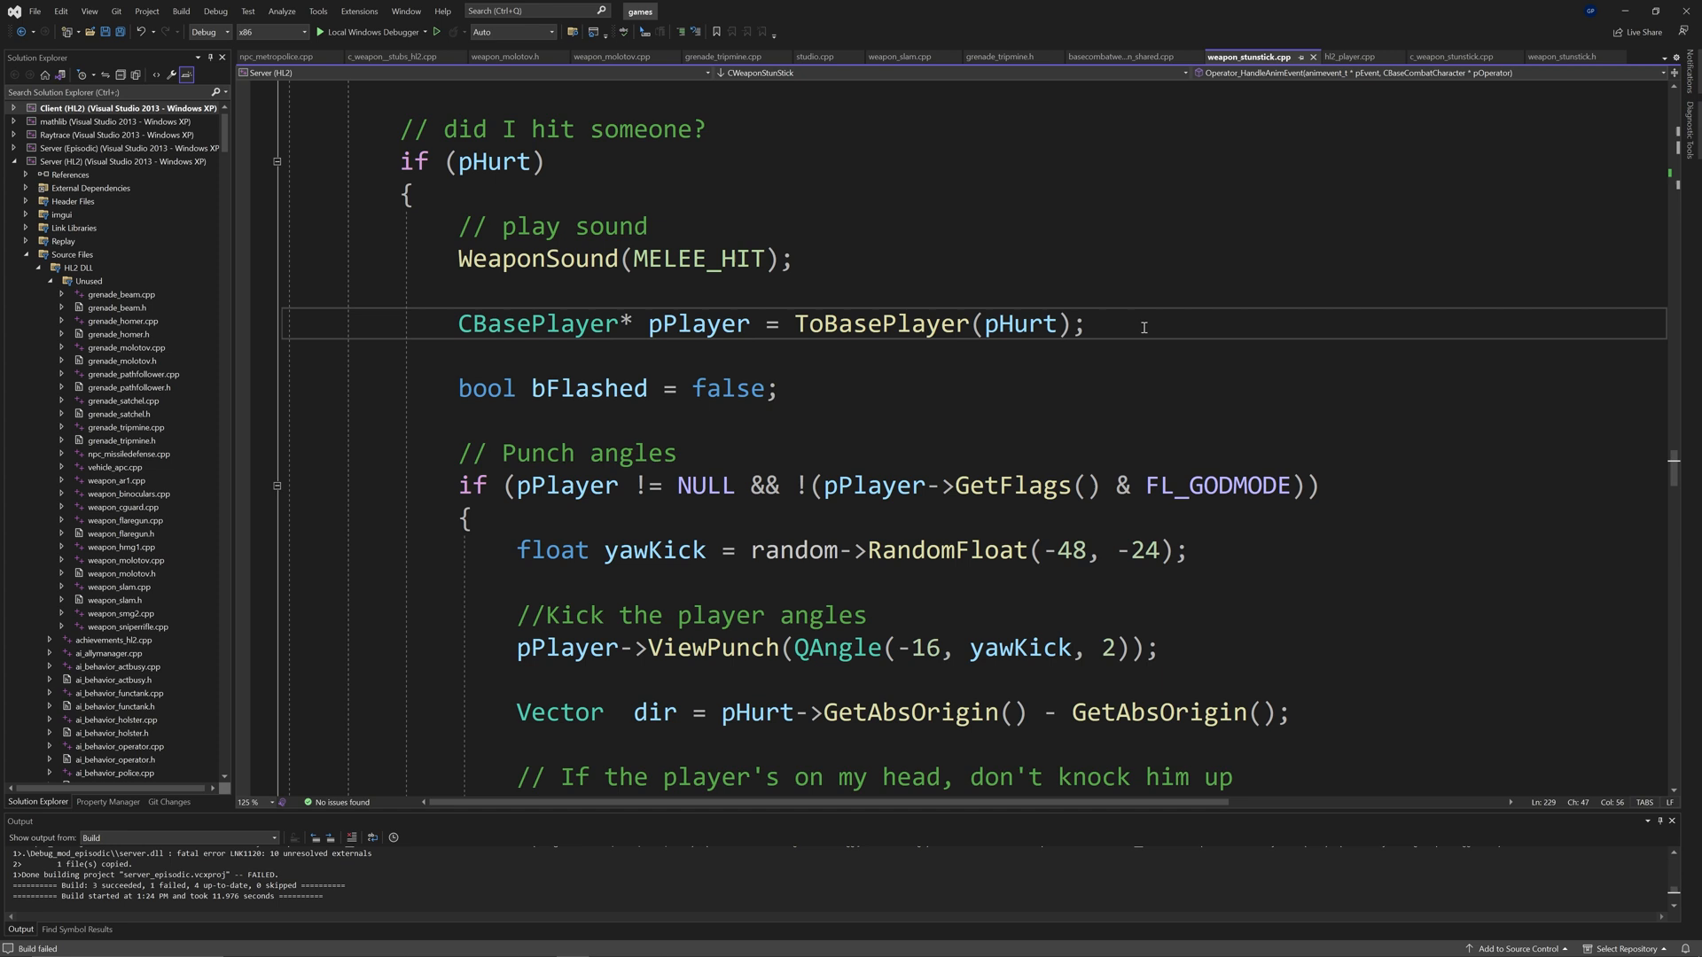
Step: Declare CNPC_MetroPolice *pCop = dynamic_cast<CNPC_MetroPolice*>(pOperator);
{"action": "type", "text": "C"}
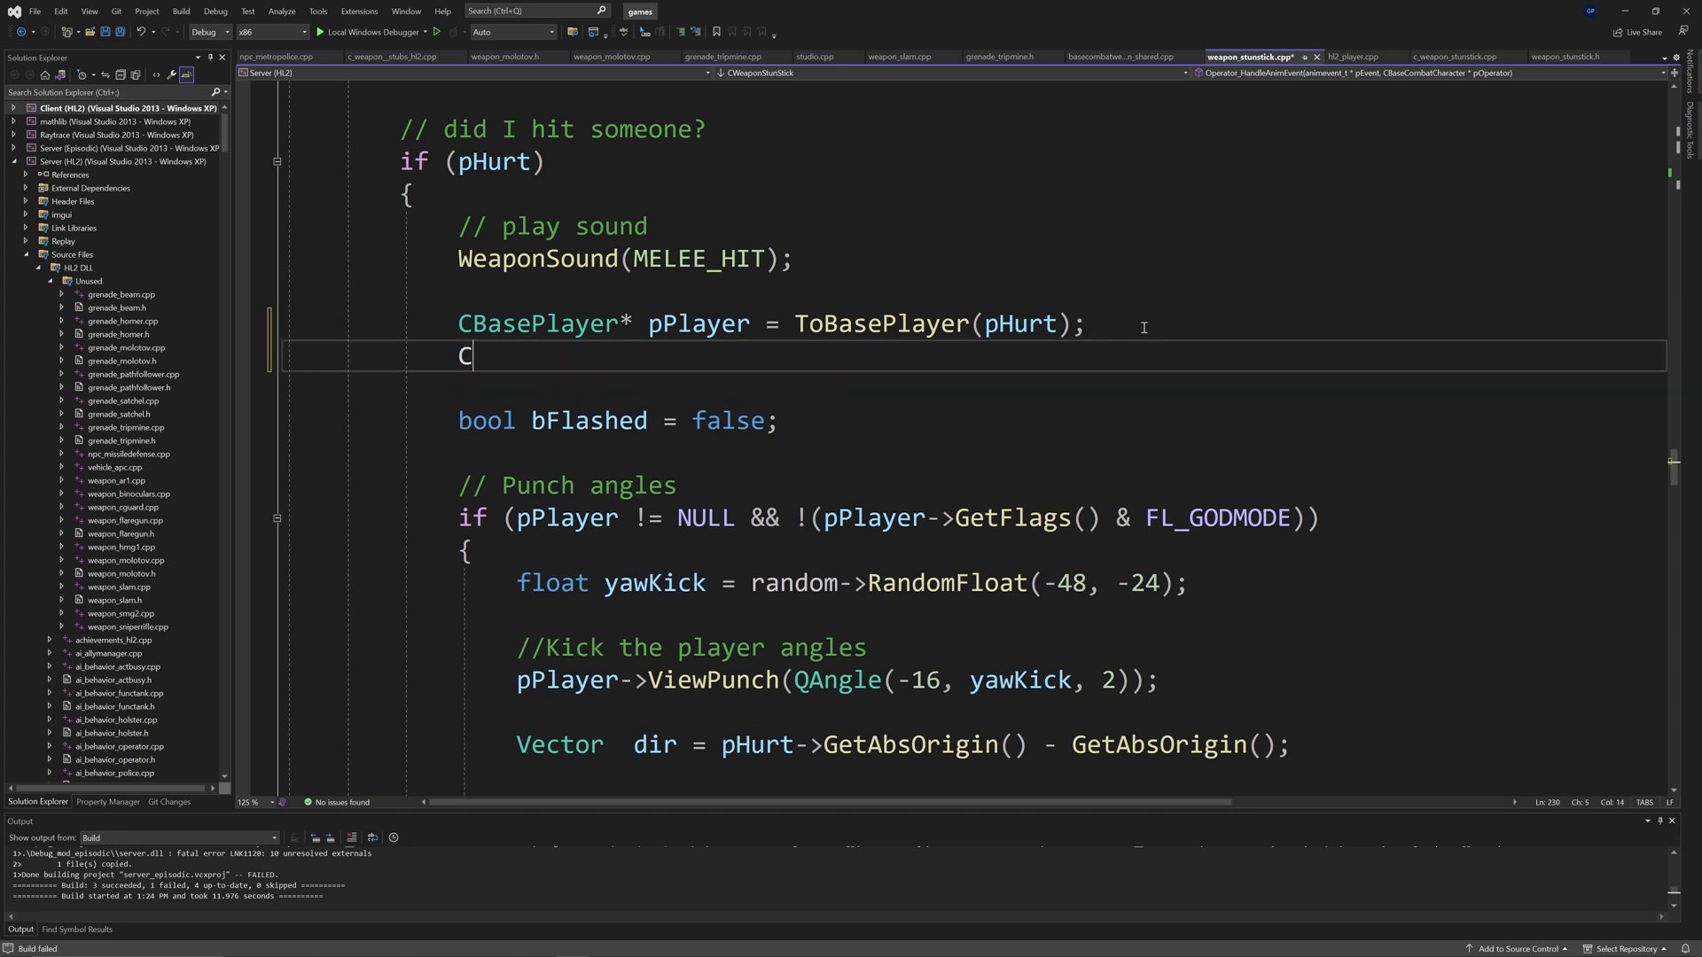
{"action": "type", "text": "NPC_MetroPolice *p"}
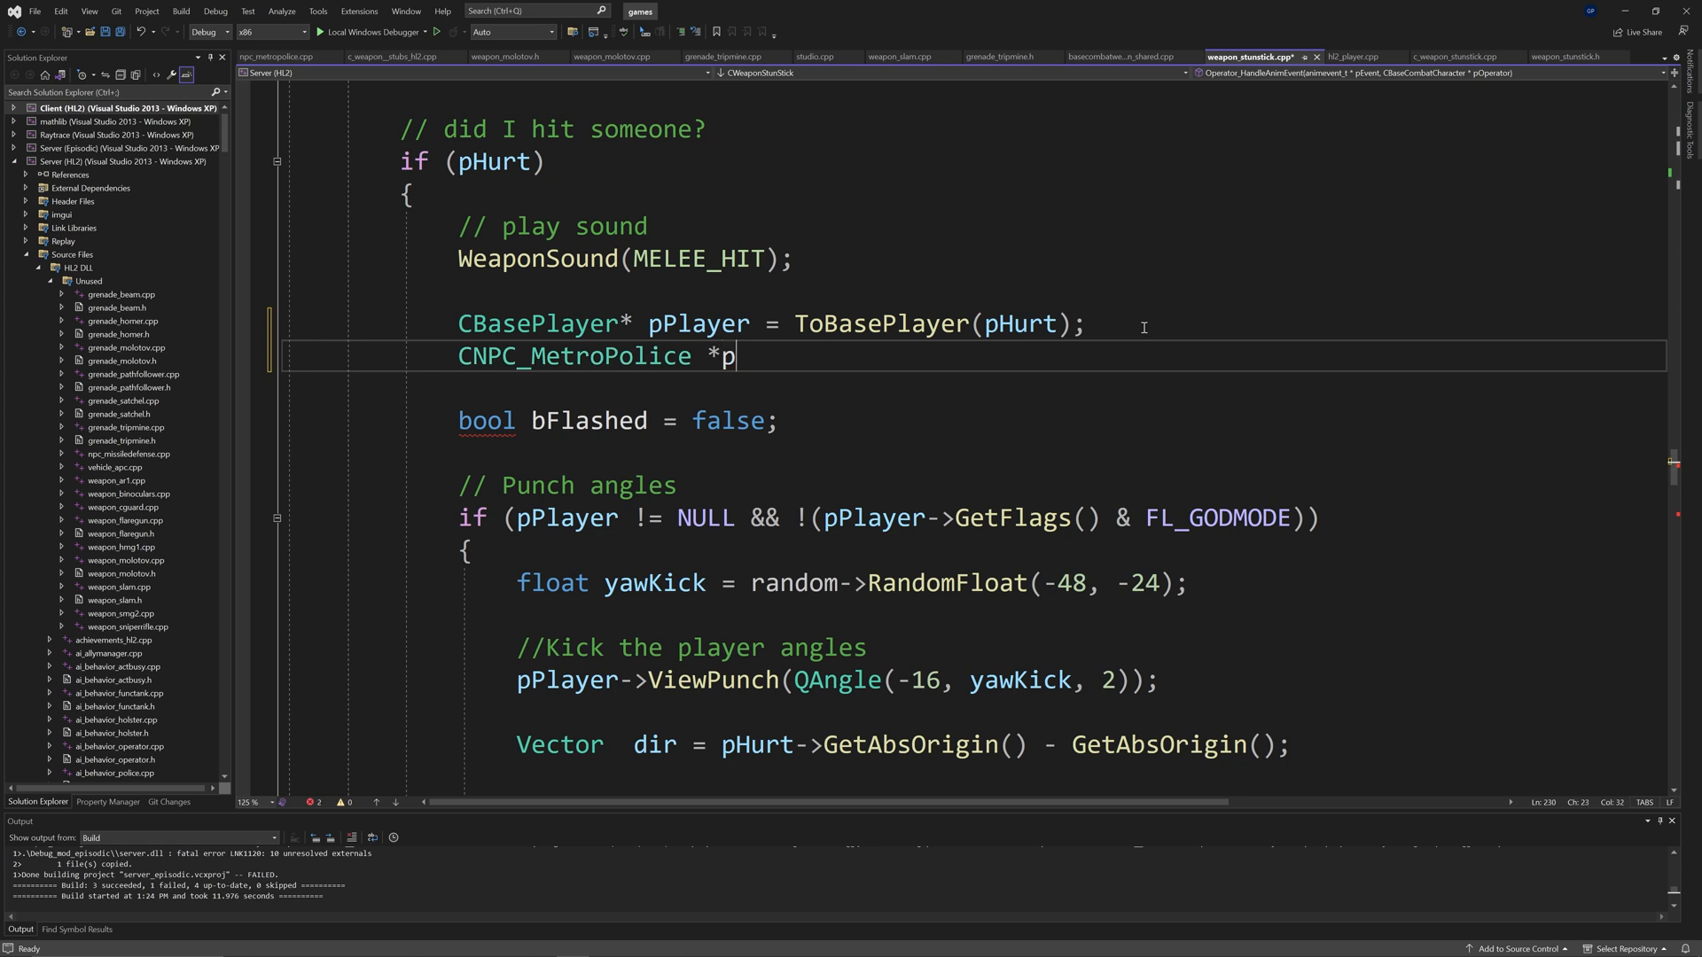
{"action": "type", "text": "Cop ="}
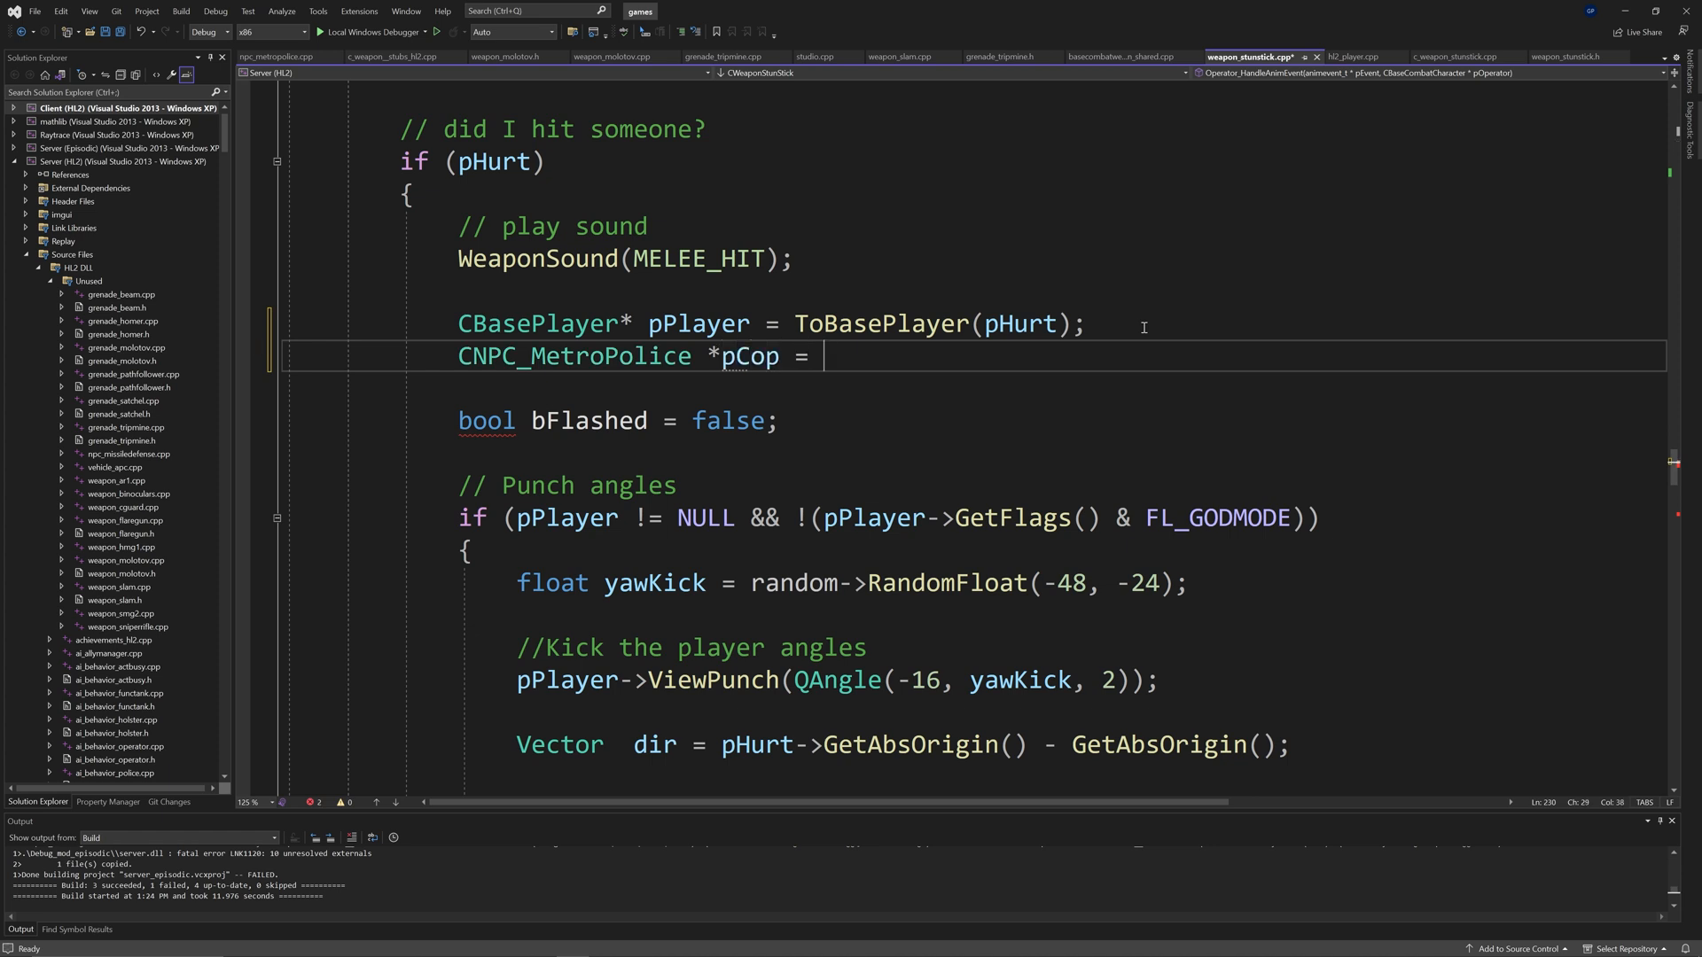
{"action": "type", "text": "dynamic_cast"}
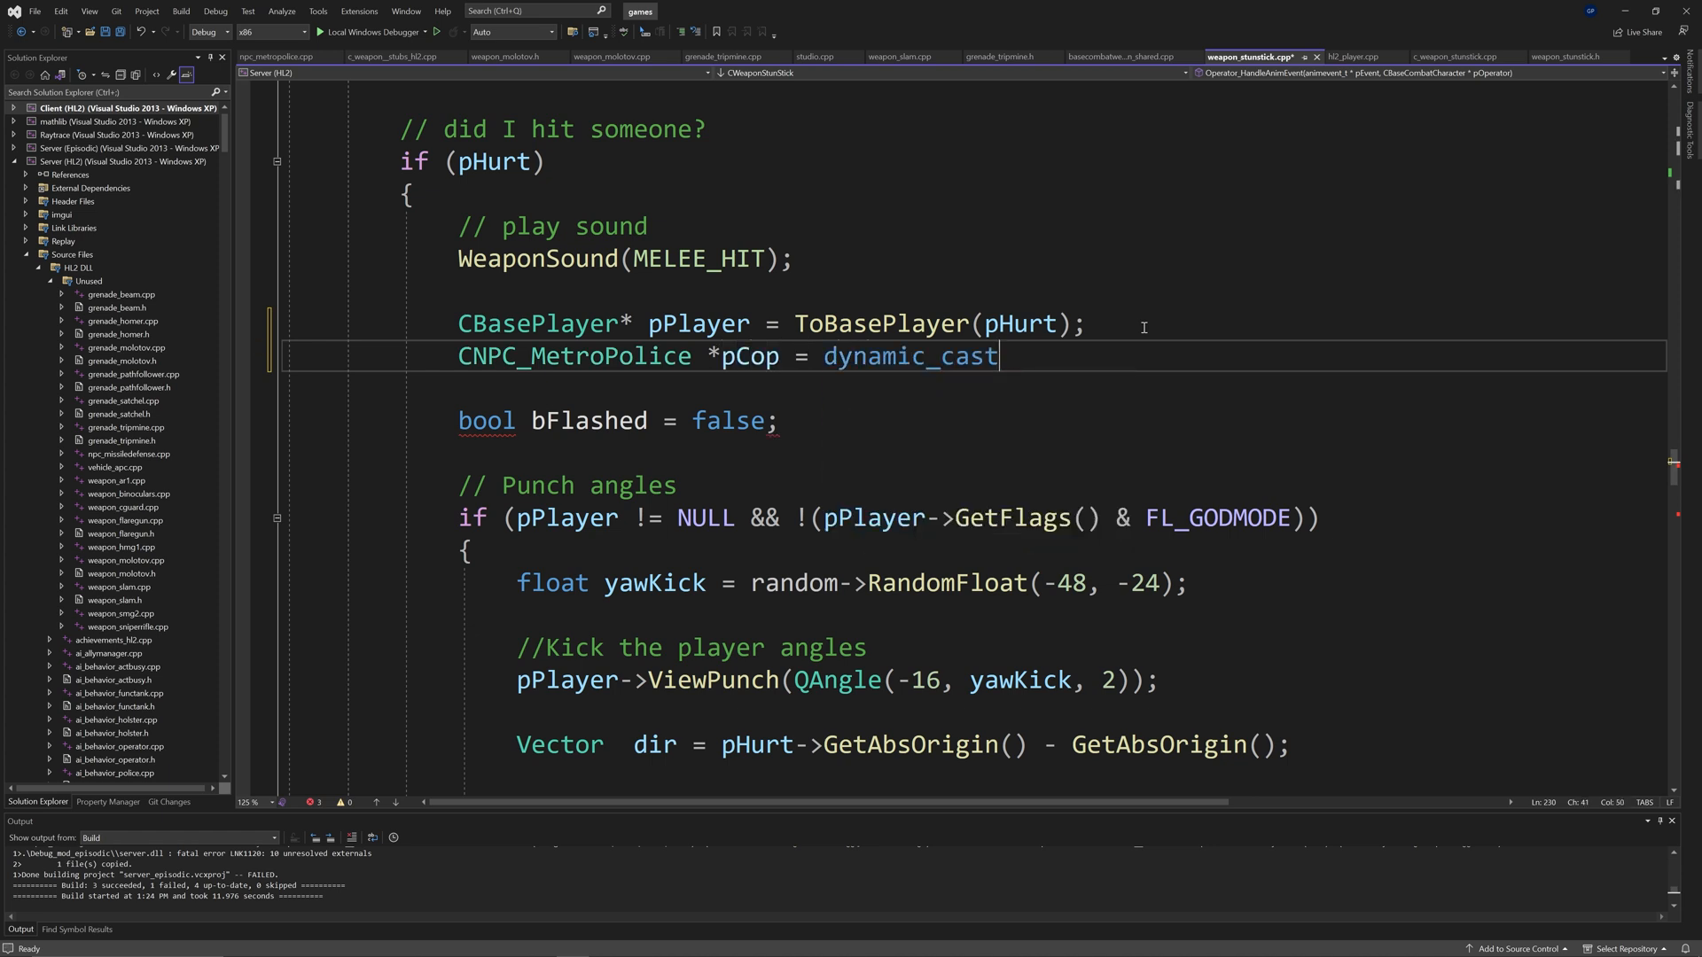
{"action": "type", "text": "<CNP"}
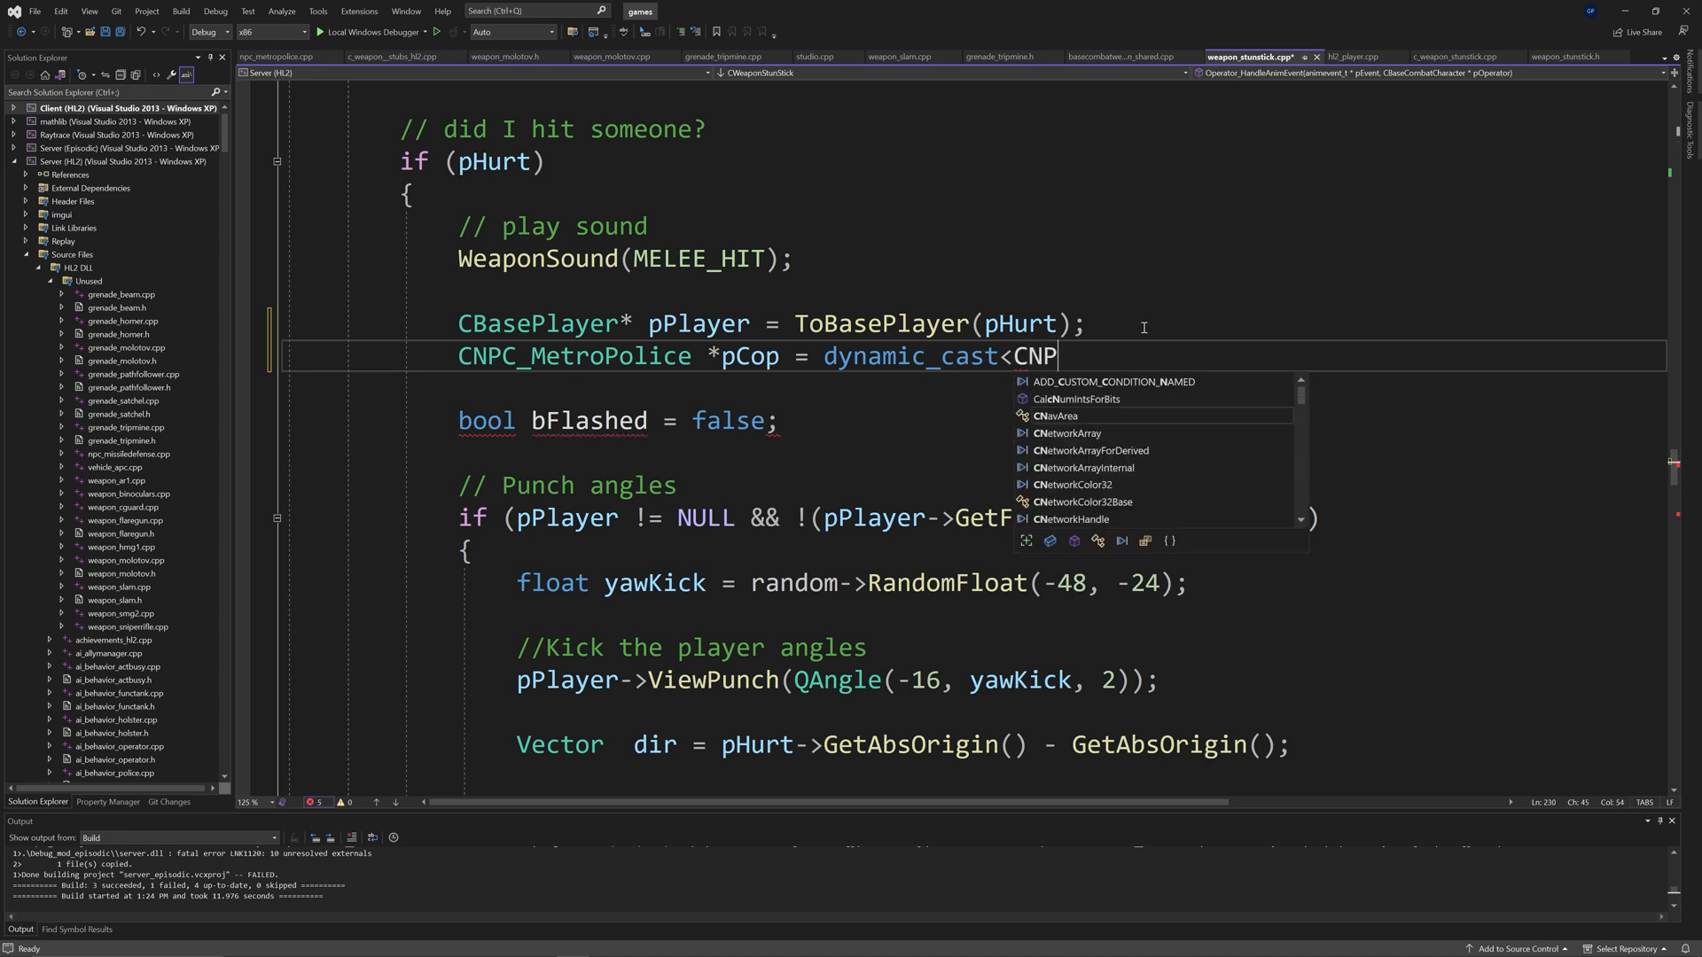
{"action": "type", "text": "C_MetroPolice"}
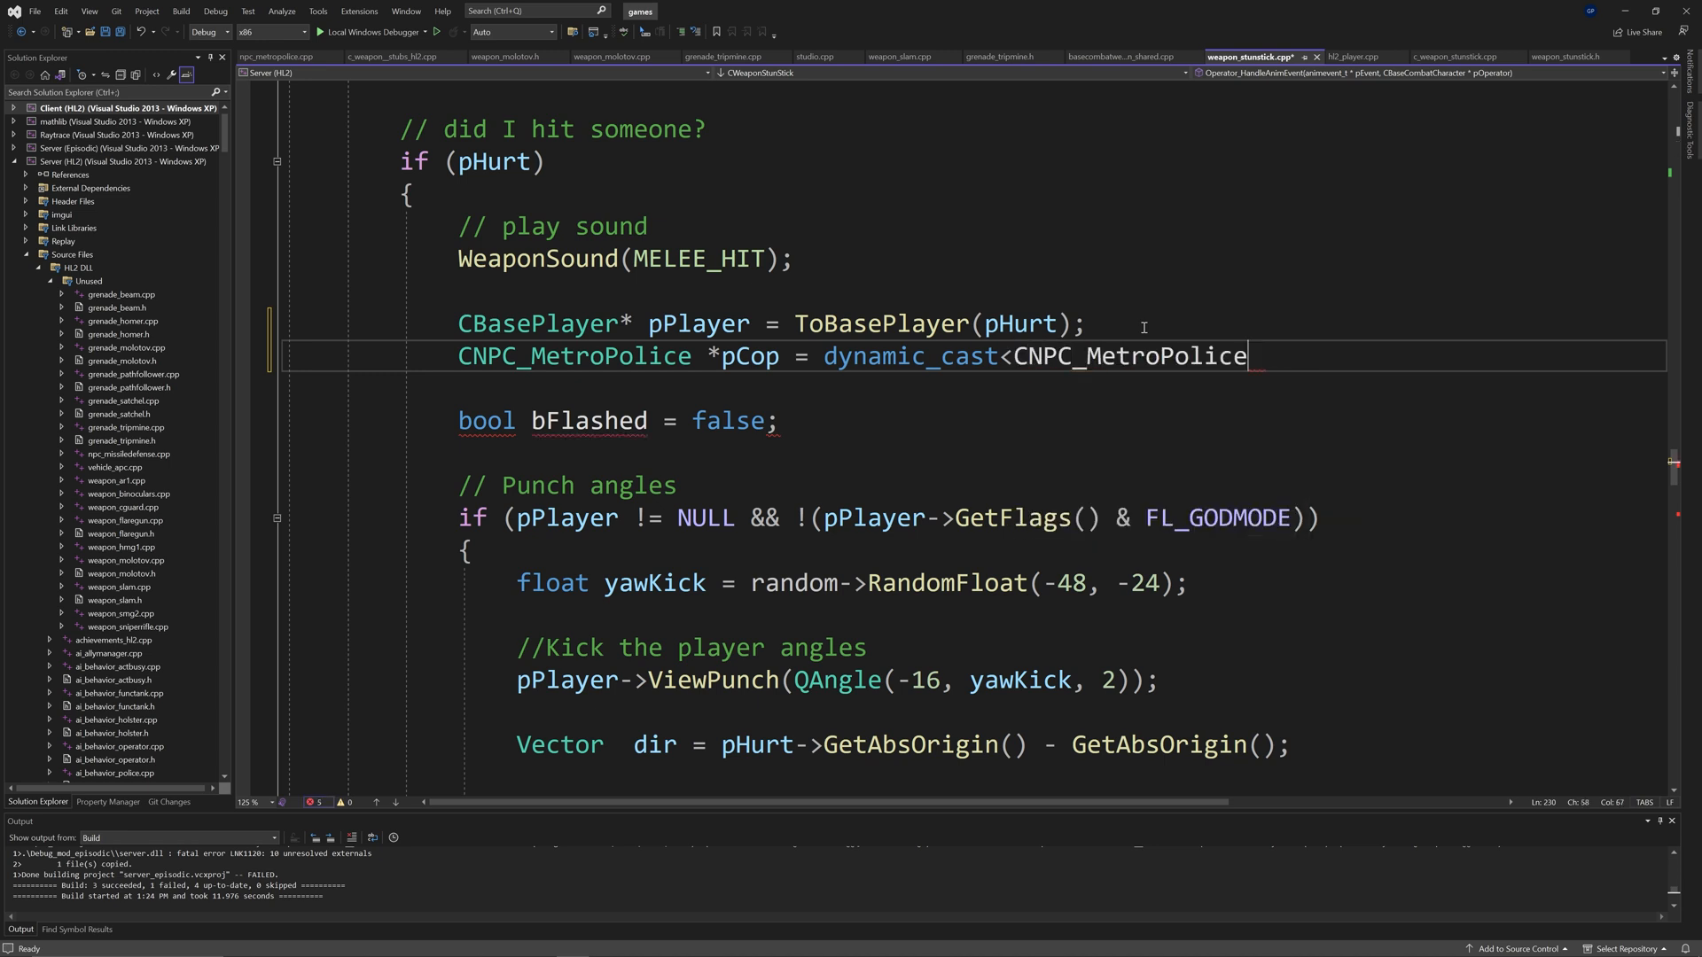
{"action": "type", "text": "*>()"}
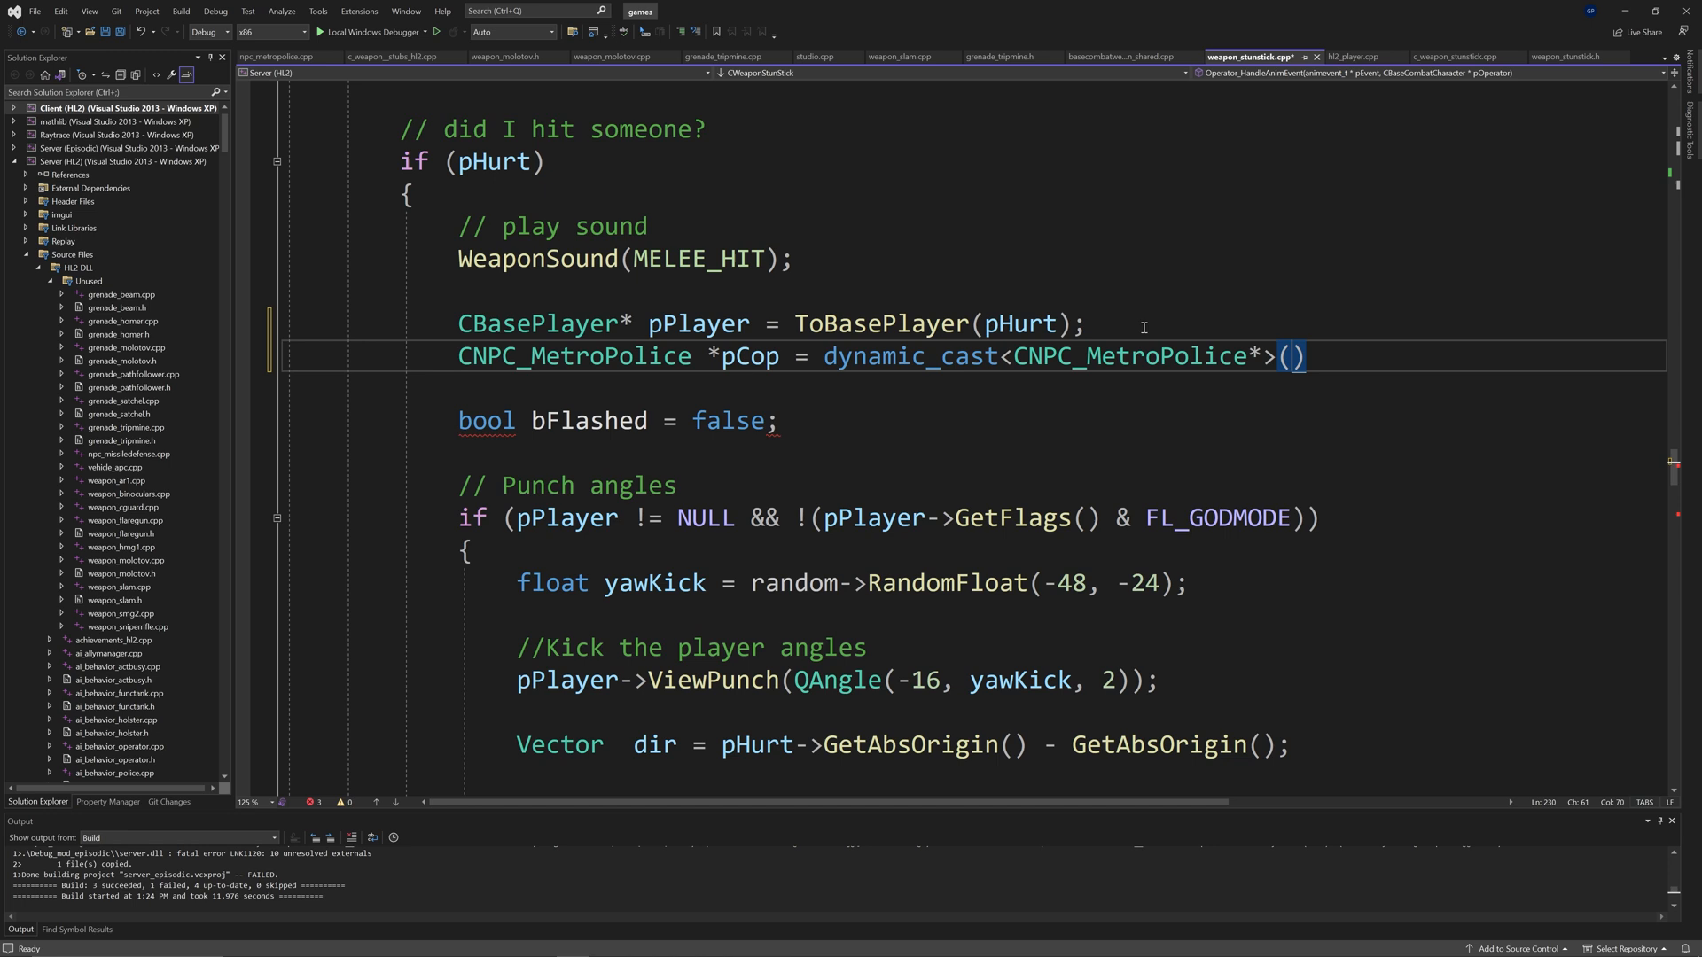
{"action": "type", "text": "pOperator"}
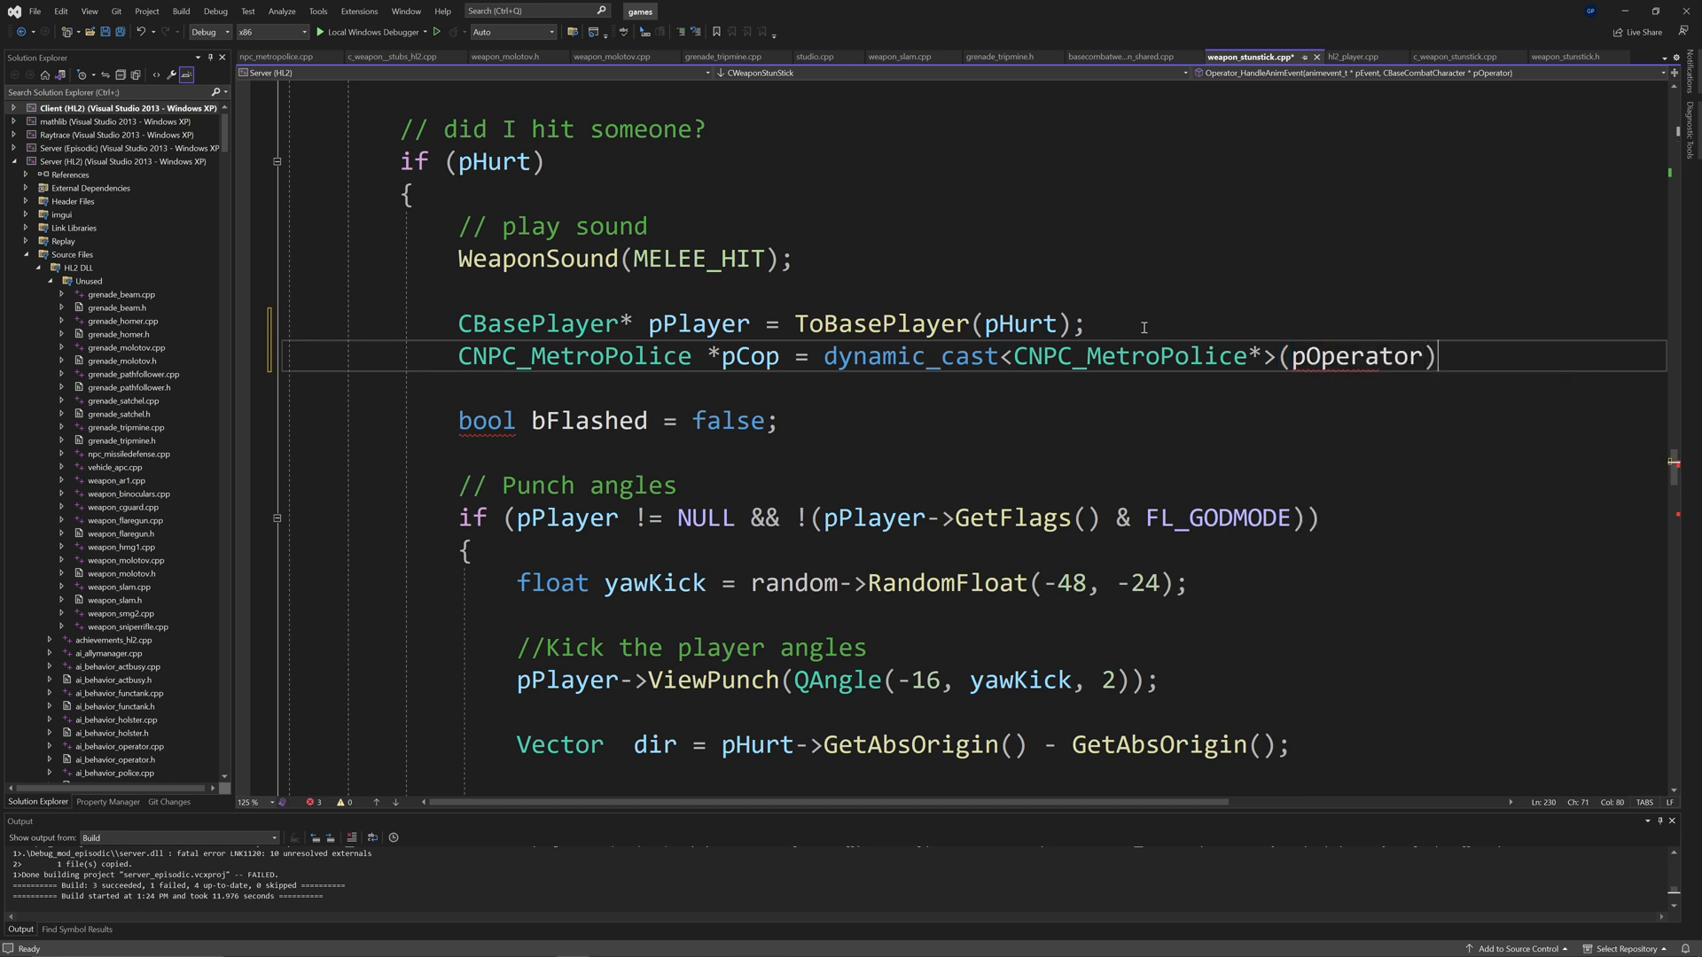
{"action": "type", "text": ";"}
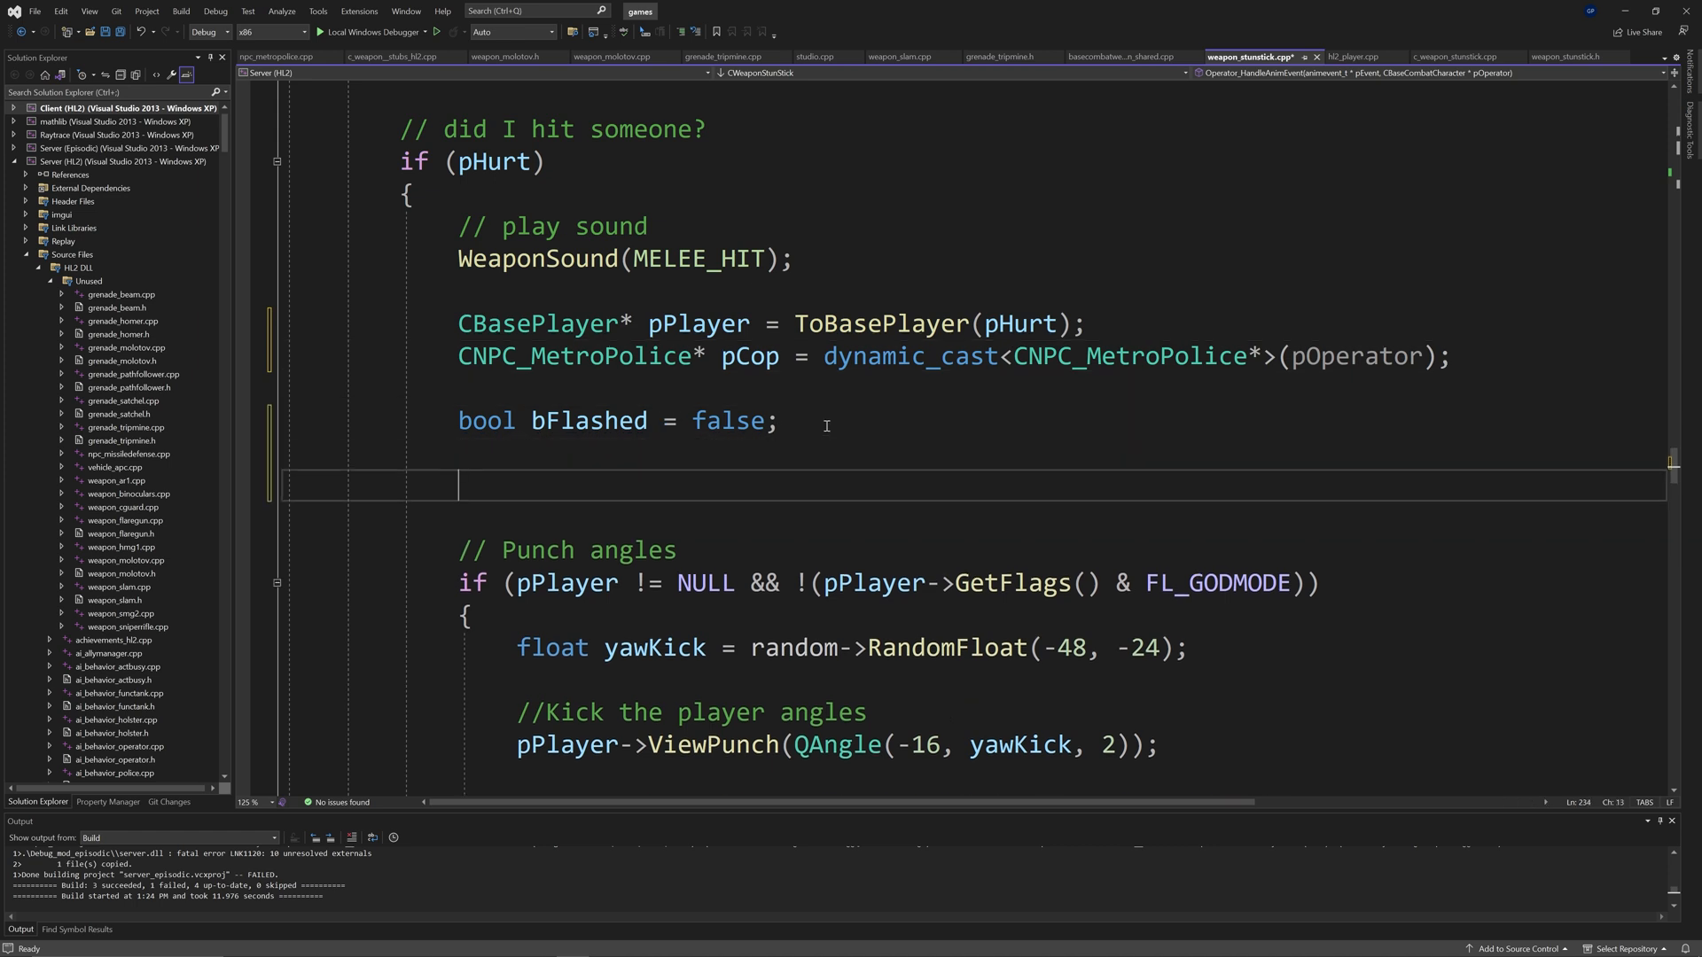
Step: Start the if (pCop != NULL && pPlayer...) branch with a pPlayer->ViewPunch of QAngle -16
{"action": "type", "text": "if(pCop"}
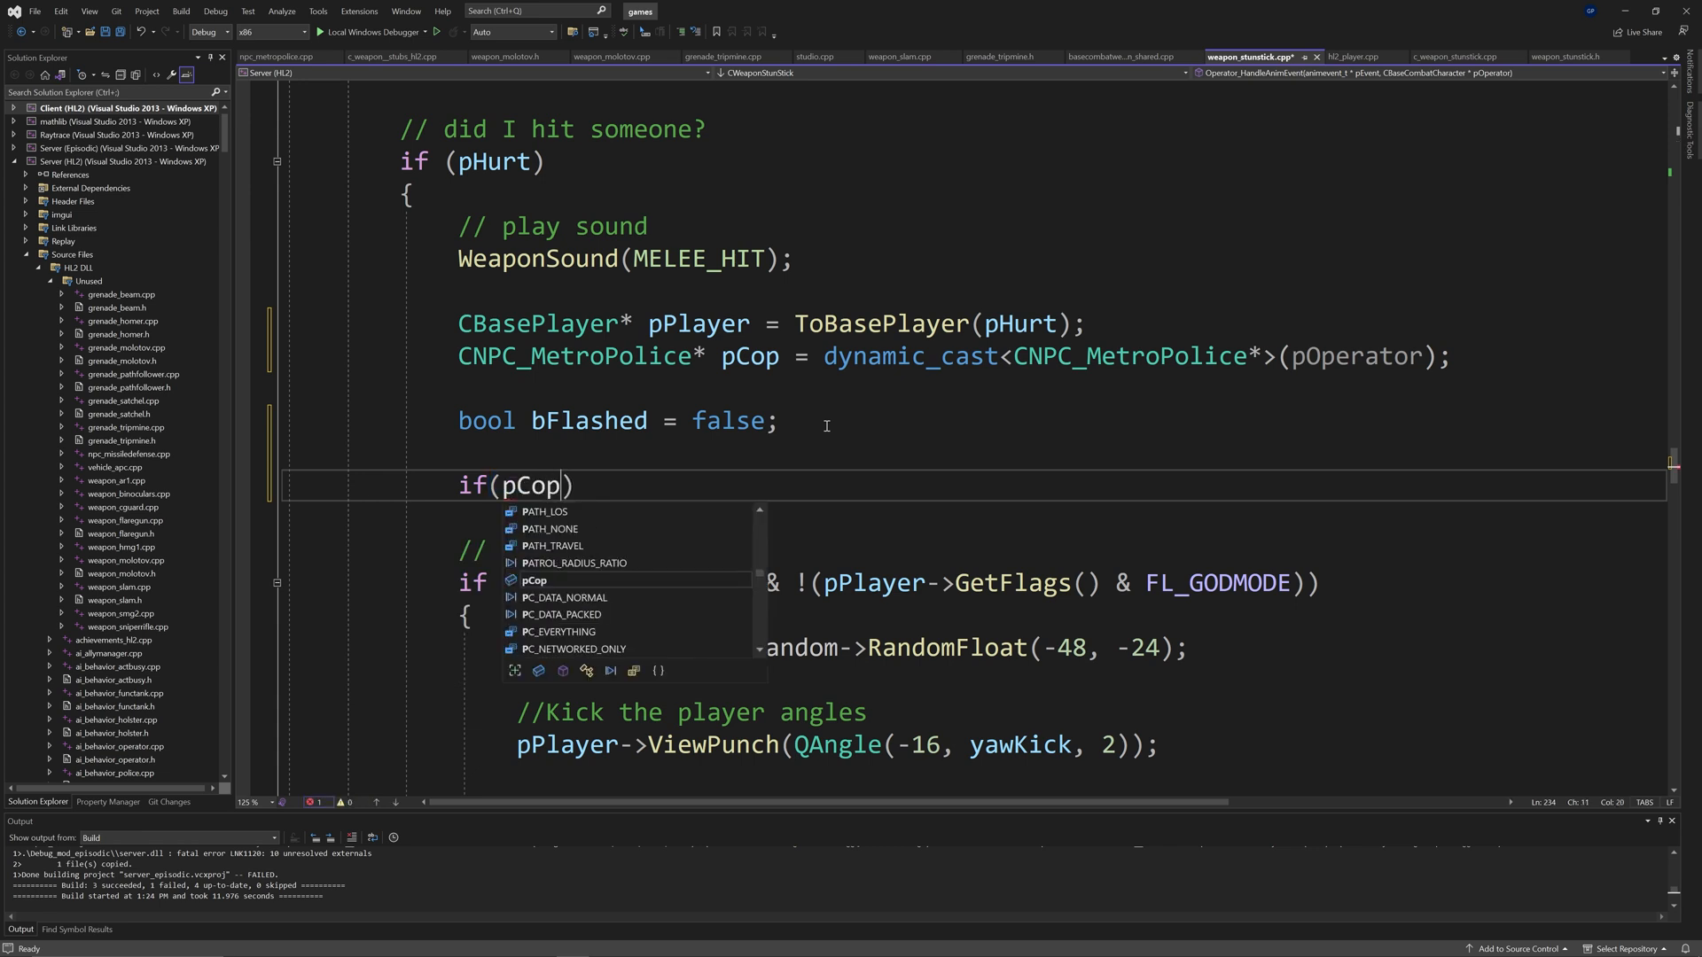
{"action": "type", "text": "!= N"}
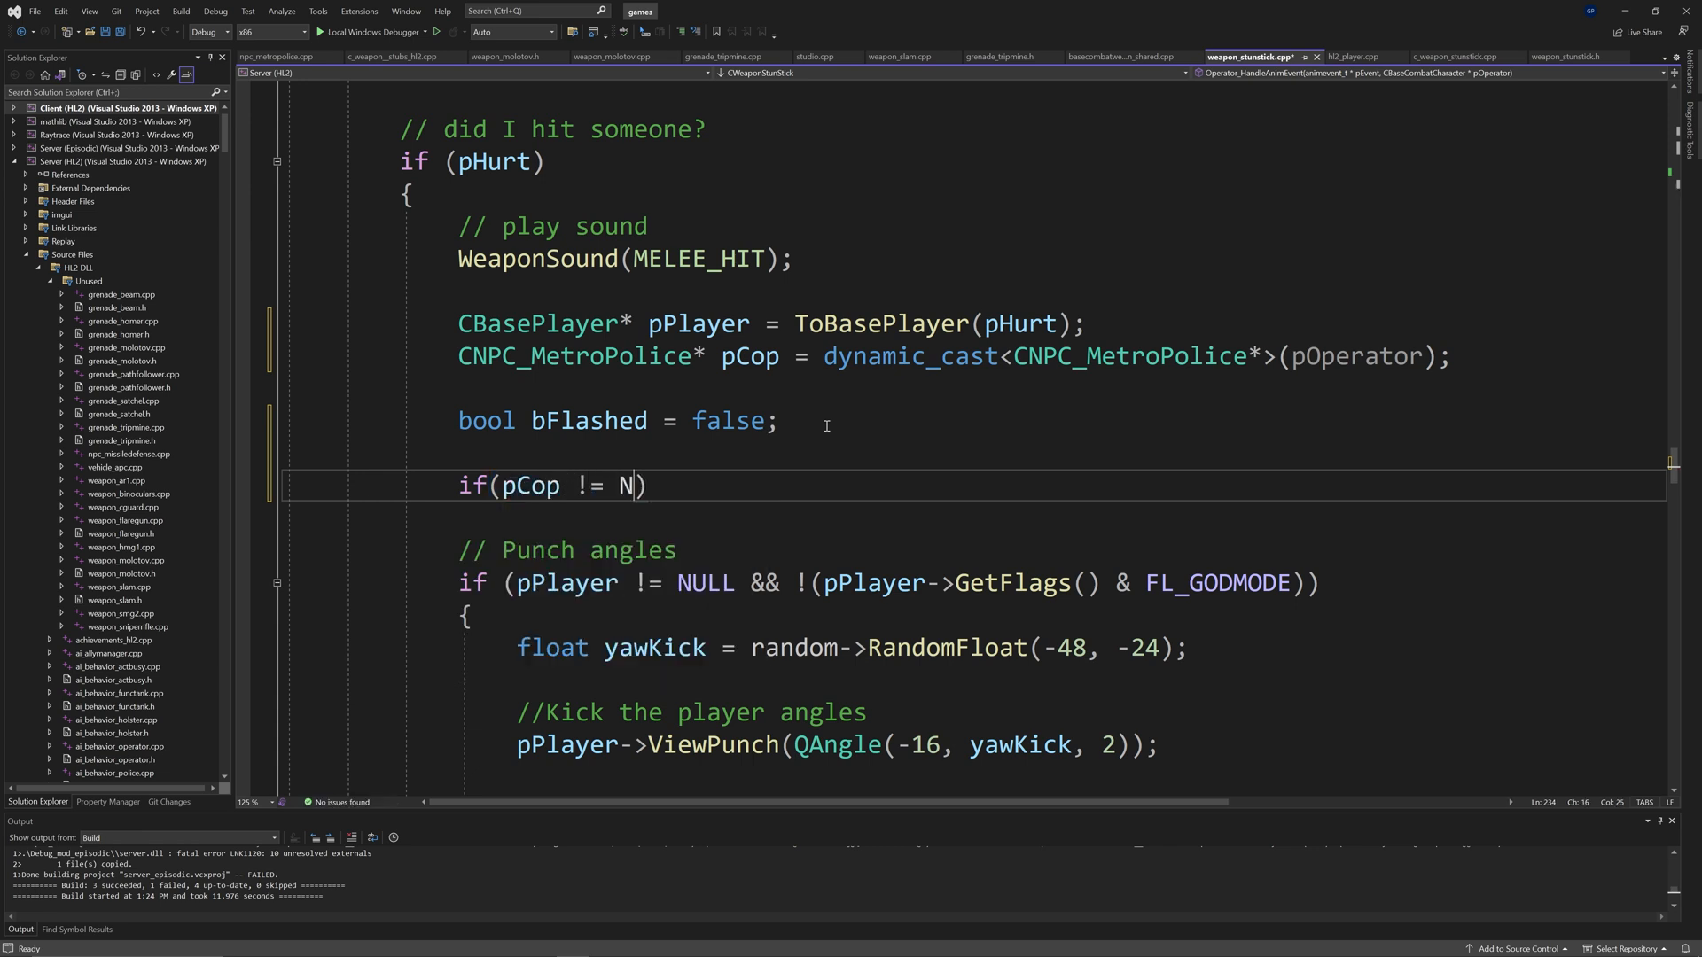
{"action": "type", "text": "ULL &&"}
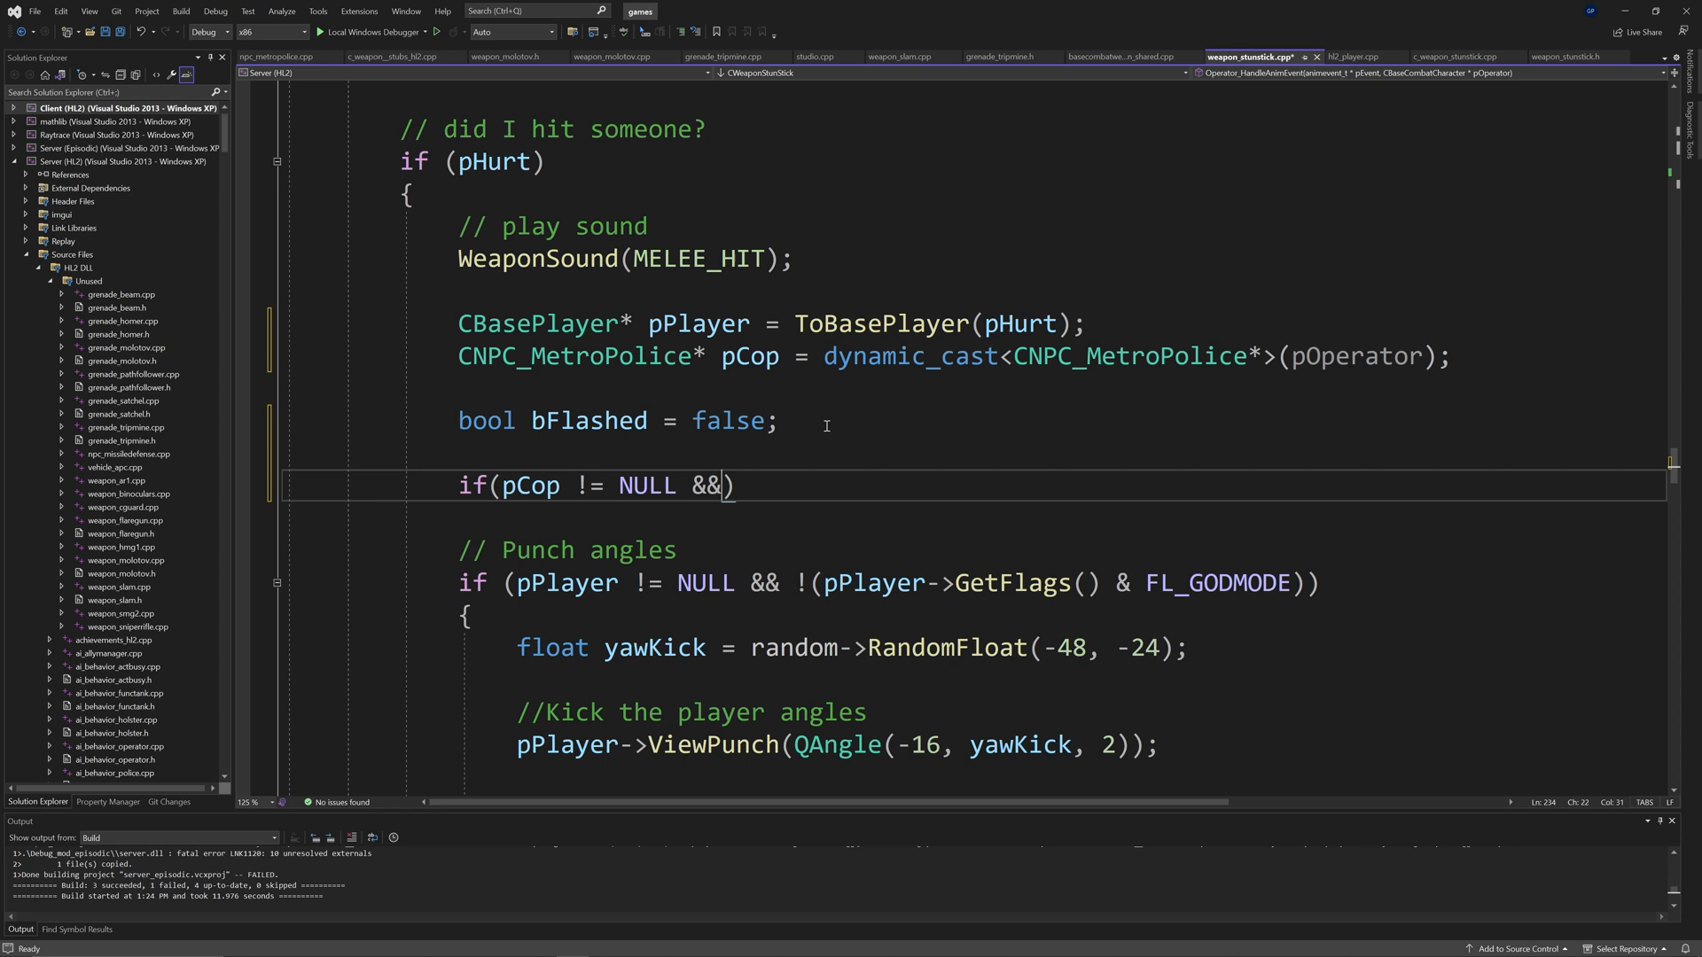
{"action": "type", "text": "pPlayer != NULL"}
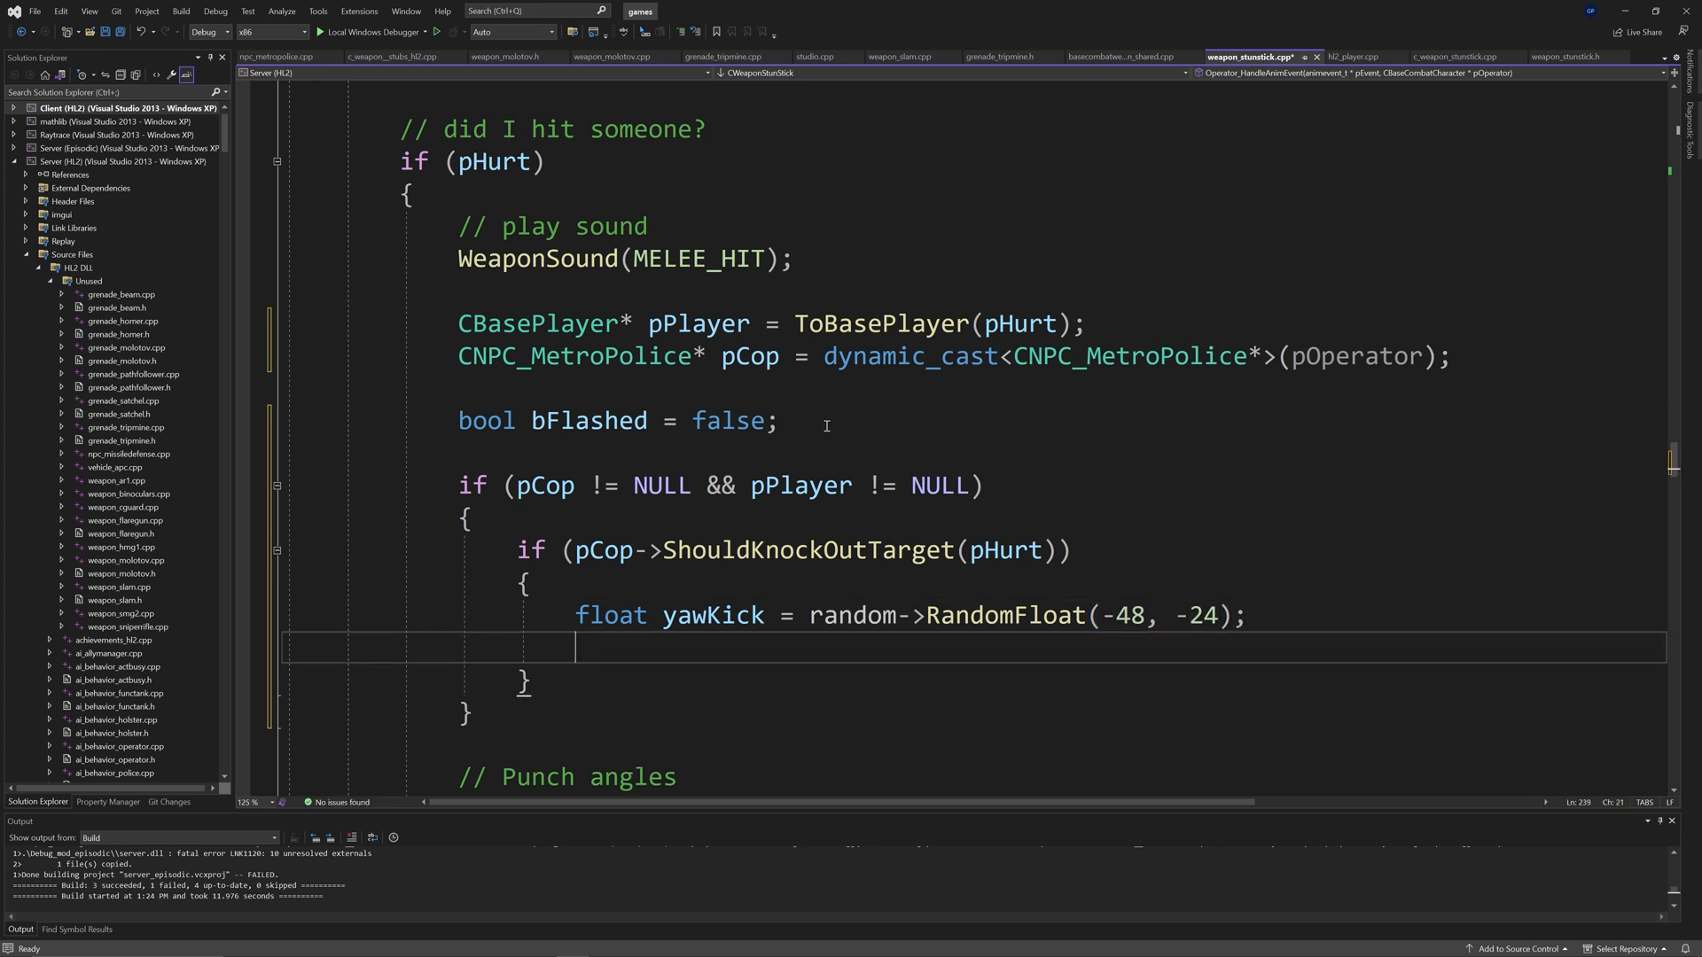
{"action": "type", "text": "pPlayer->"}
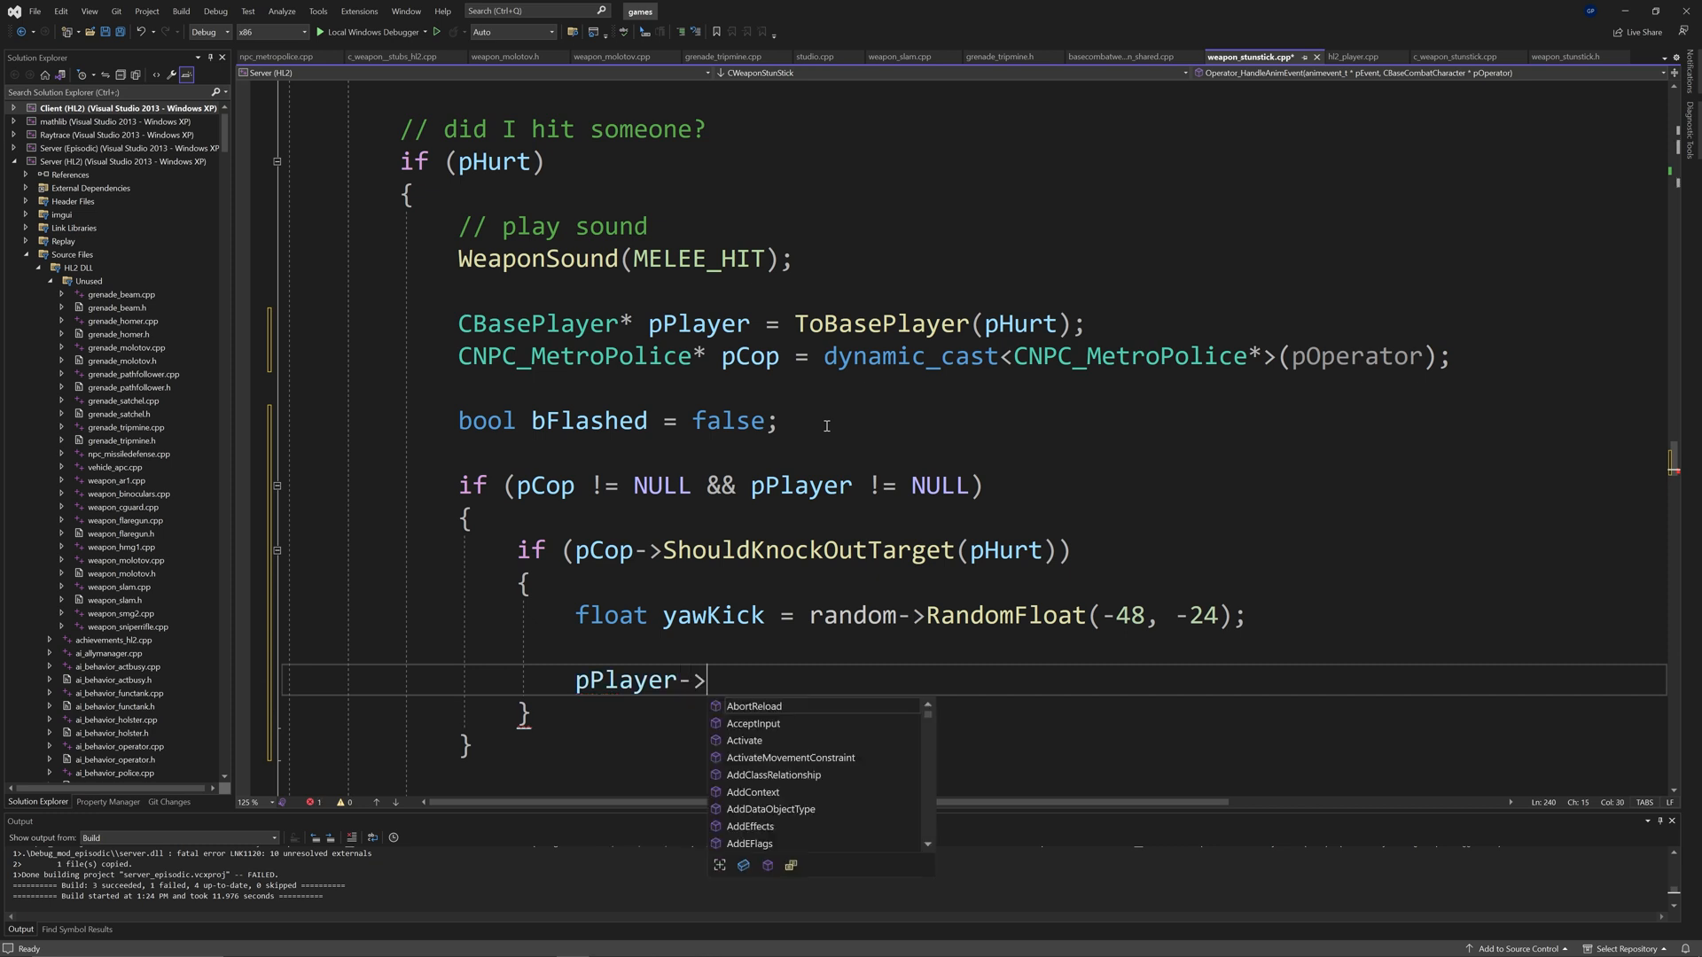
{"action": "type", "text": "ViewPu"}
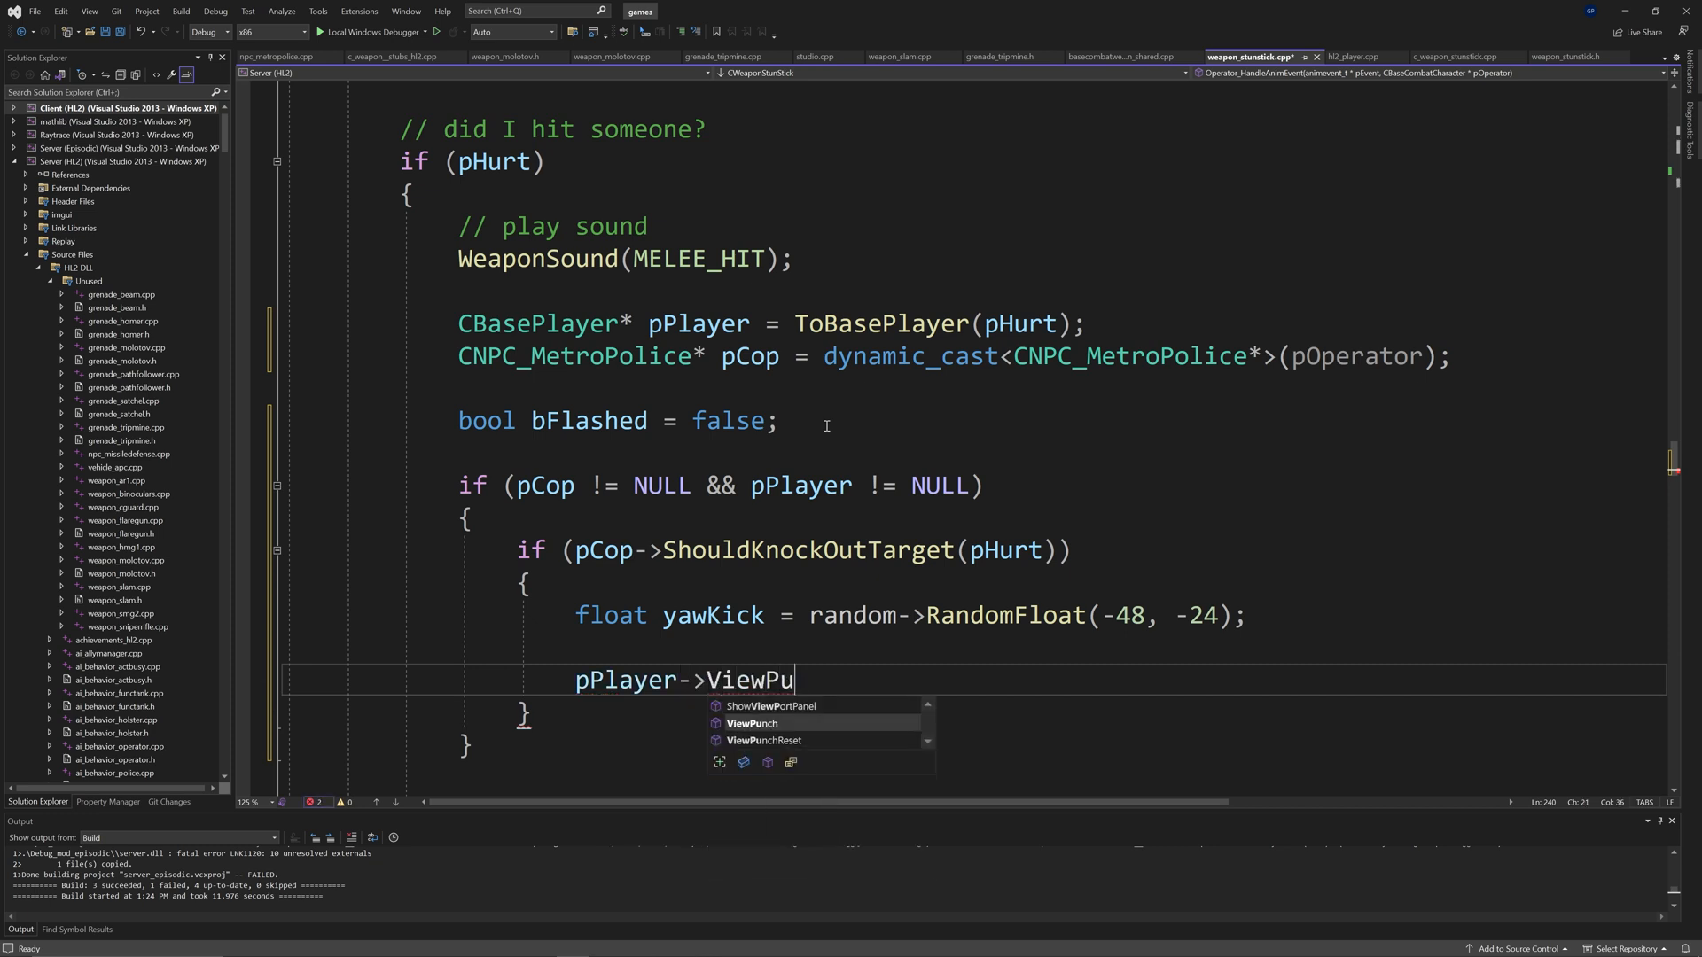
{"action": "type", "text": "nch(QAngle("}
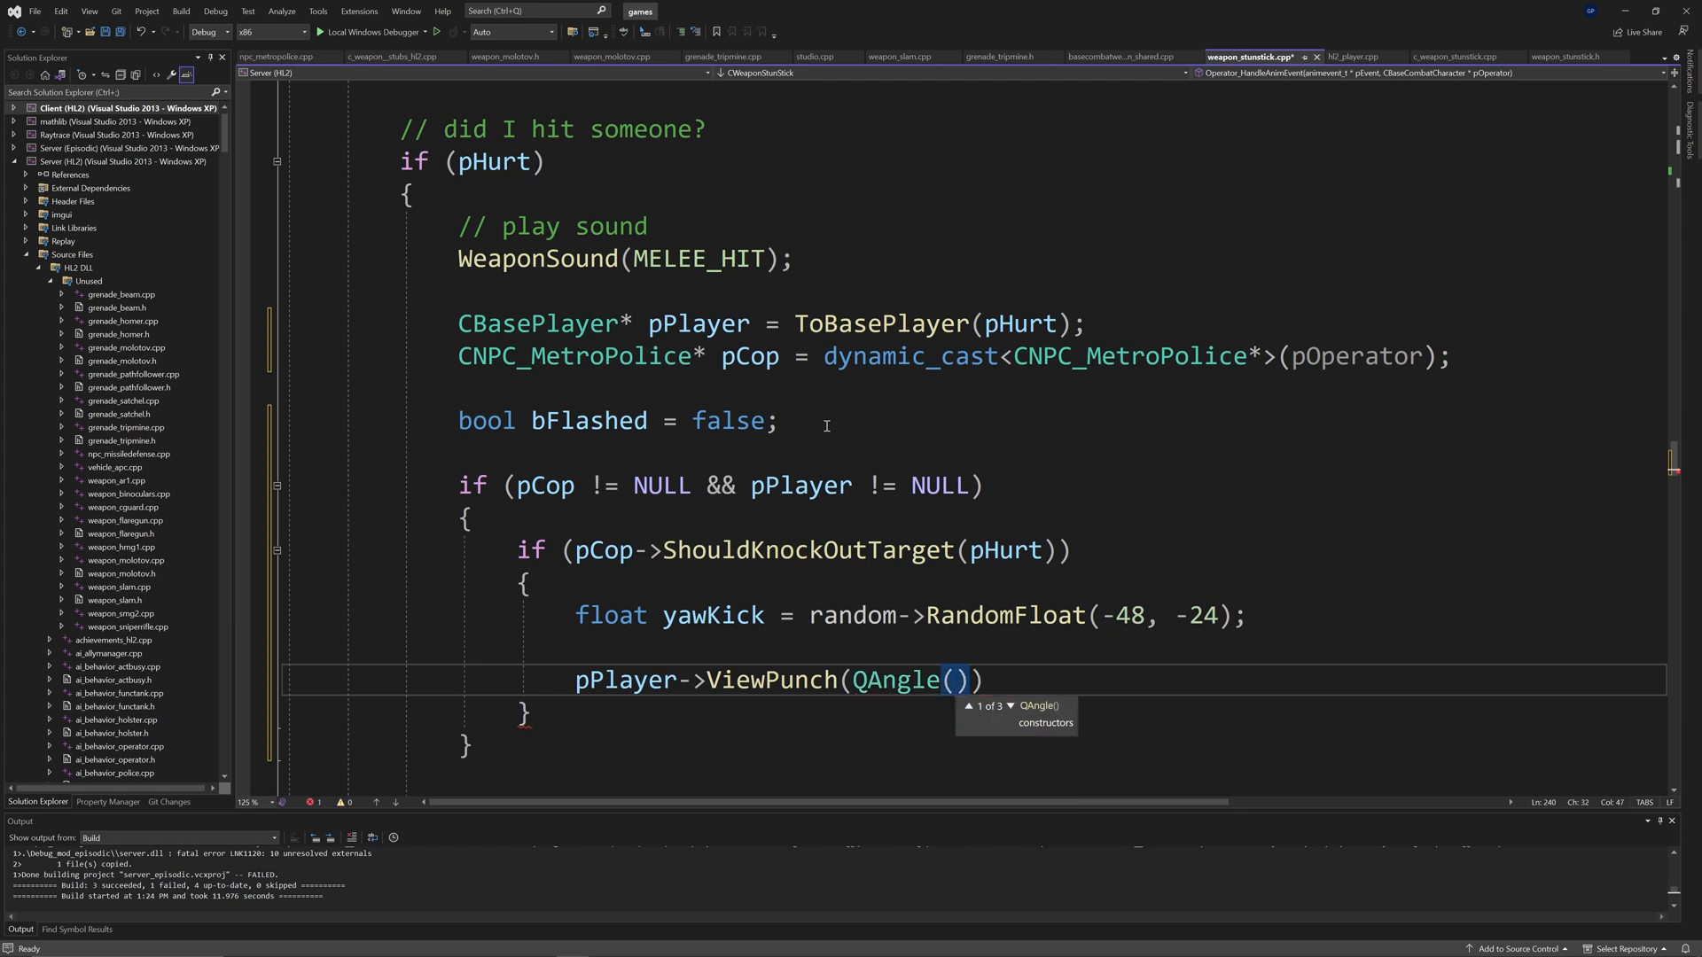
{"action": "type", "text": "-16, yawKick, 2"}
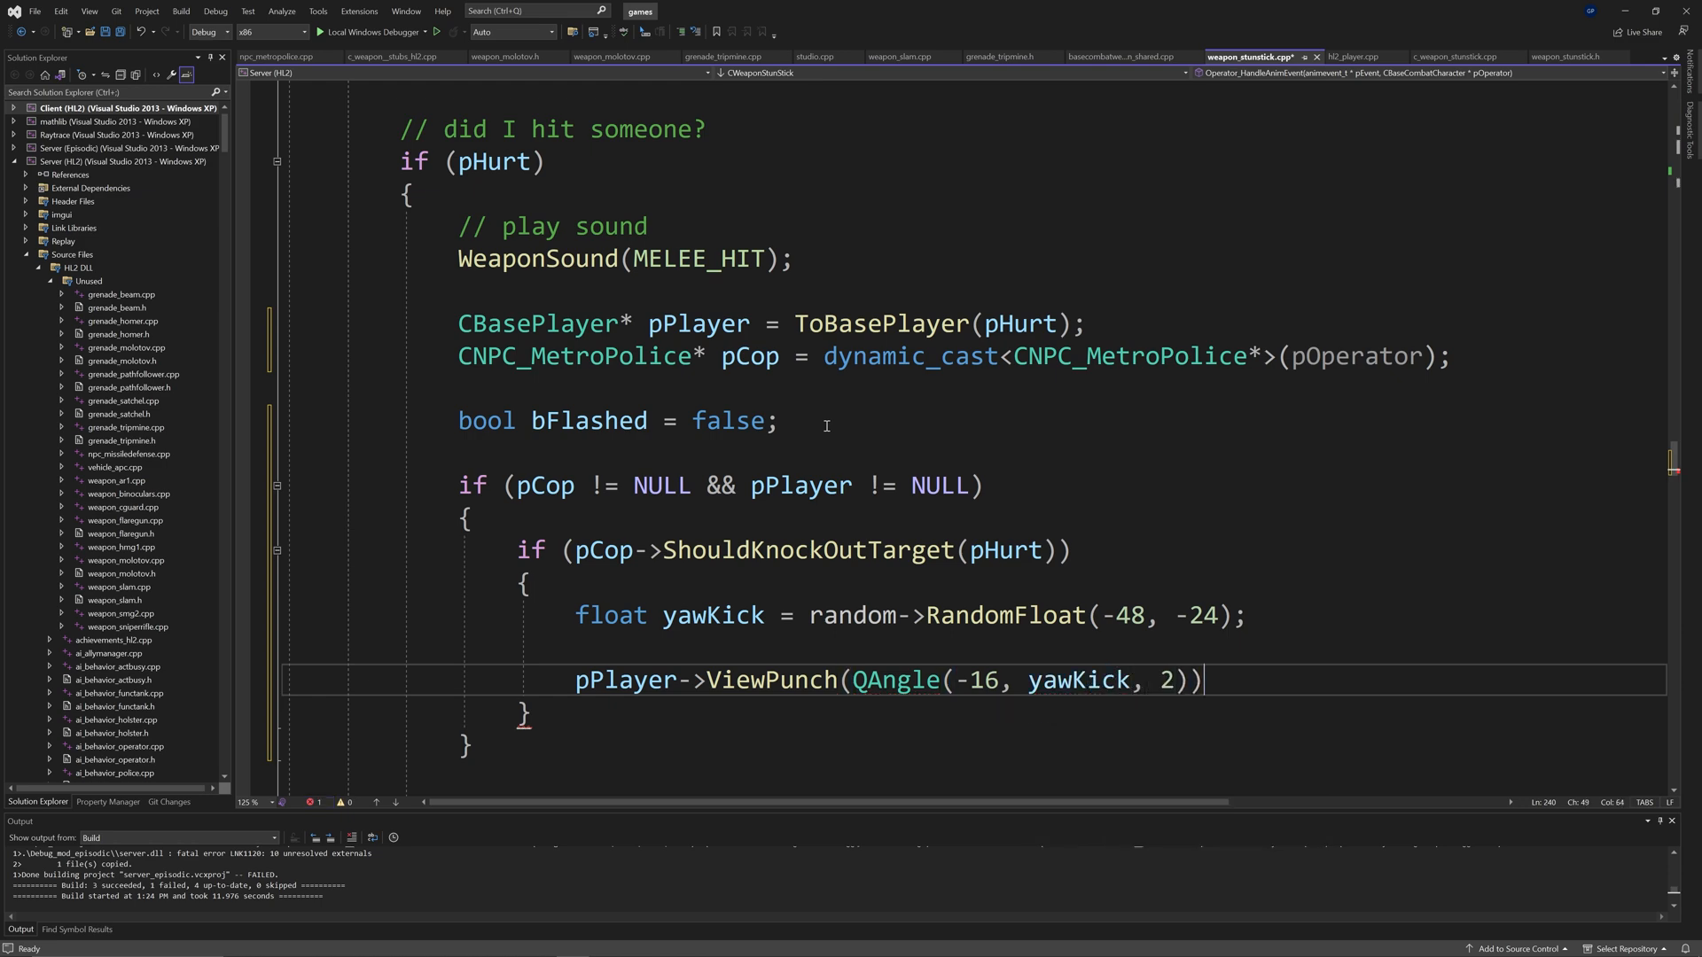
Step: Add UTIL_ScreenFade(pPlayer, white, 0.2f, 1.0f, FFADE_OUT | FFADE_PURGE | FFADE_STAYOUT)
{"action": "type", "text": "UTIL_SCreenFade("}
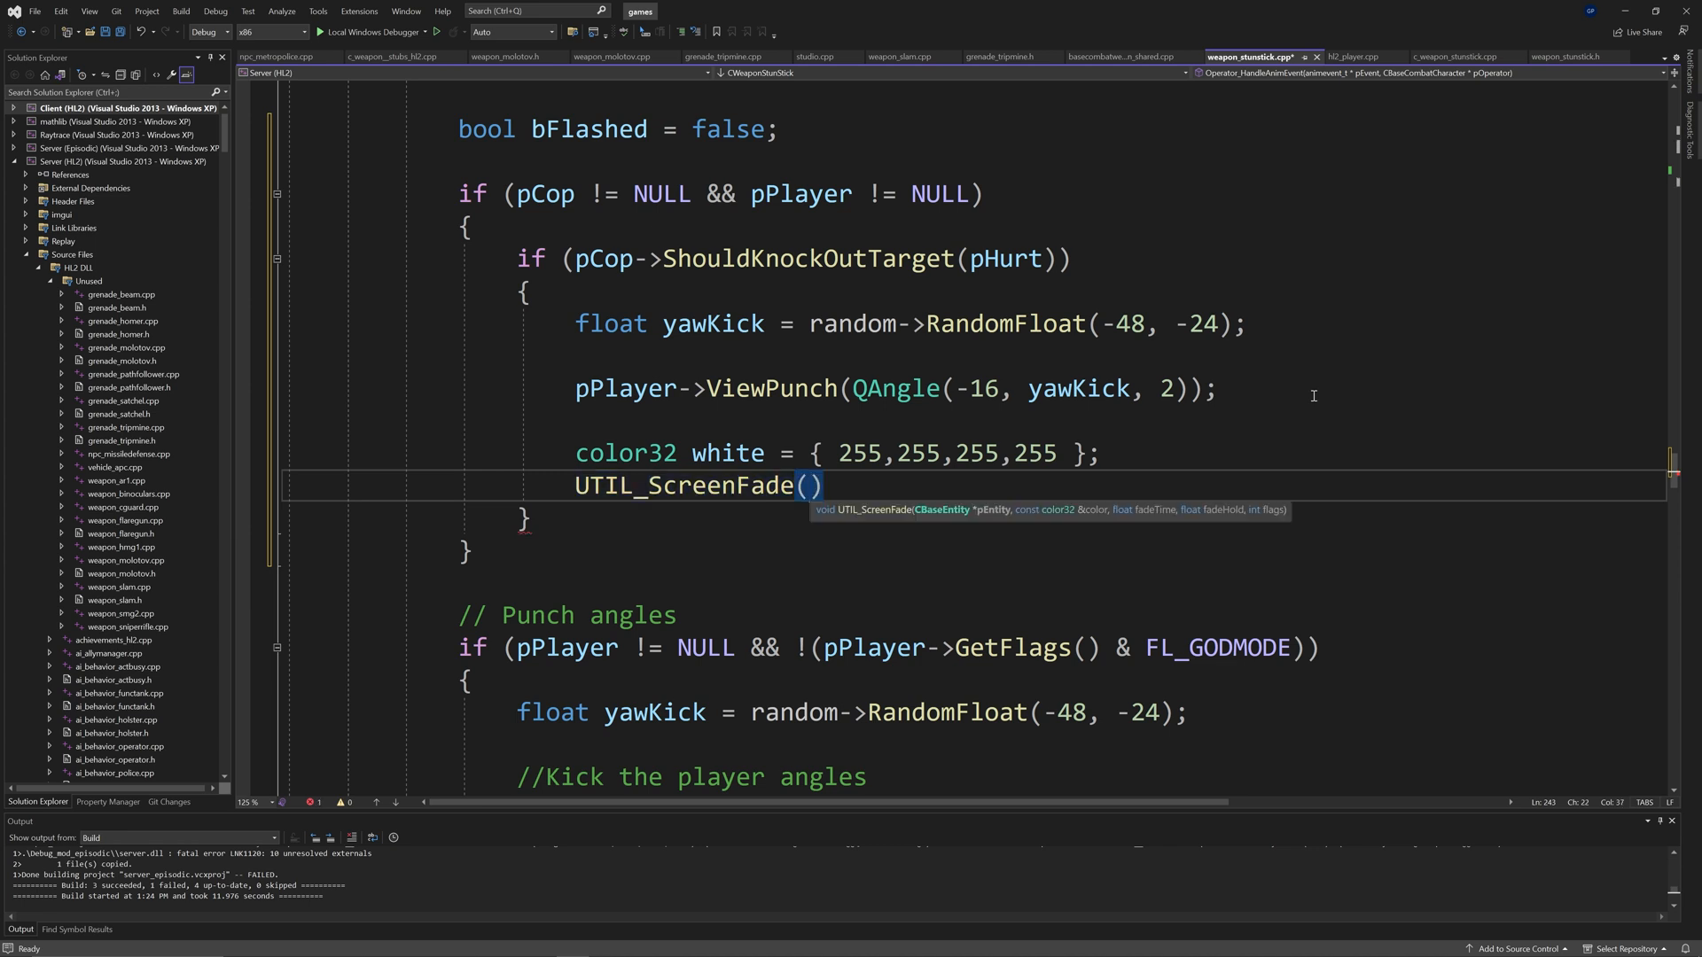
{"action": "type", "text": "pPlay"}
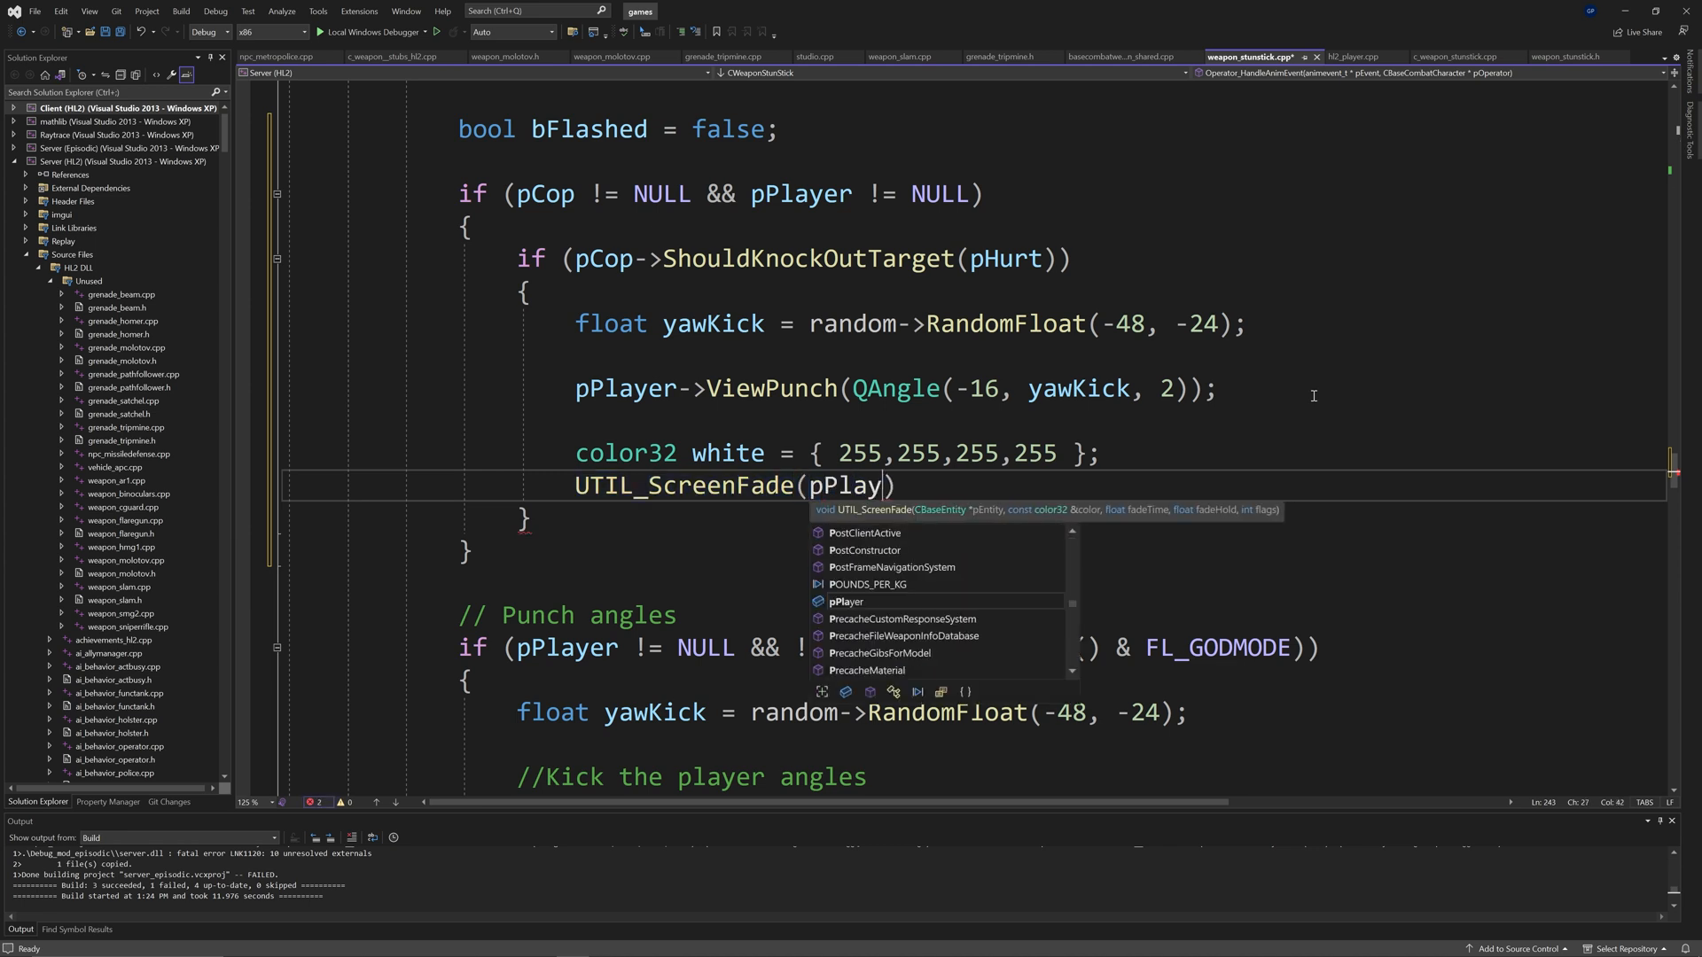
{"action": "type", "text": "er, white,"}
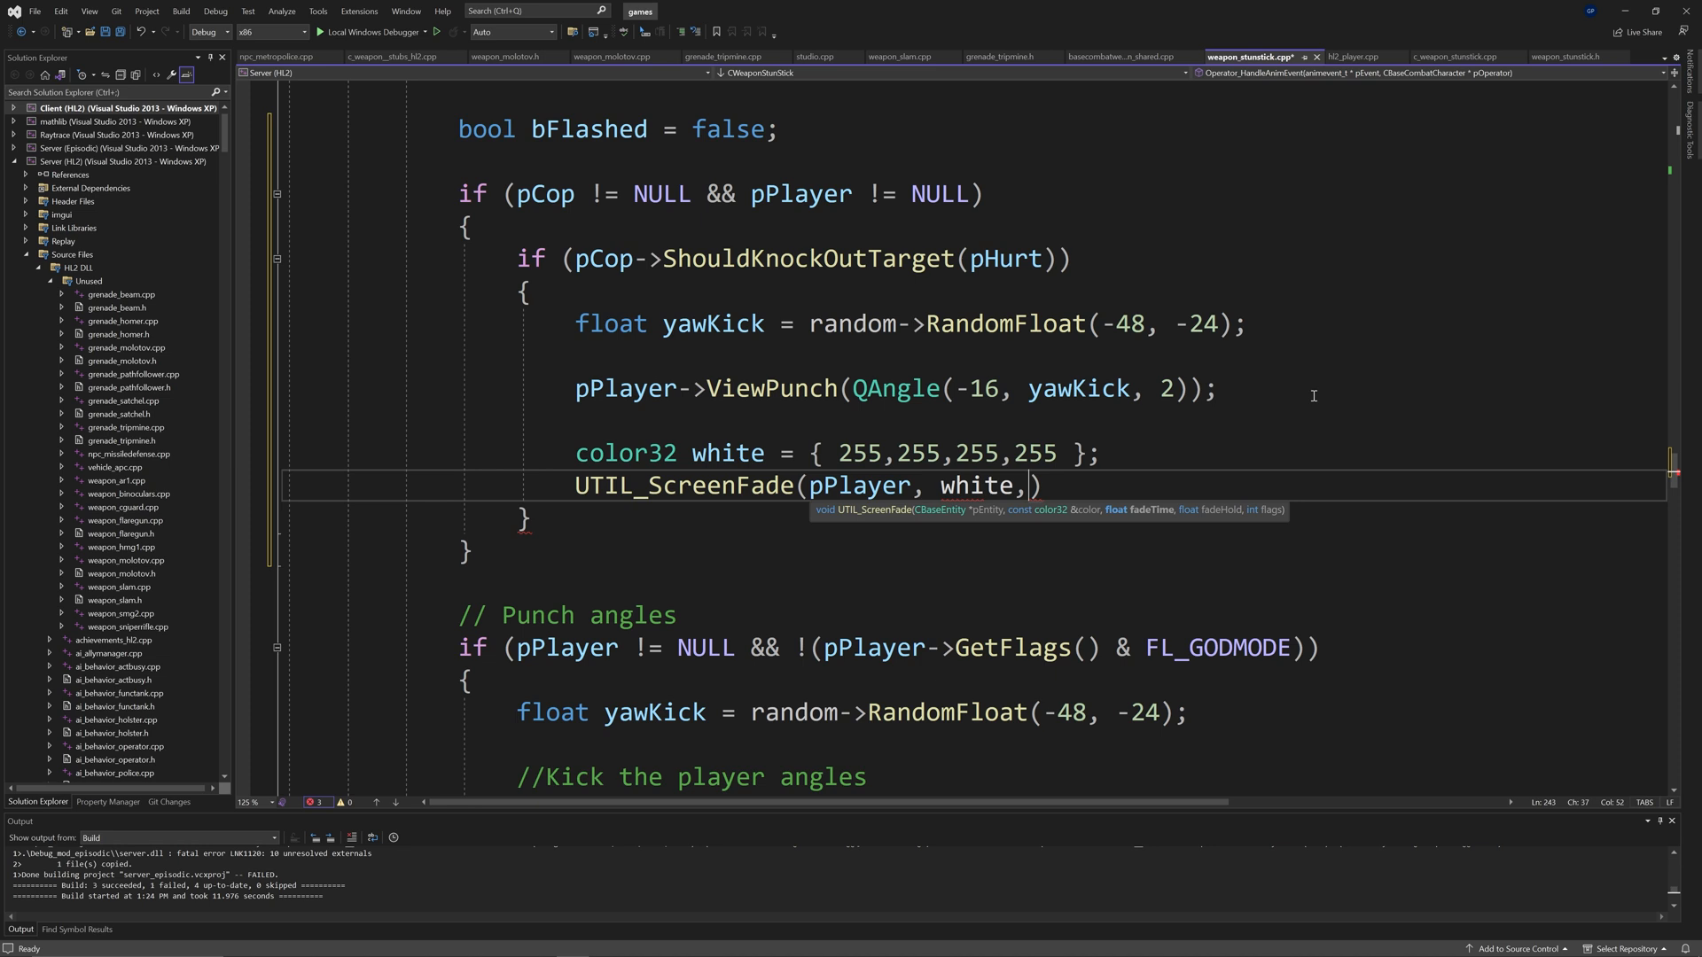
{"action": "type", "text": "0.2f,"}
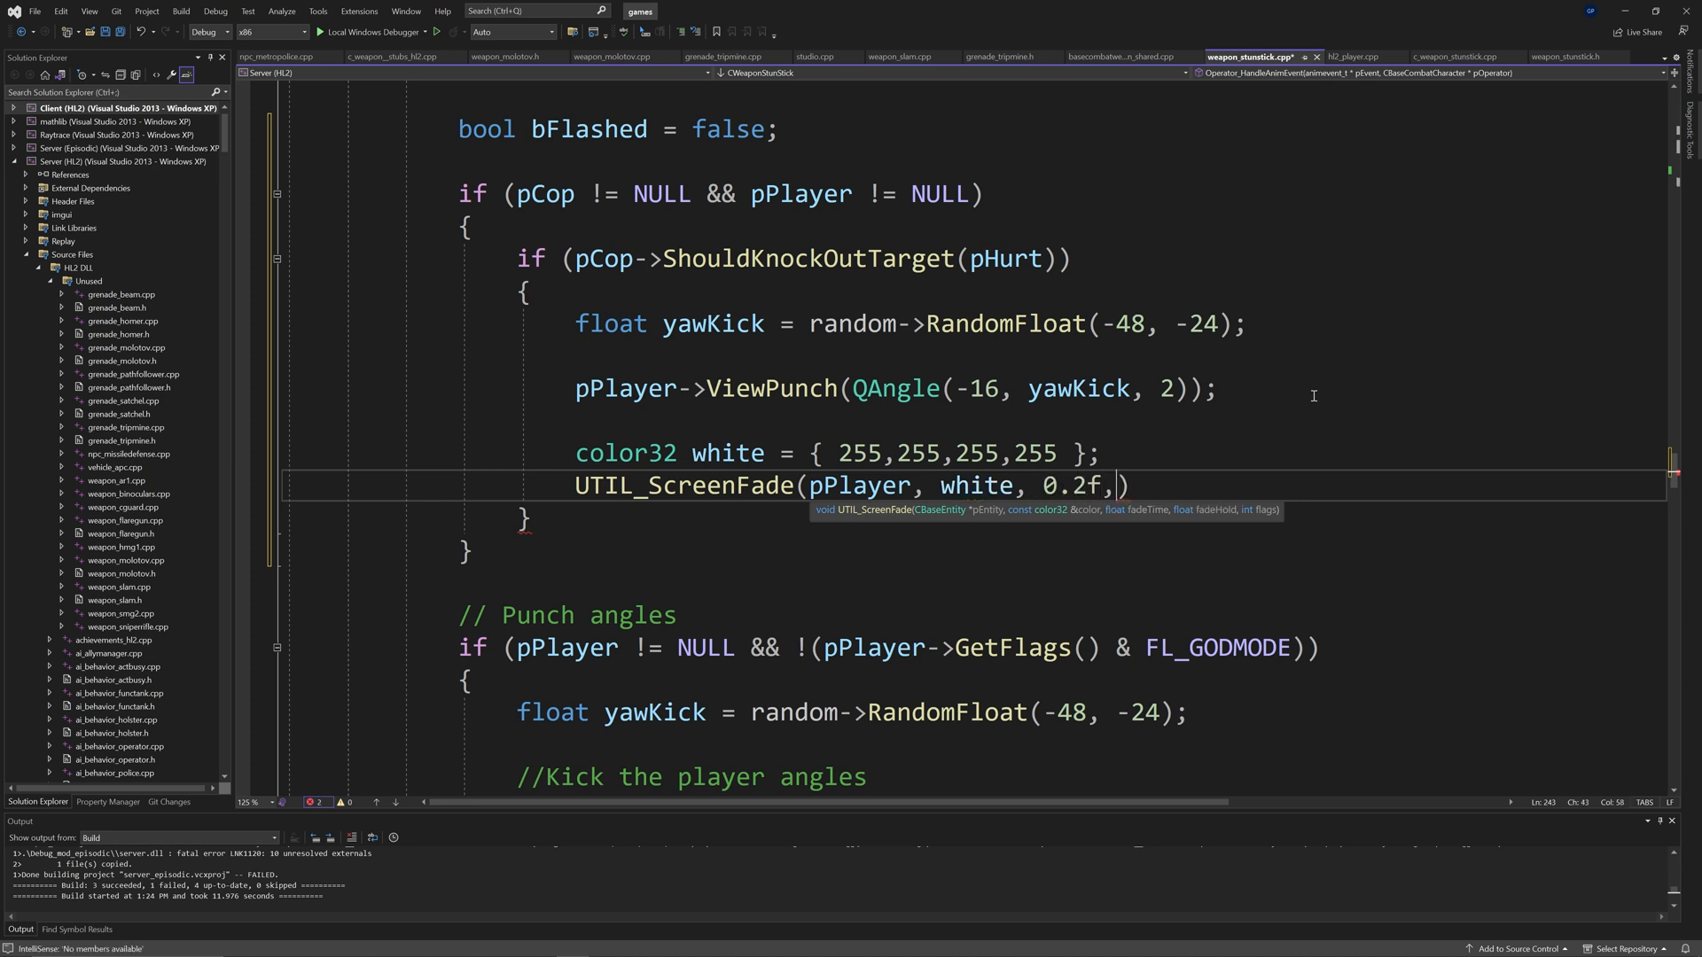
{"action": "type", "text": "1.0f,"}
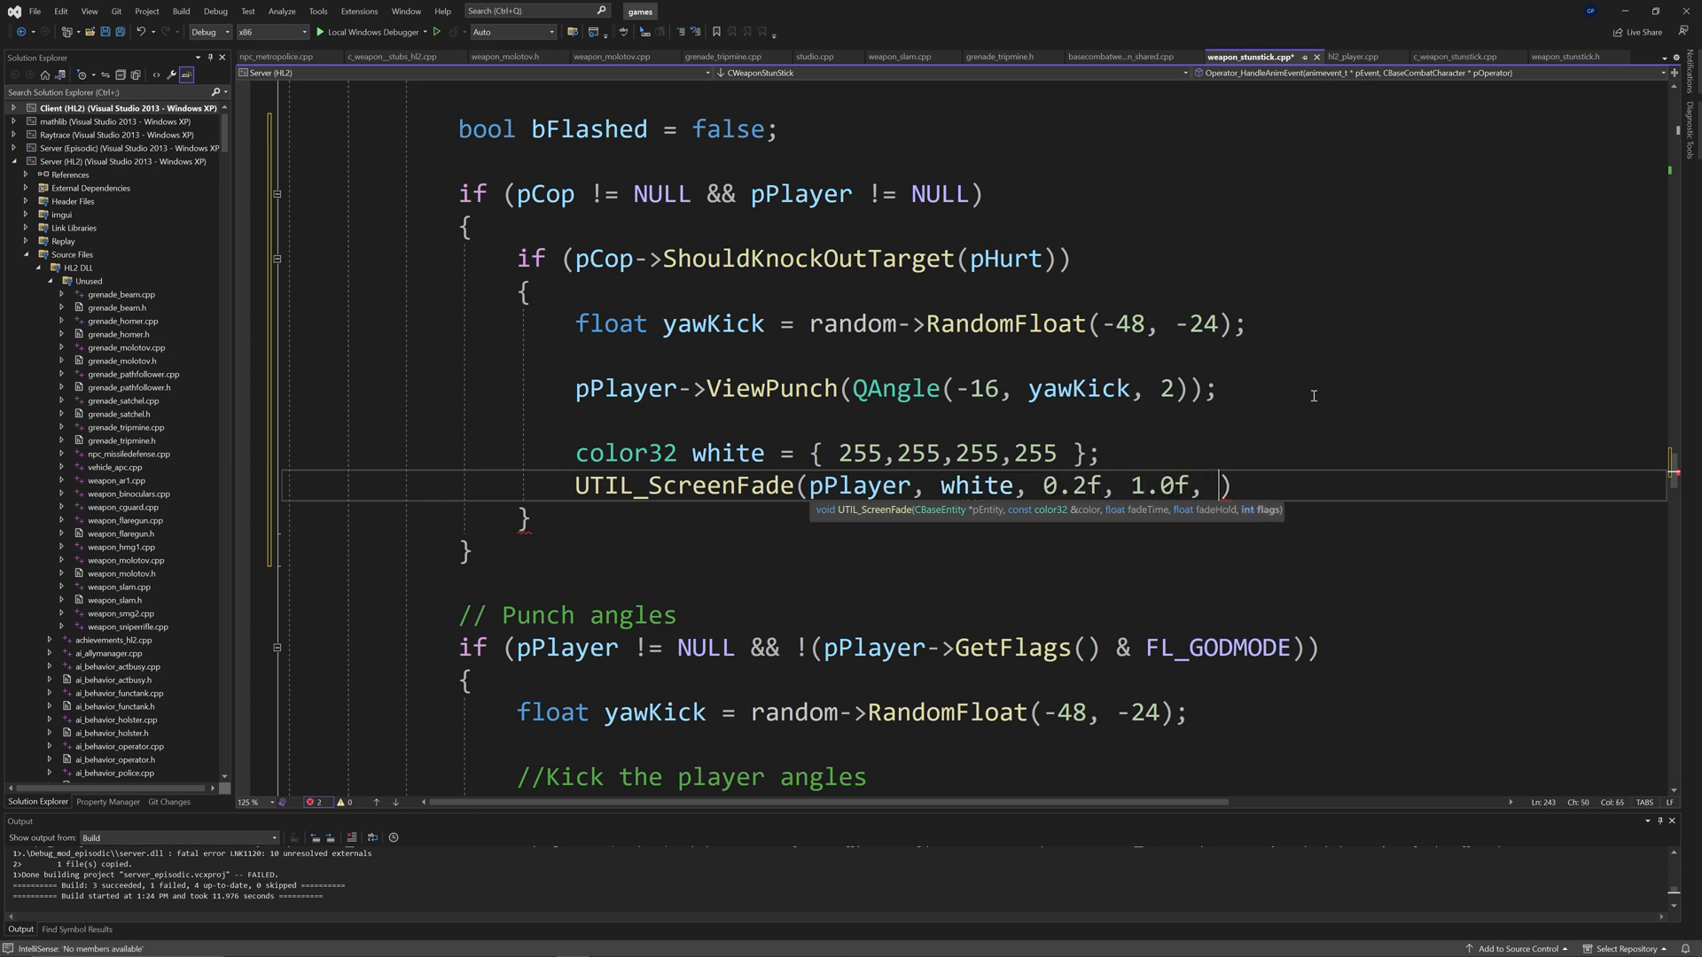
{"action": "type", "text": "FFADE_O"}
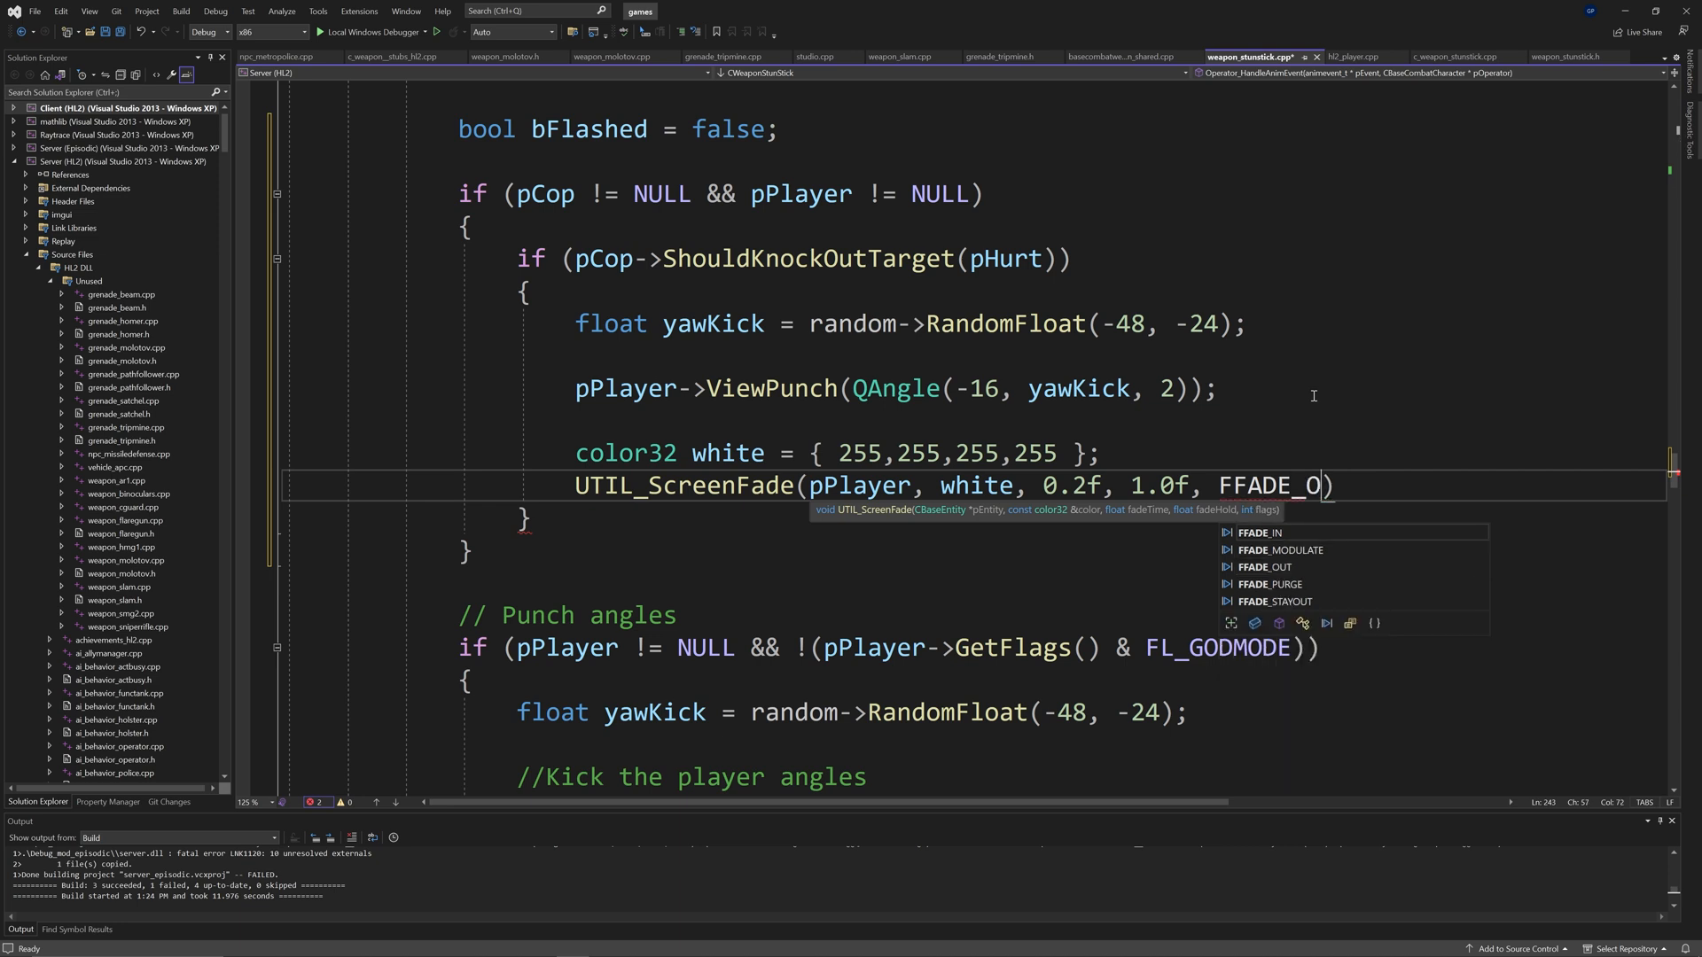
{"action": "type", "text": "UT"}
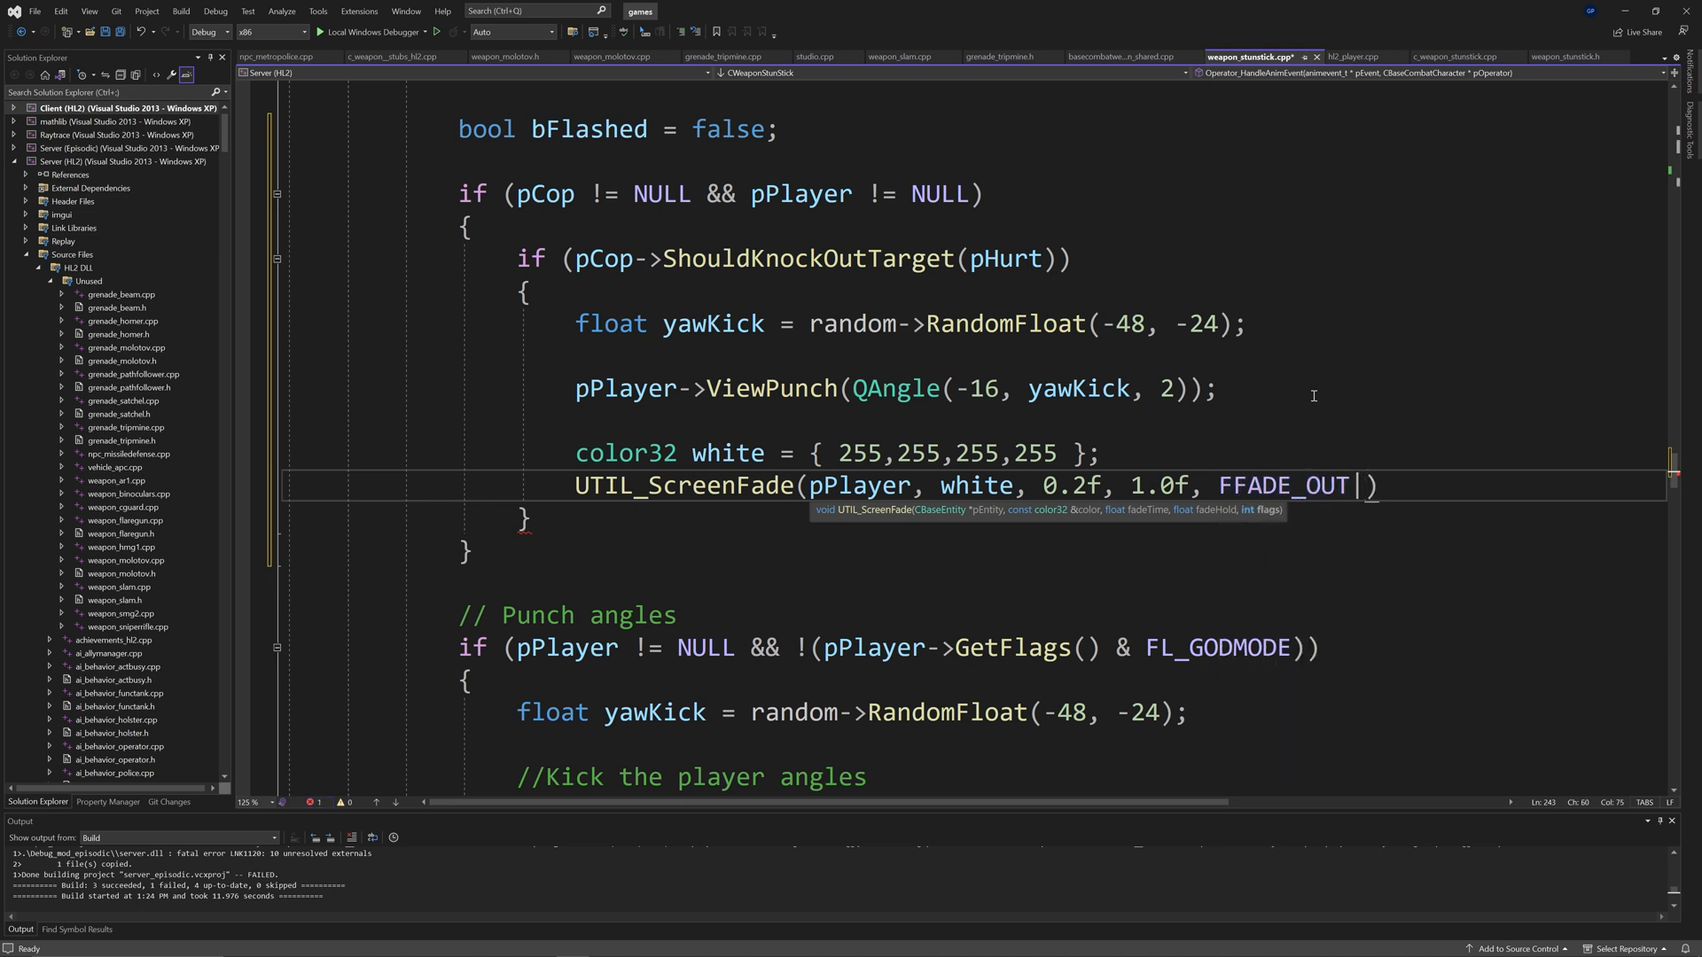
{"action": "type", "text": "| FFADE_P"}
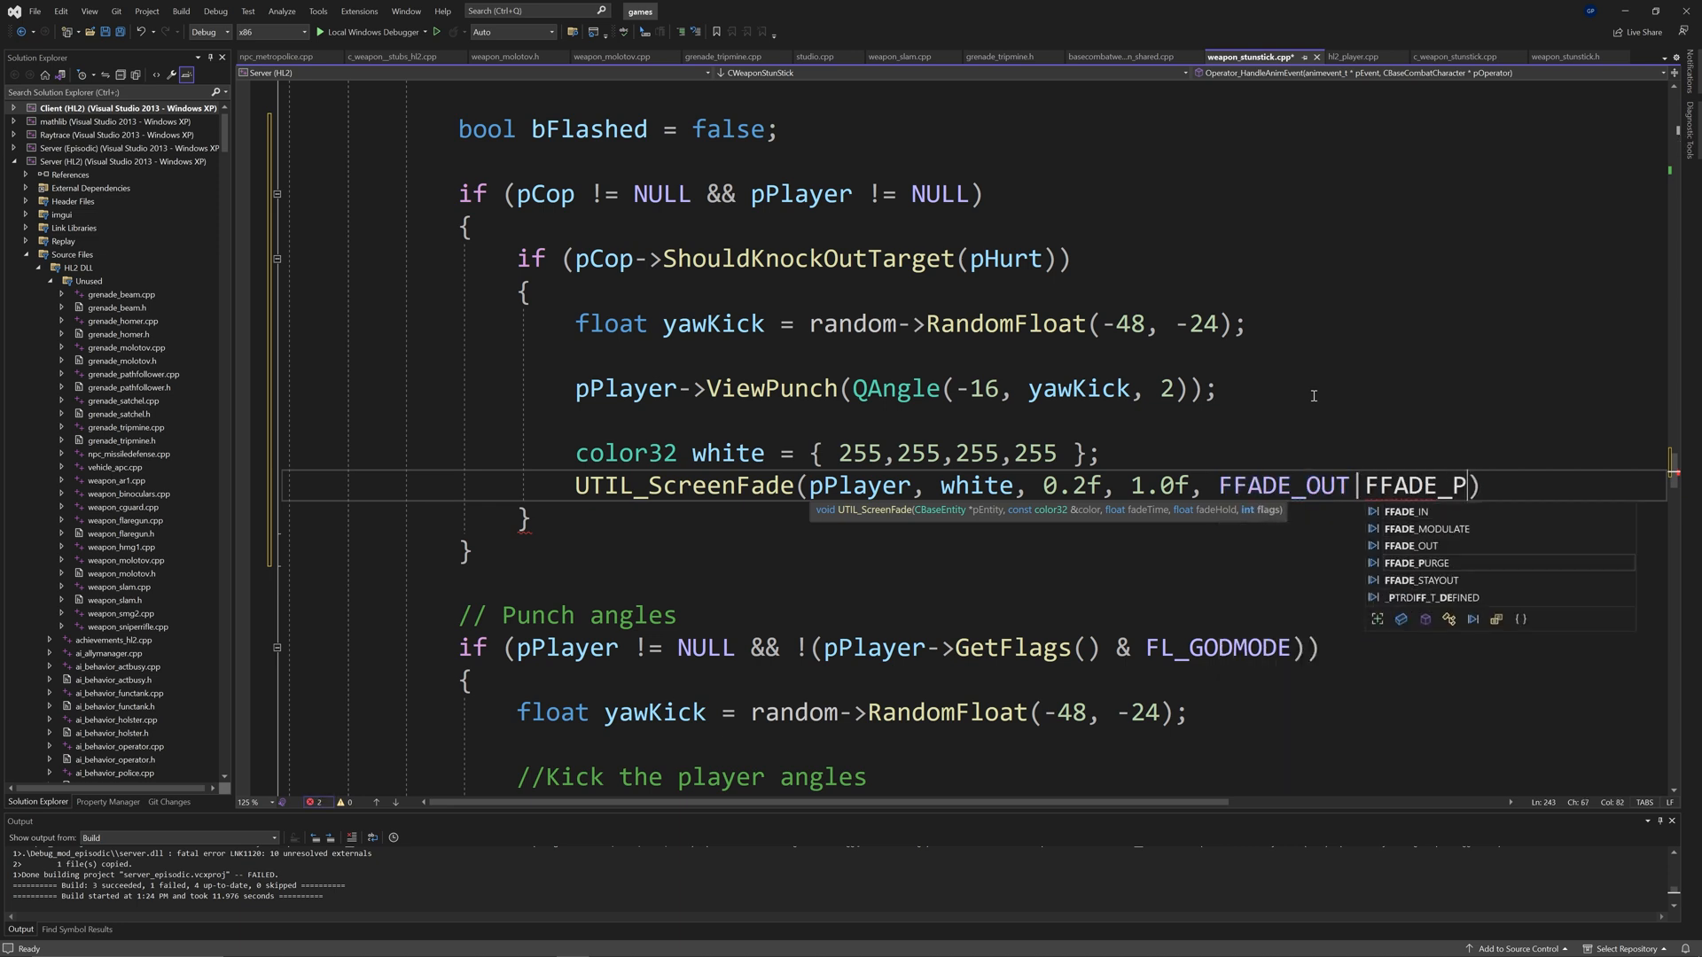
{"action": "type", "text": "URGE|"}
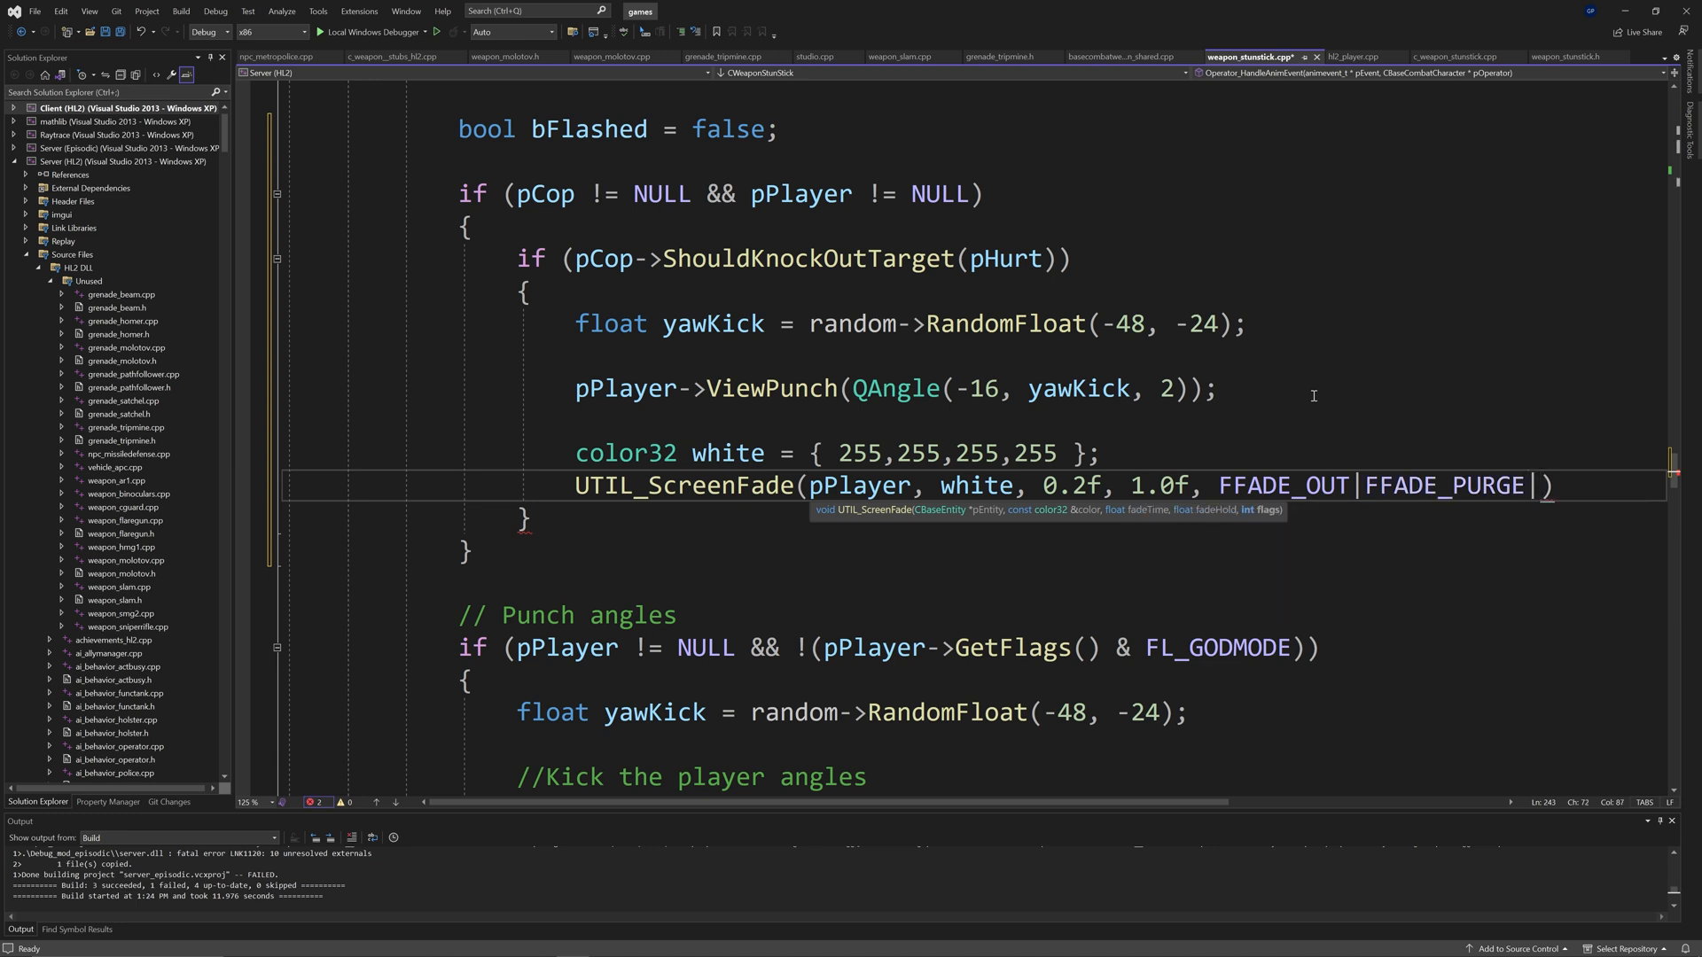
{"action": "type", "text": "FF"}
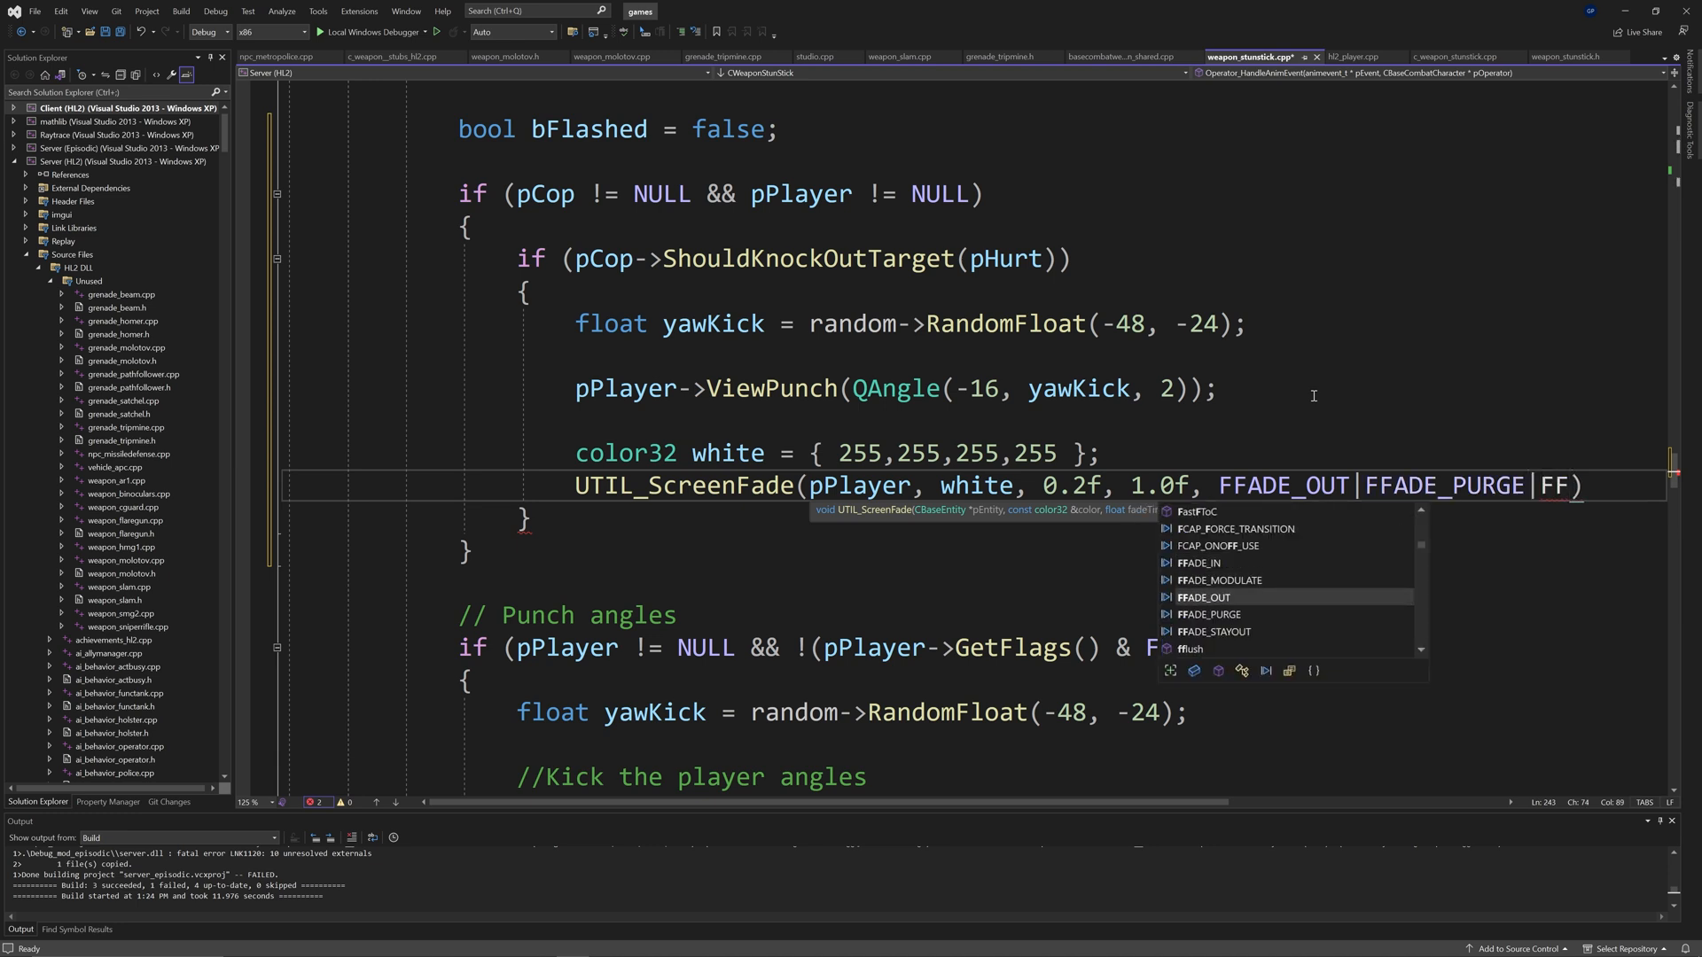
{"action": "type", "text": "FFADE_STAYOUT"}
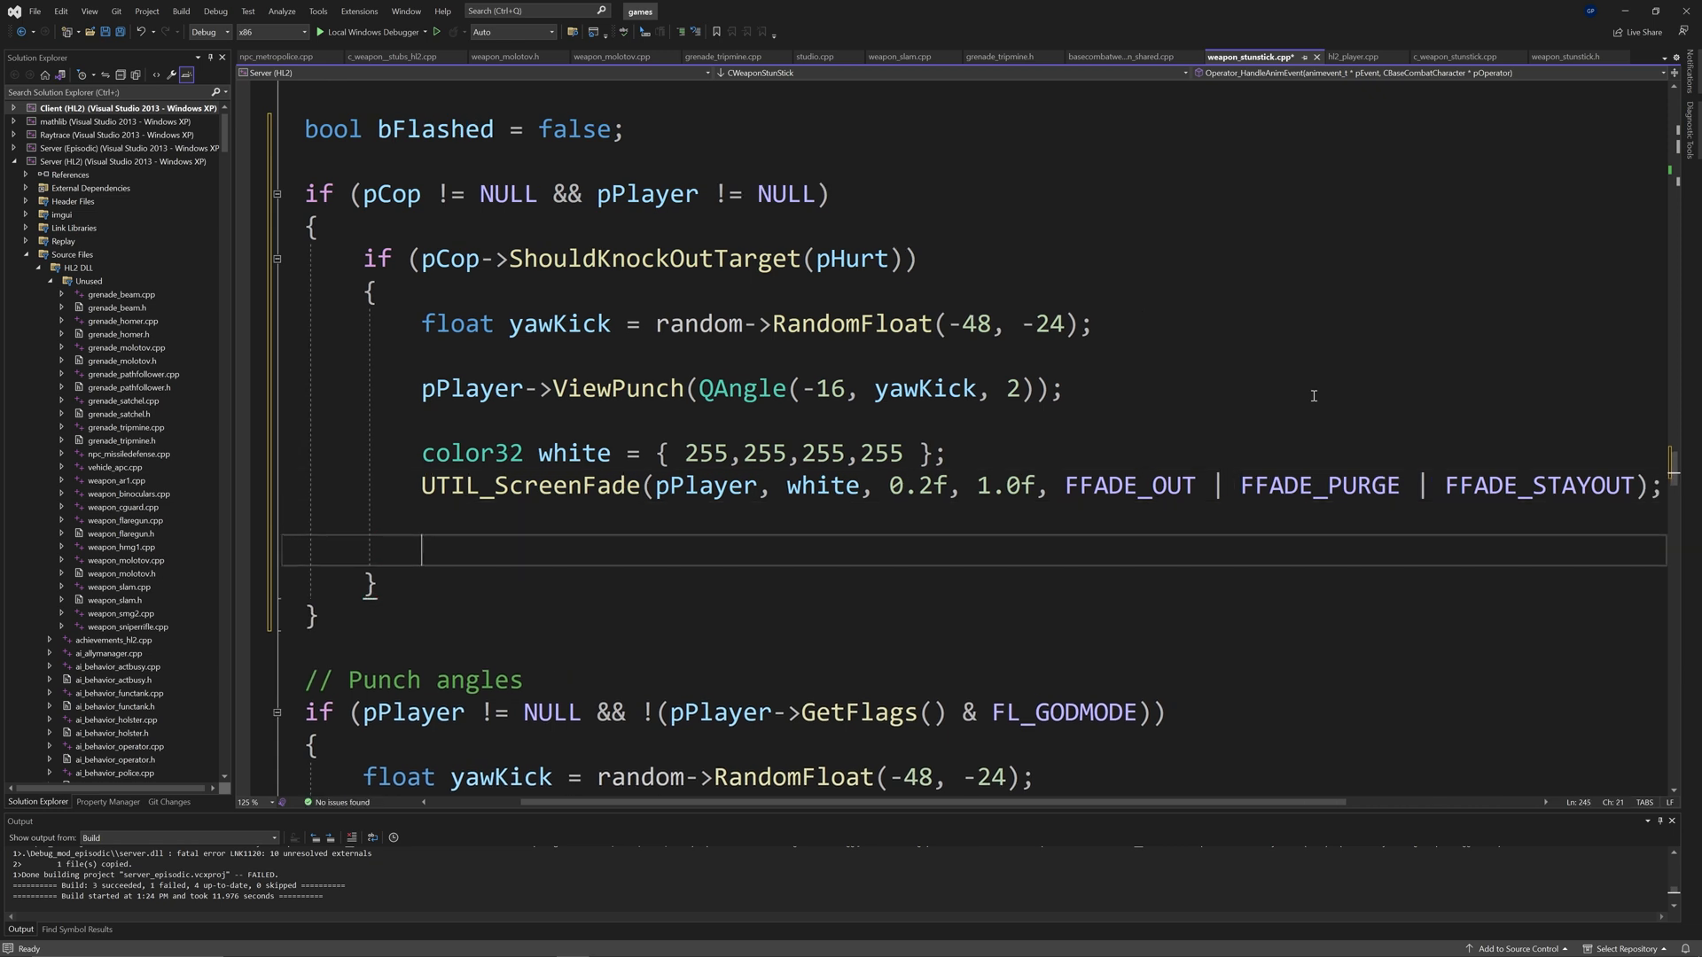
Step: Set bFlashed = true and call pCop->KnockOutTarget(pHurt)
{"action": "type", "text": "bFlashed = true;"}
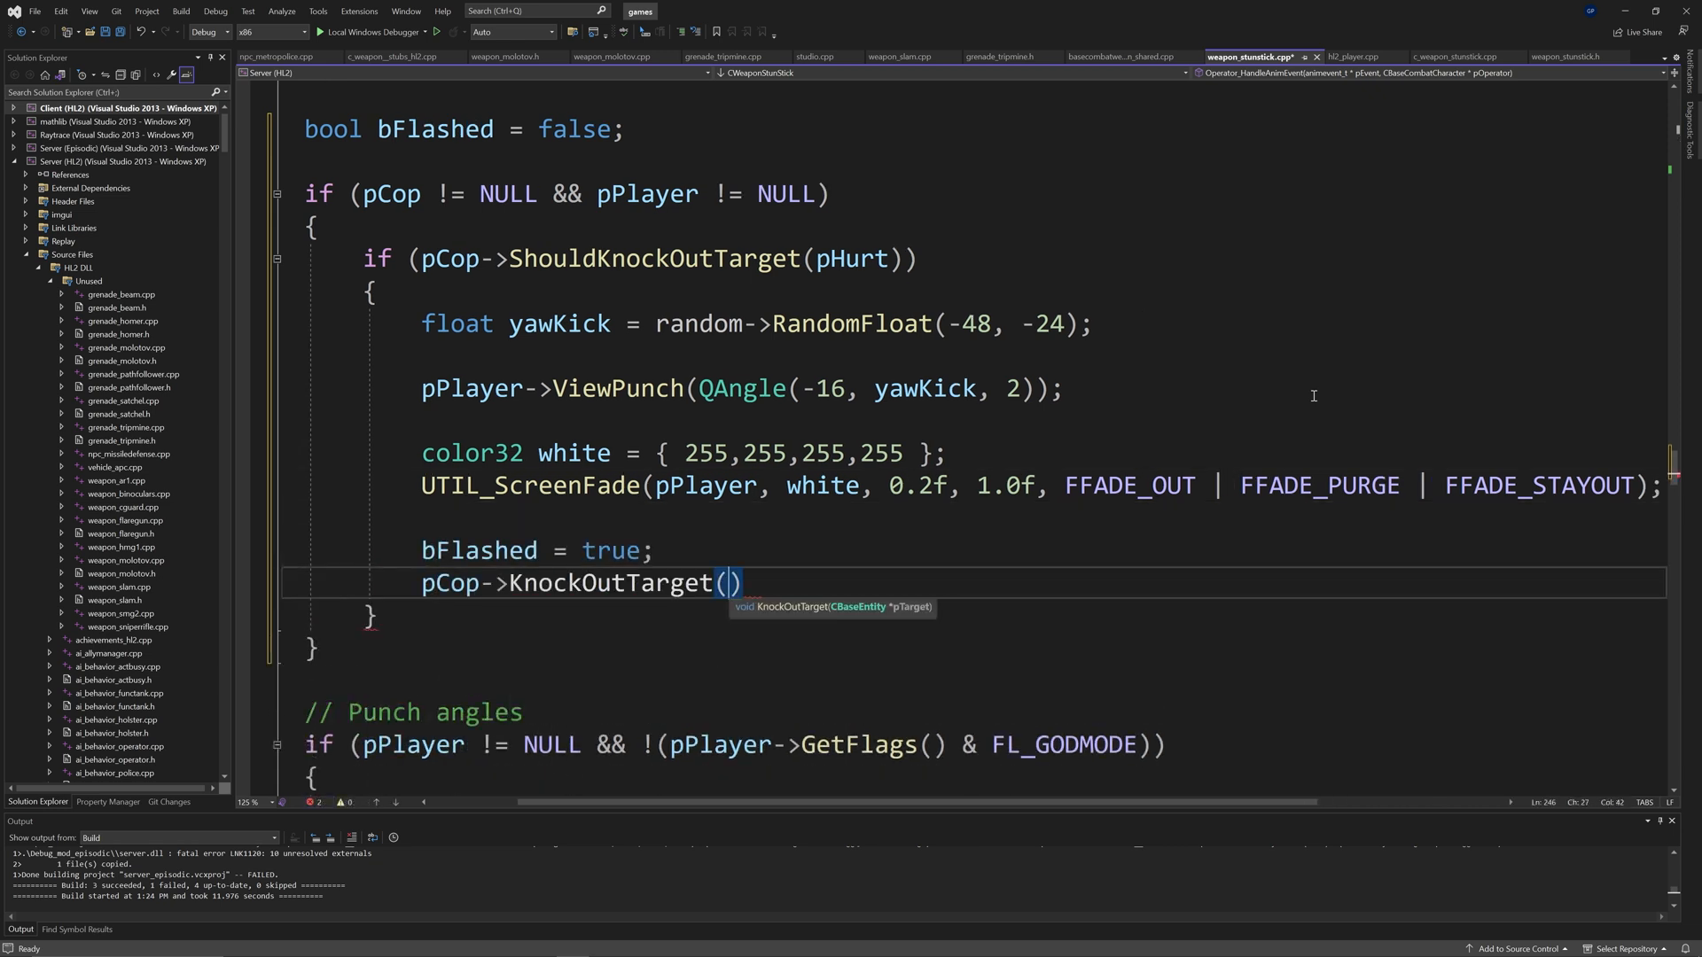
{"action": "type", "text": "pHurt"}
{"action": "type", "text": "break;"}
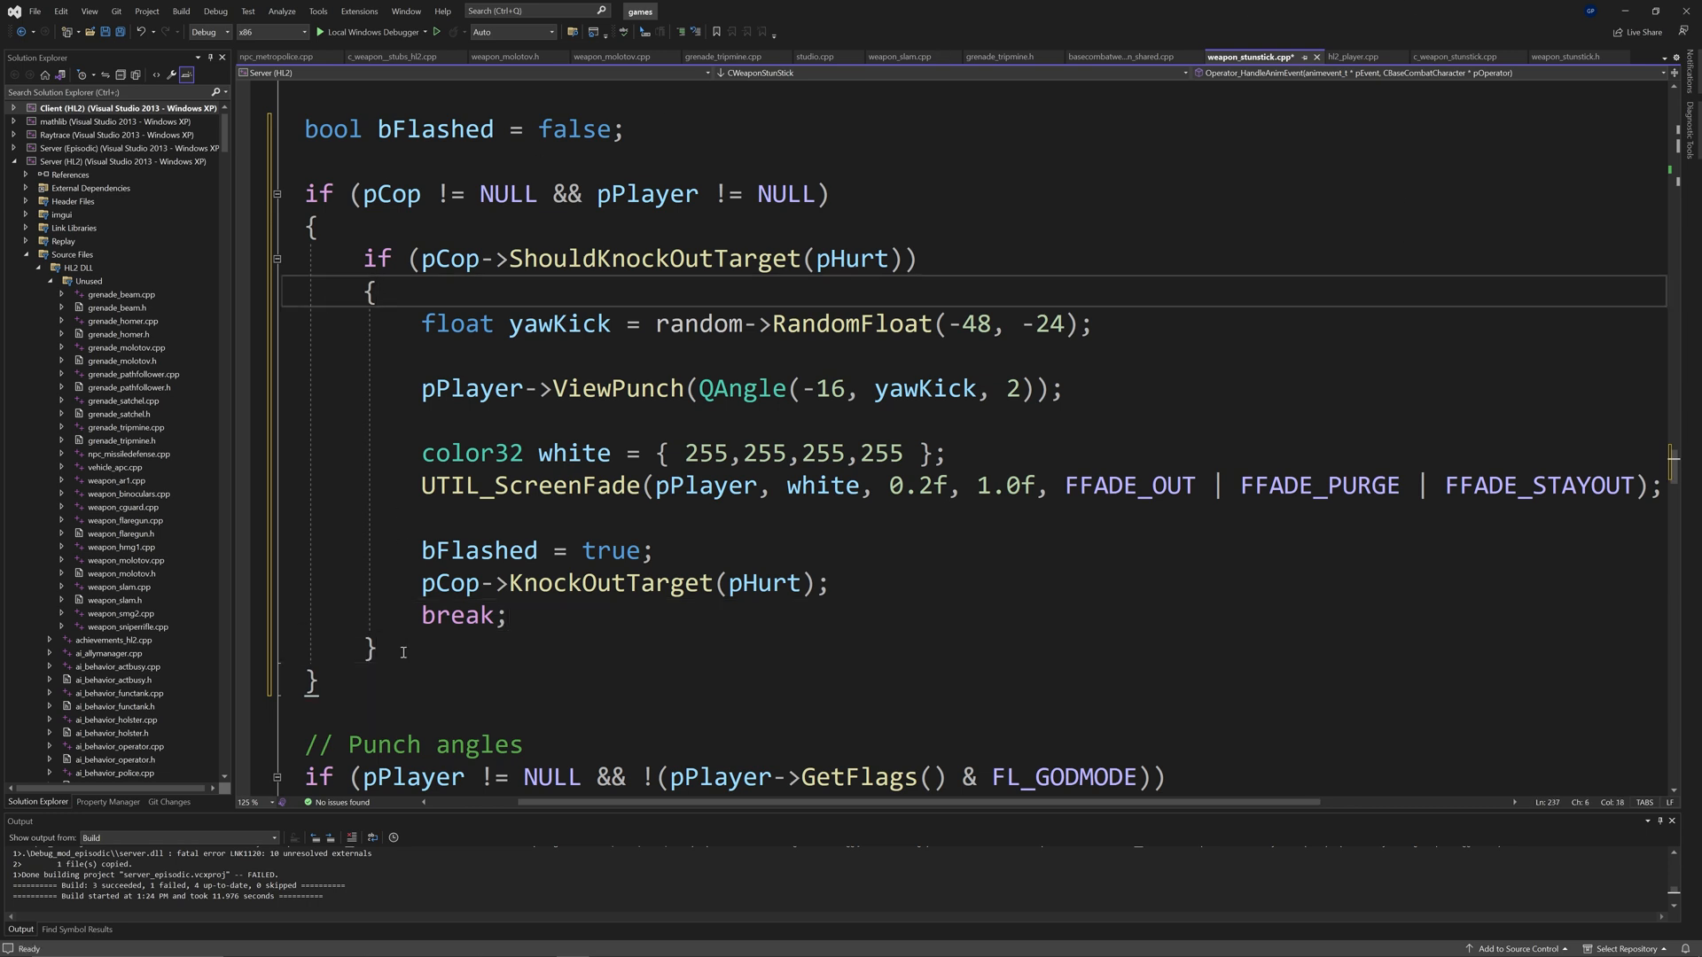
Step: Add an else branch calling pCop->StunnedTarget(pHurt)
{"action": "type", "text": "else"}
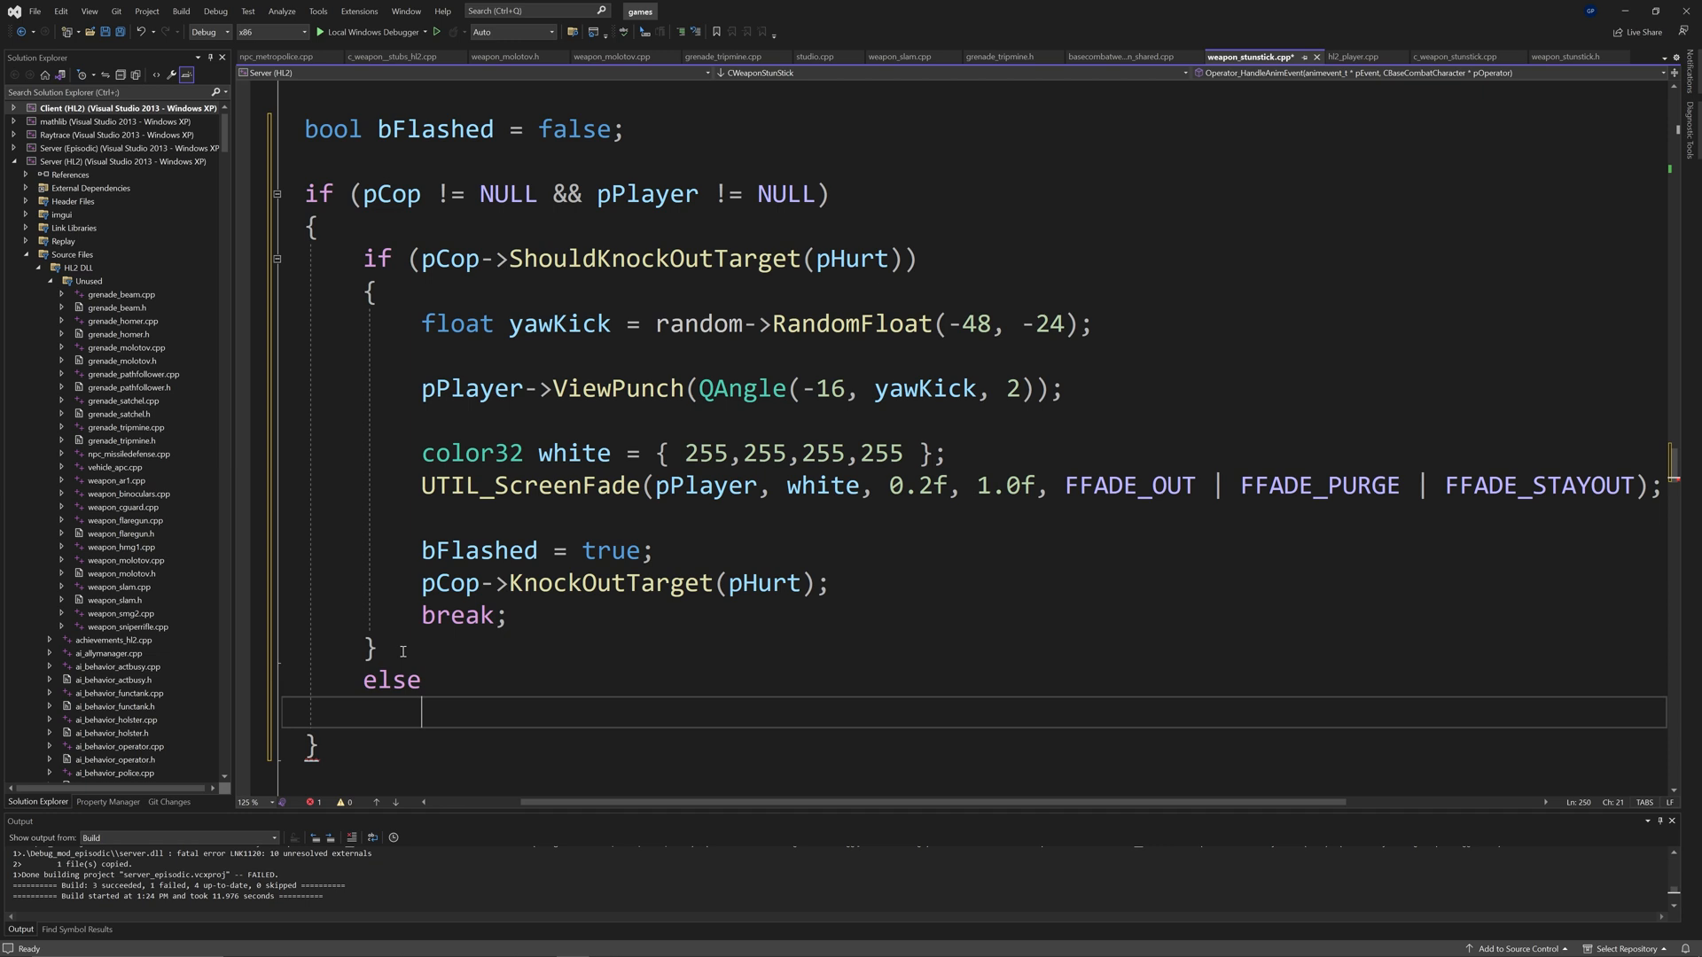
{"action": "type", "text": "pC"}
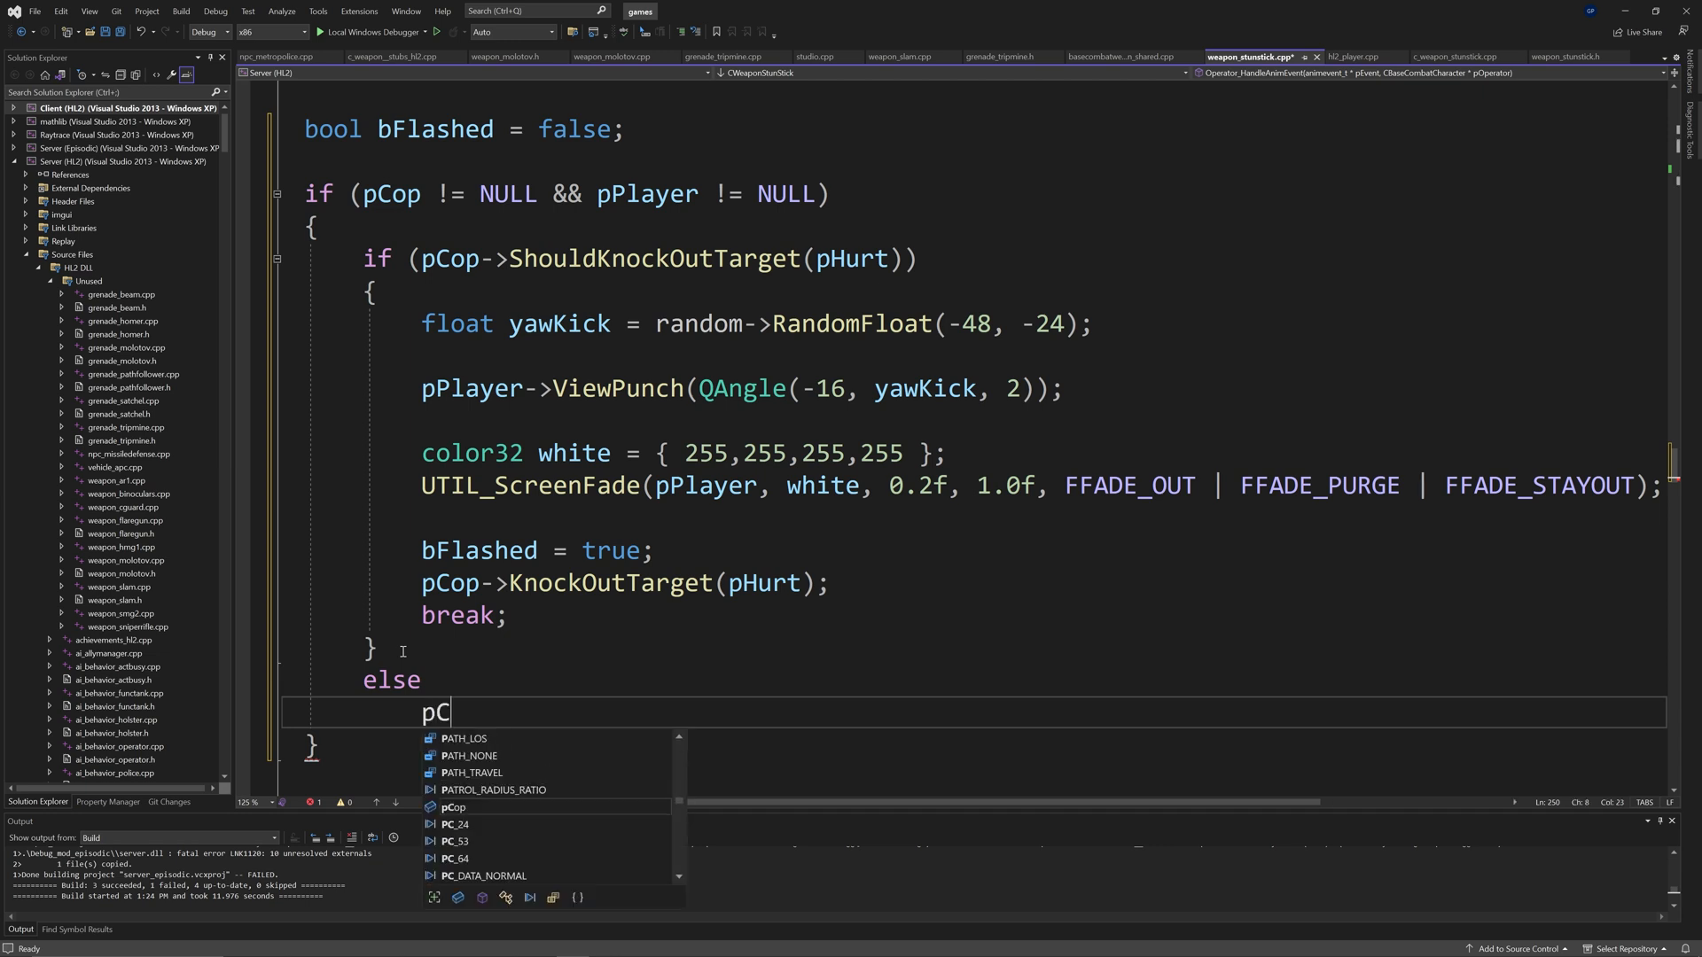
{"action": "type", "text": "op->S"}
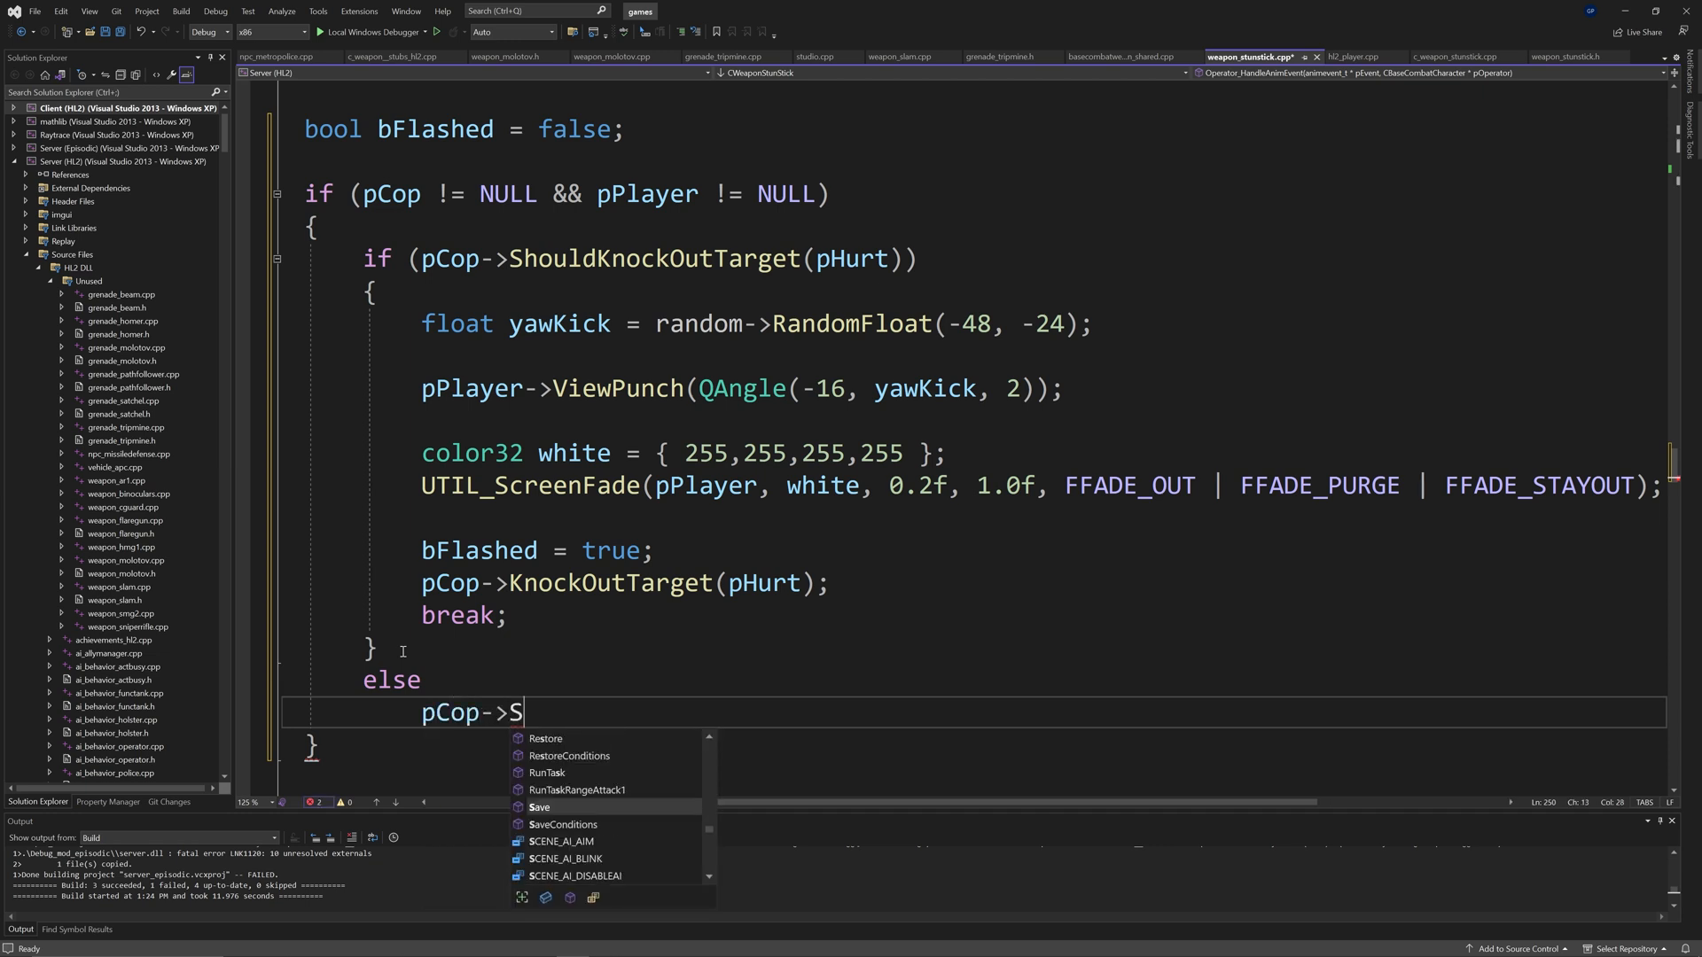
{"action": "type", "text": "tunnedTarget"}
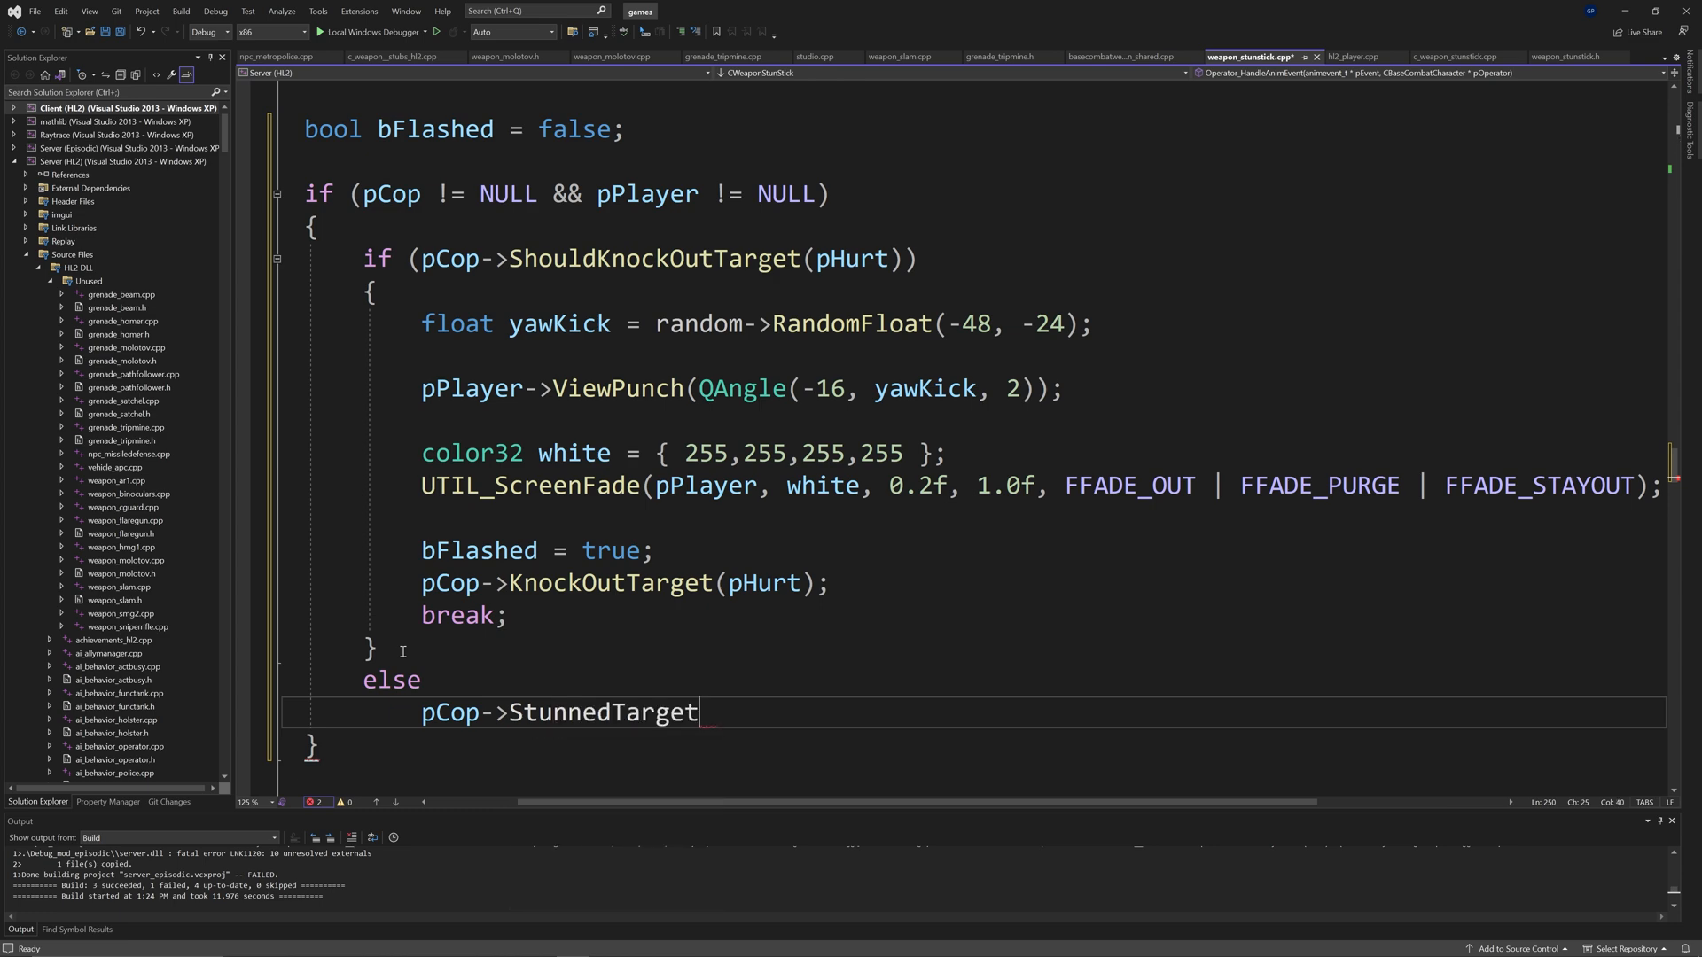
{"action": "type", "text": "(pHurt"}
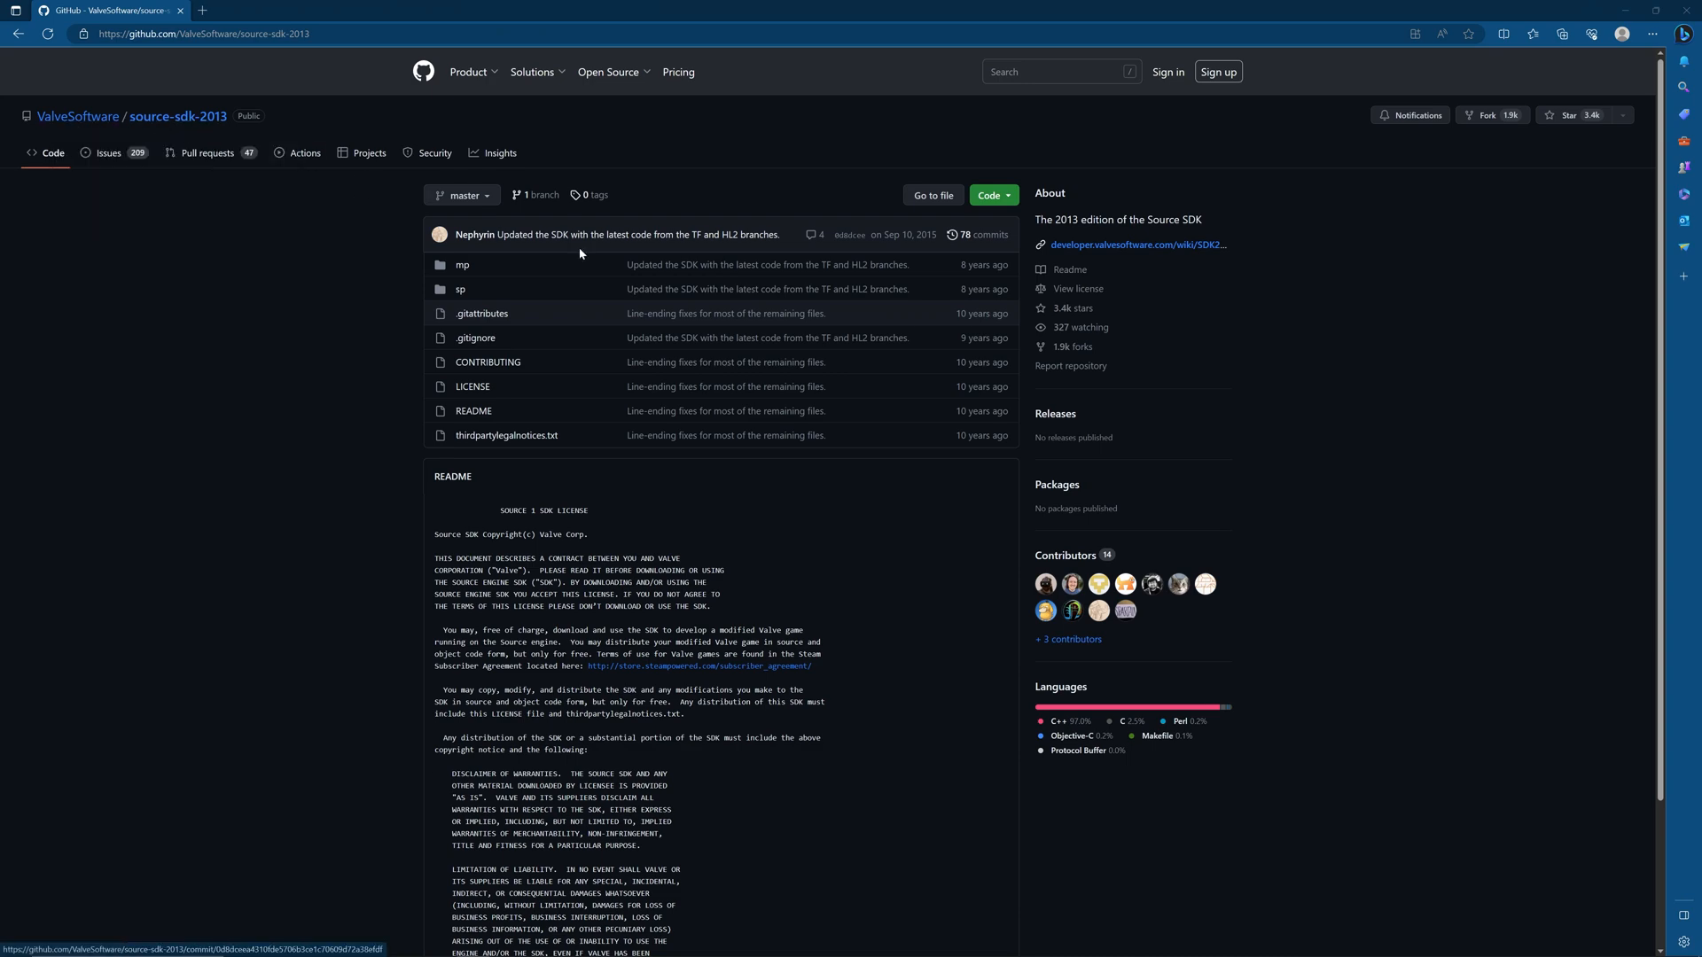
Step: Navigate sp/src > game > server > hl2 and open Valve's weapon_stunstick.cpp
{"action": "left_click", "coordinate": [460, 288]}
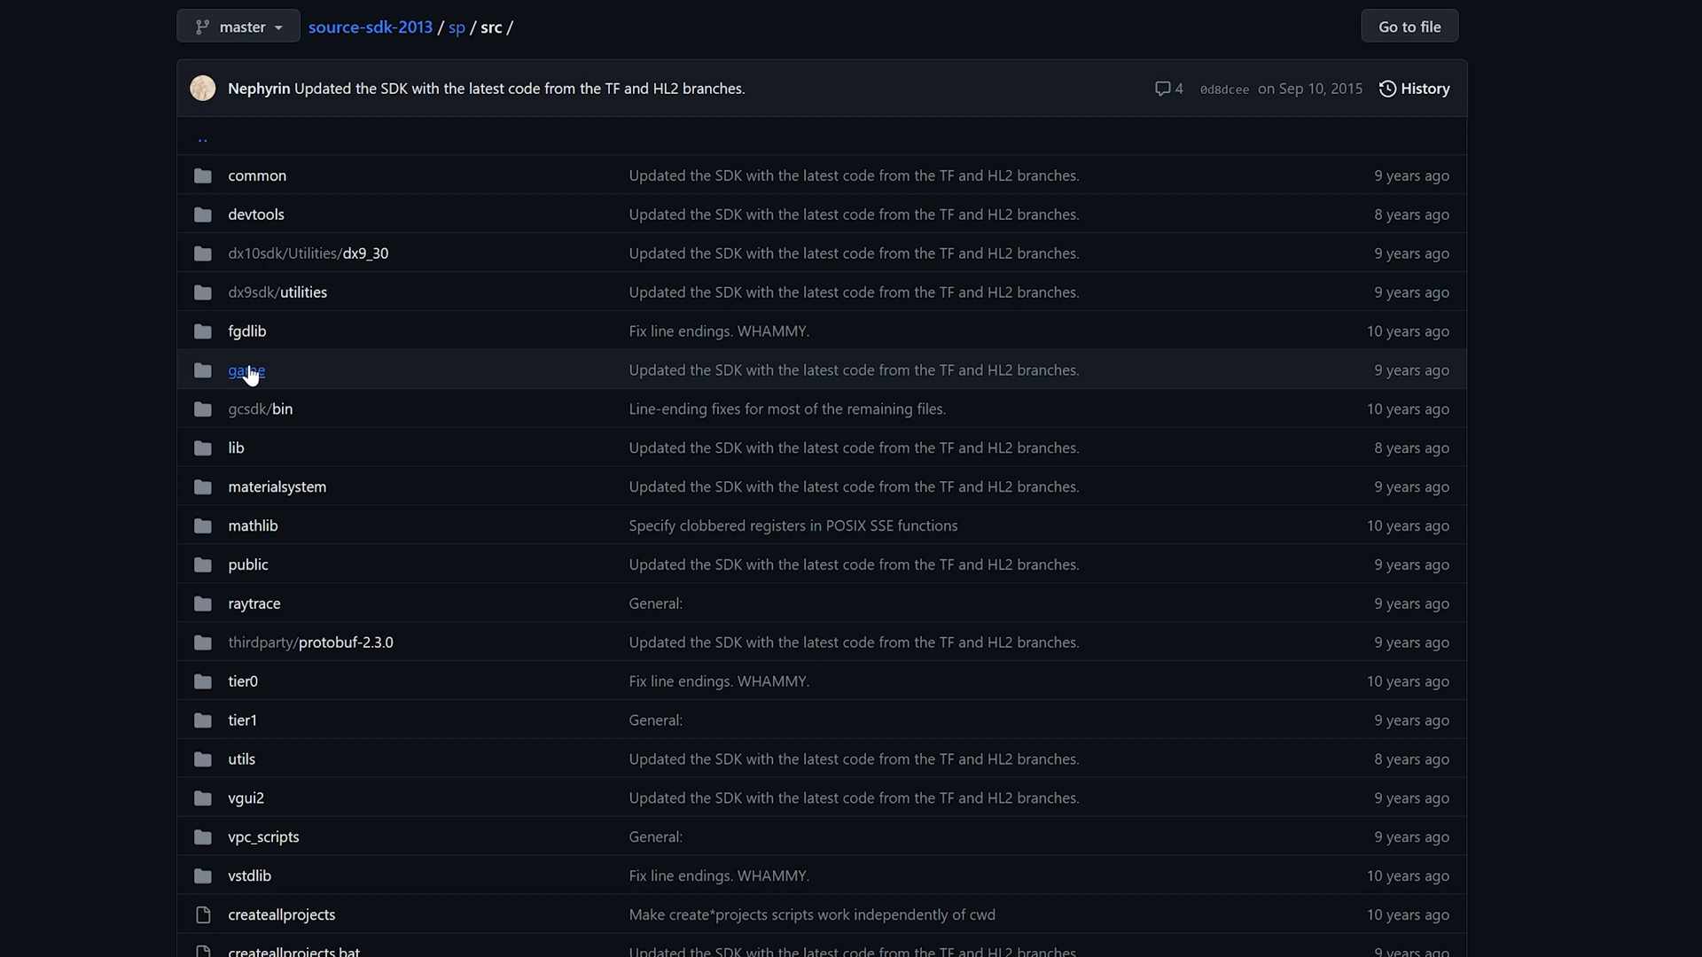
{"action": "left_click", "coordinate": [246, 370]}
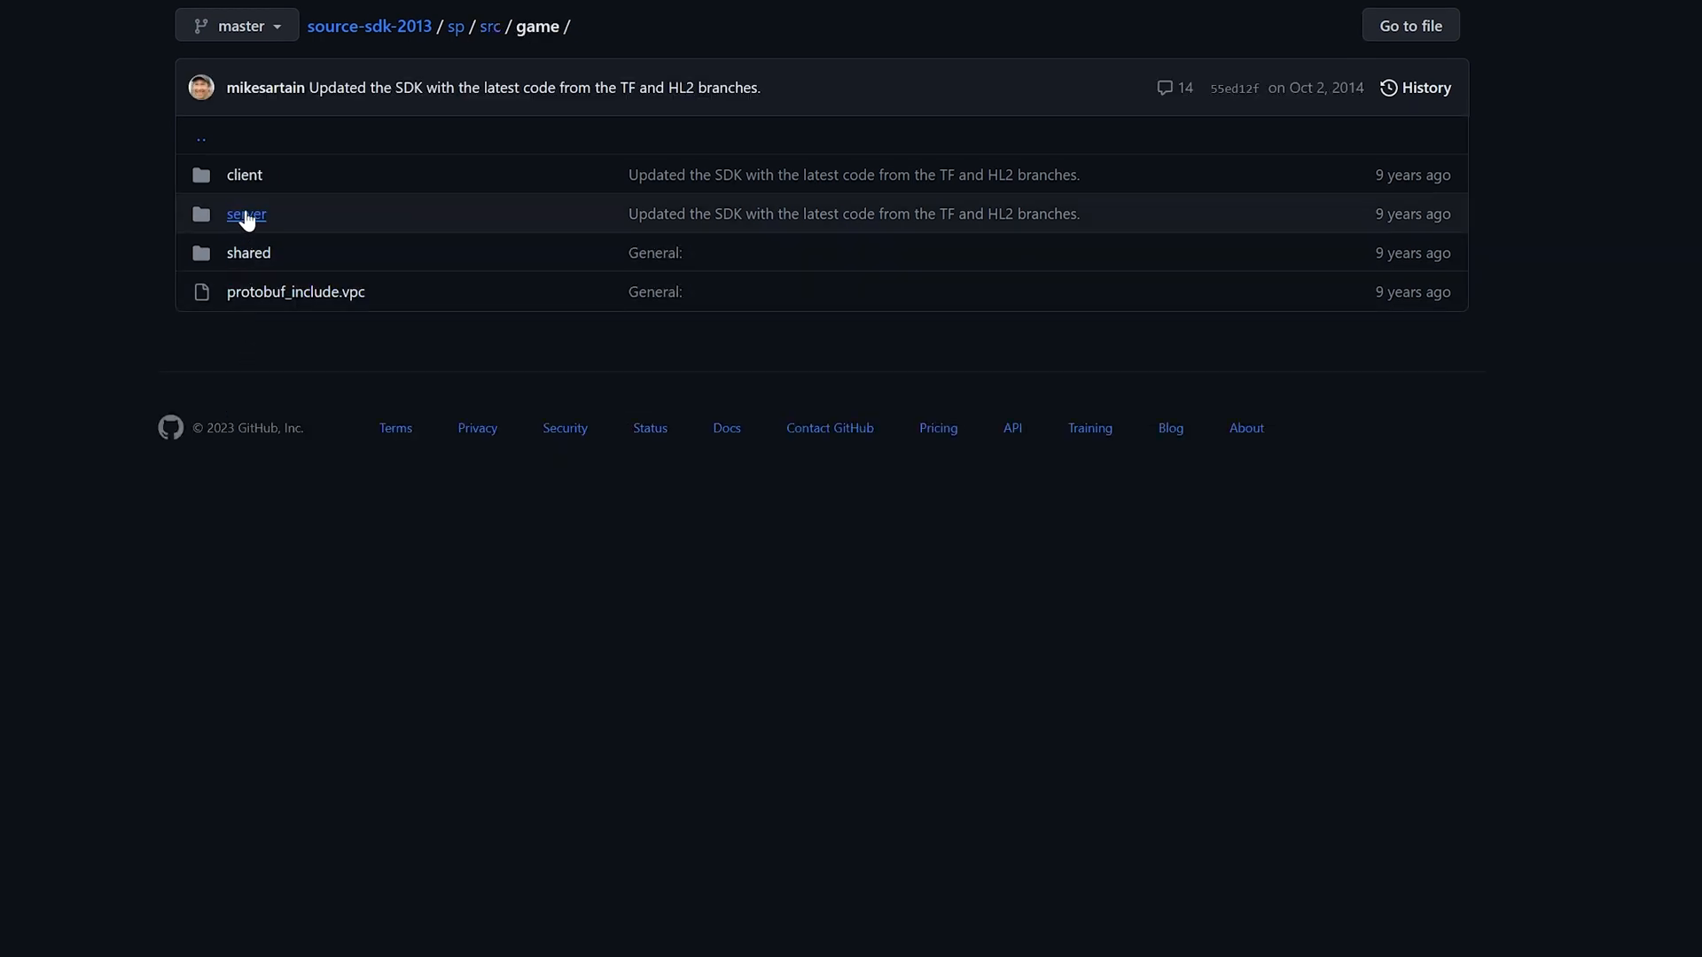
{"action": "left_click", "coordinate": [246, 214]}
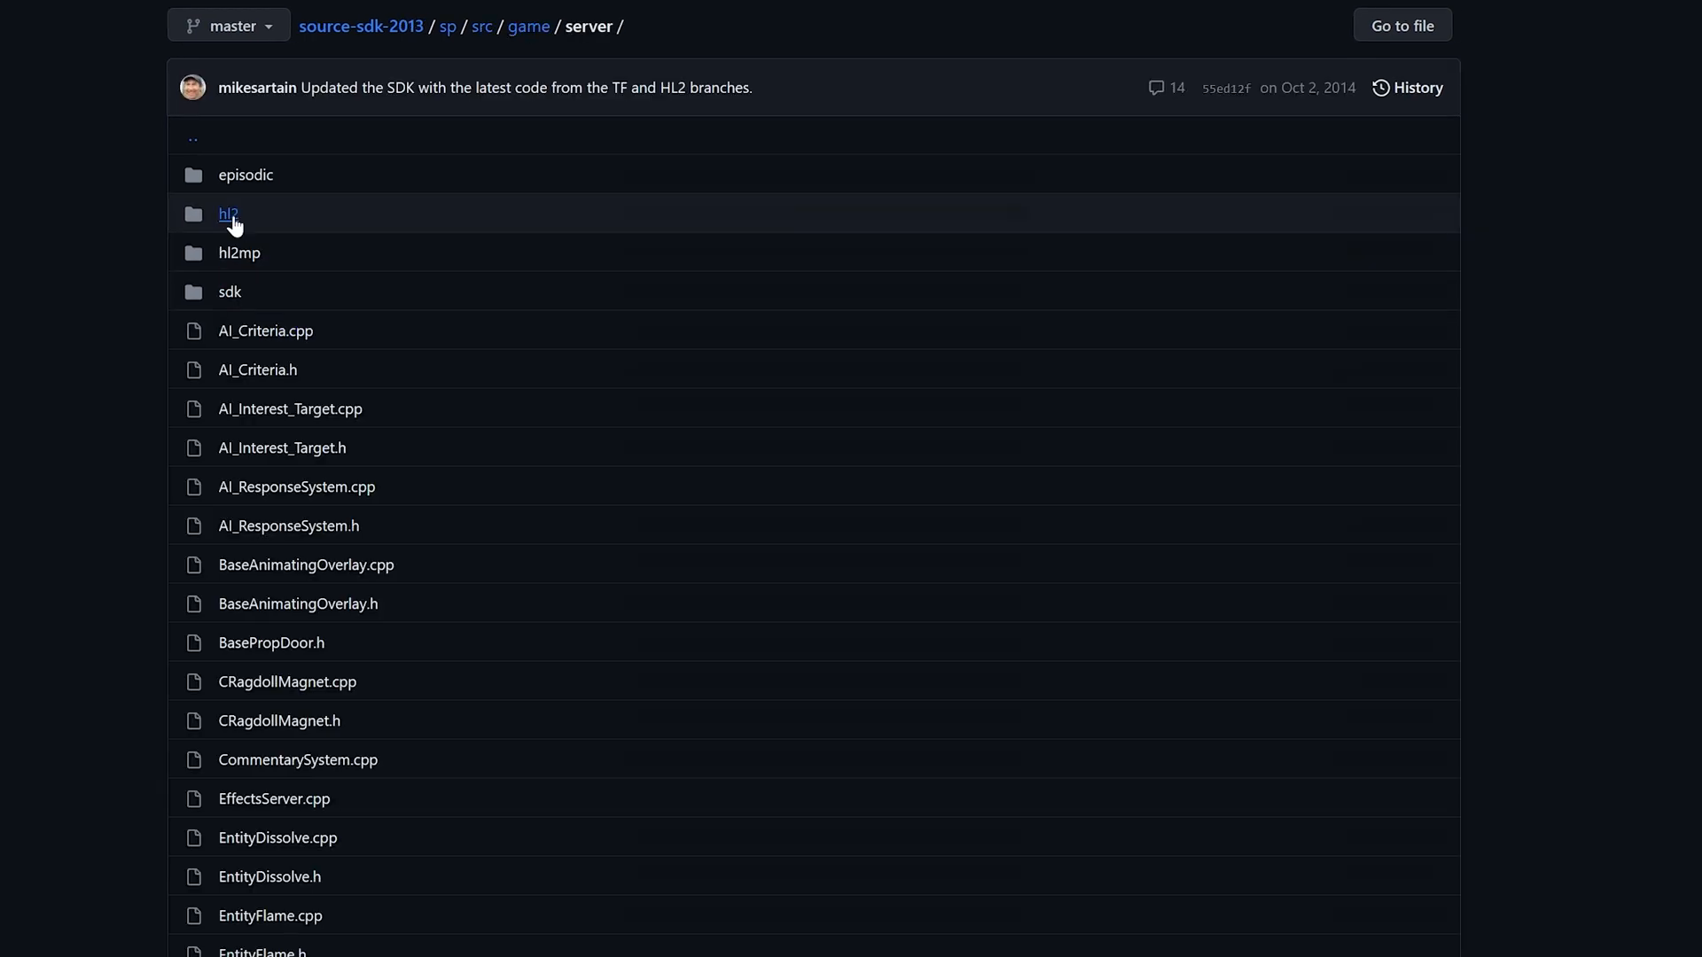
{"action": "left_click", "coordinate": [228, 213]}
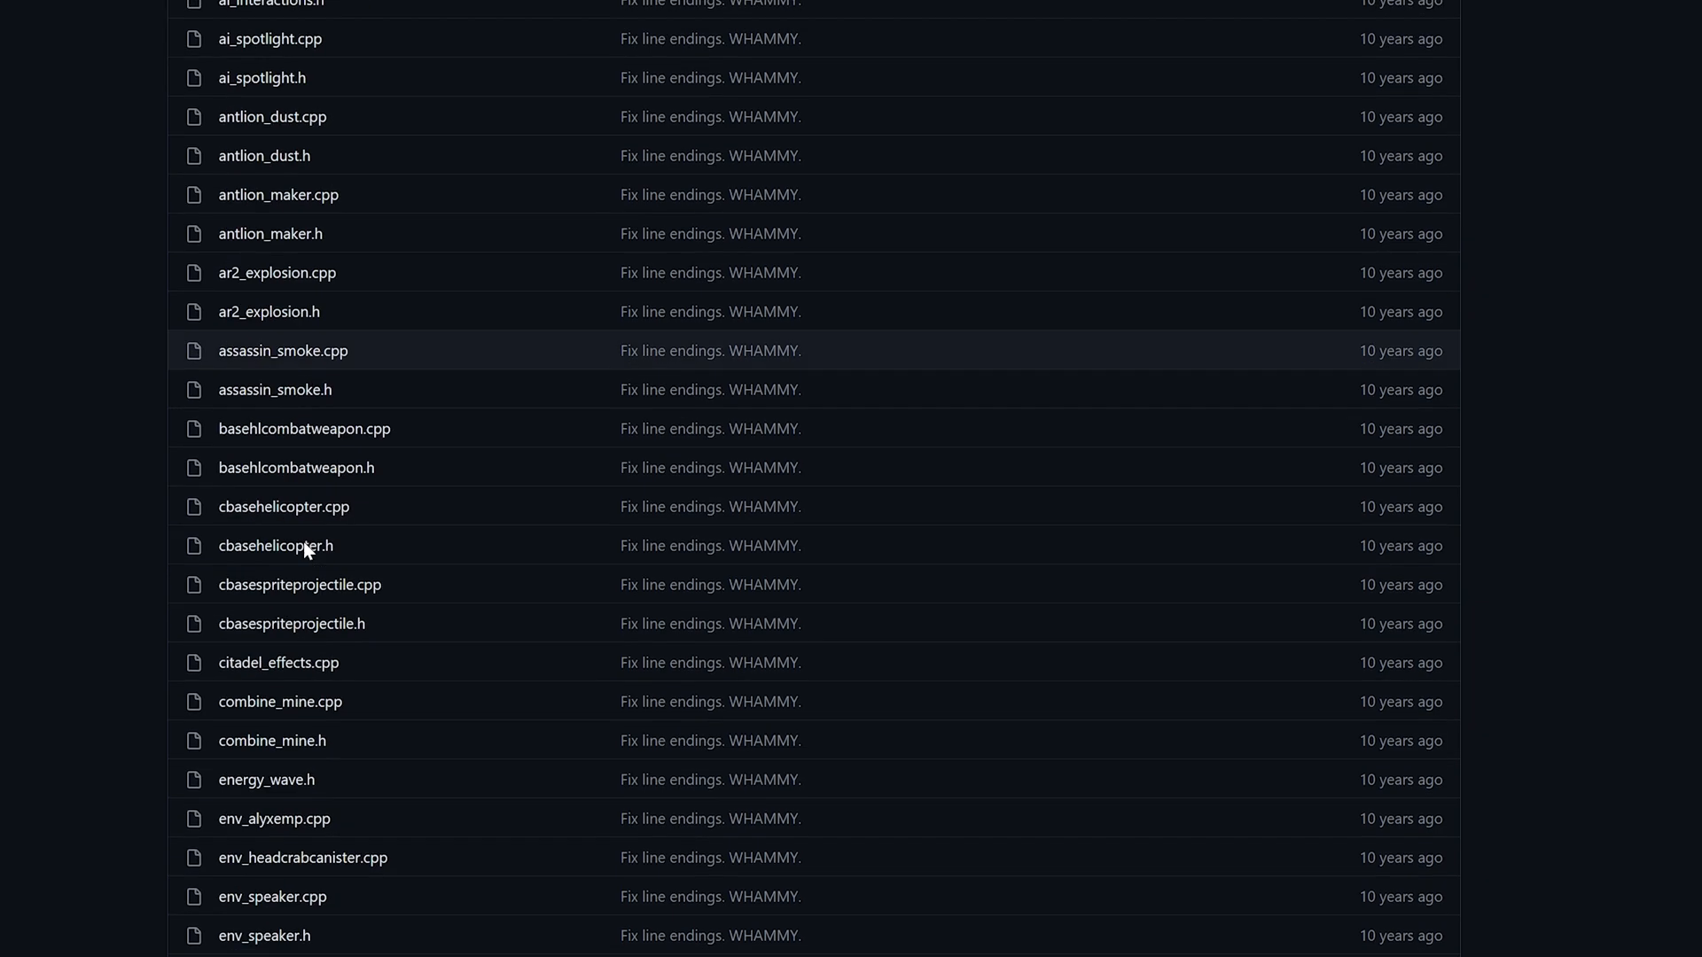
{"action": "scroll", "scroll_direction": "down", "scroll_amount": 3}
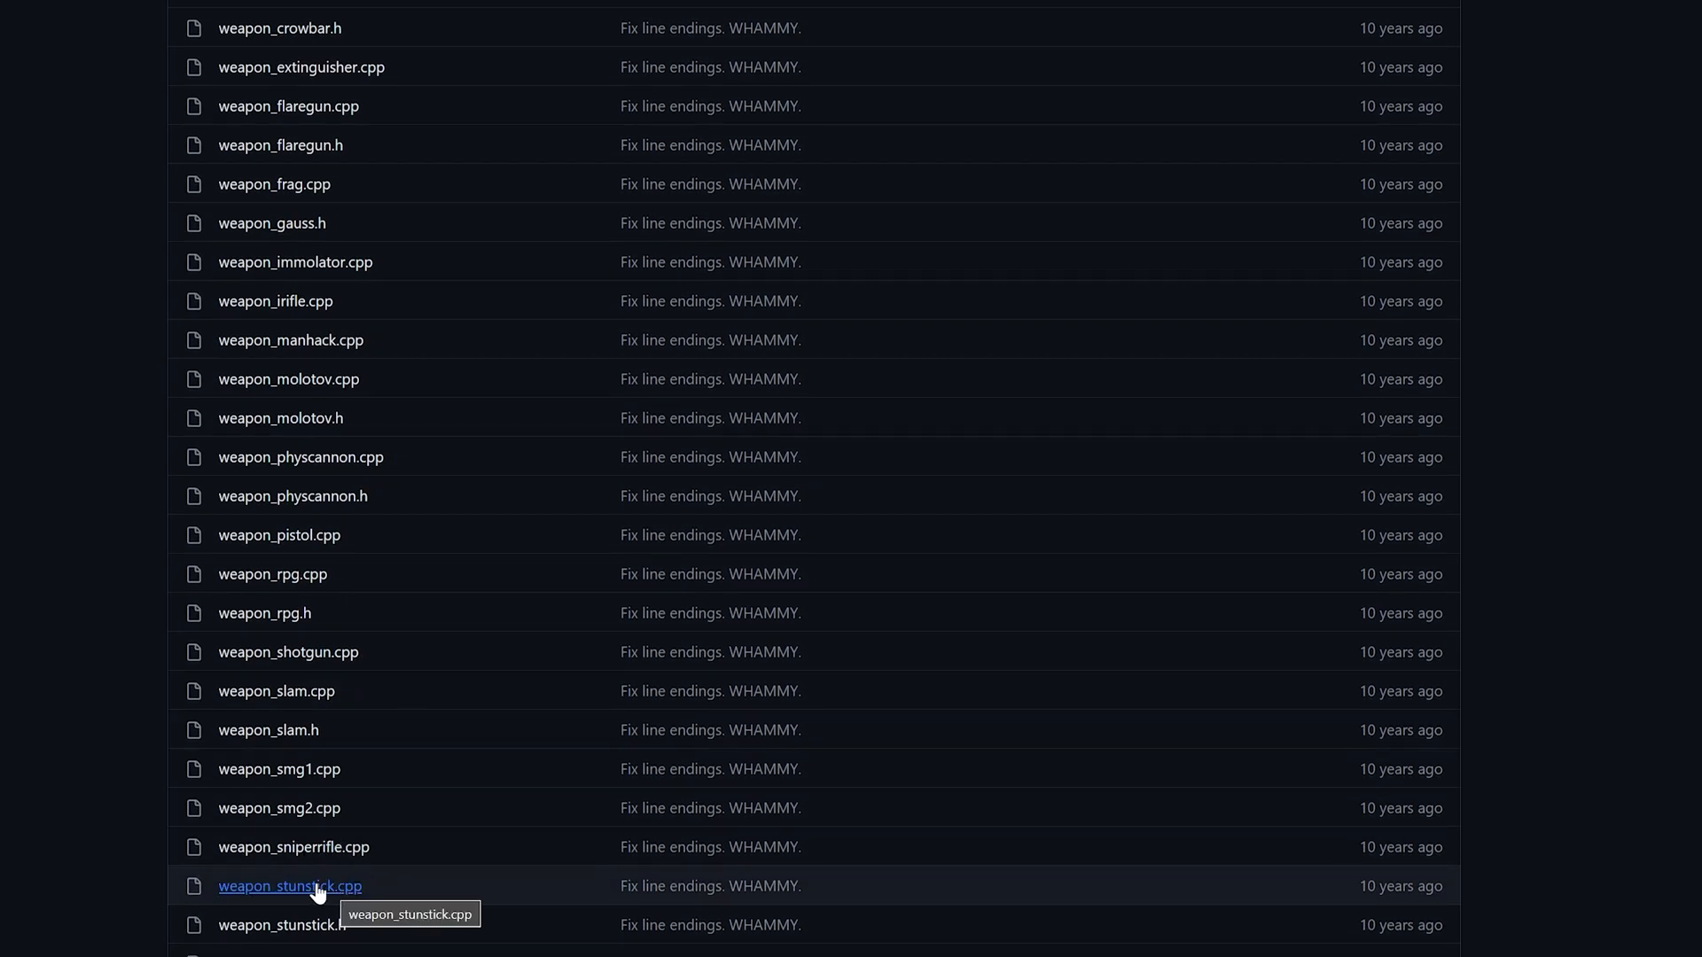
{"action": "left_click", "coordinate": [289, 885]}
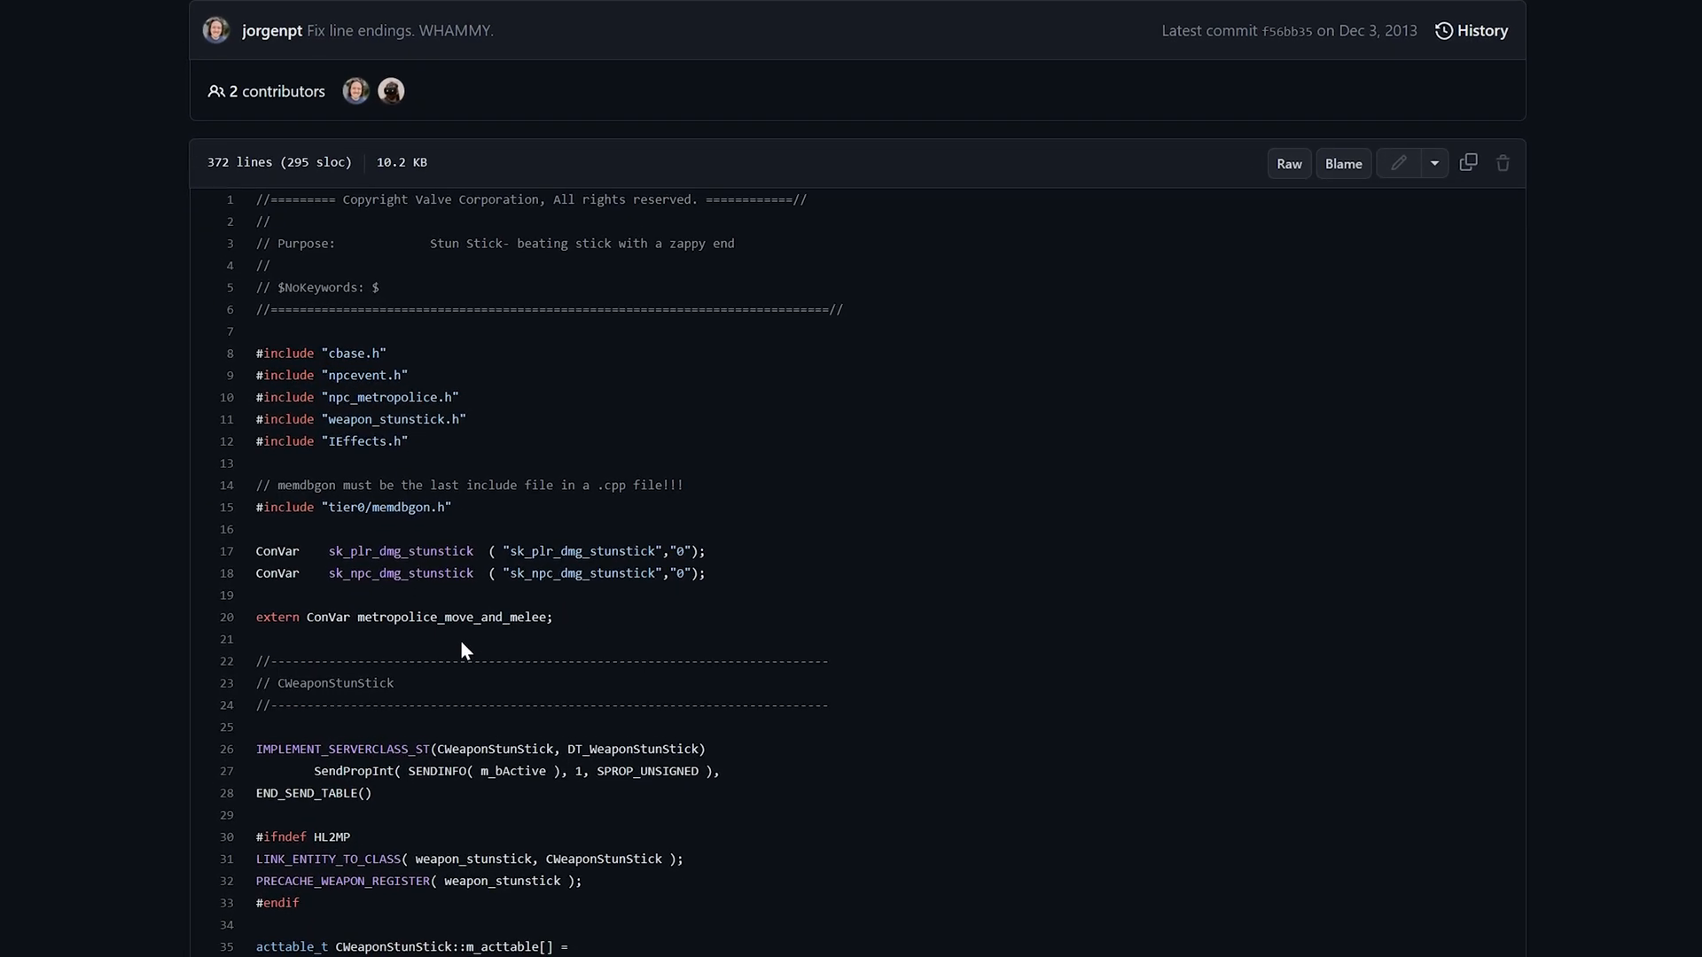
{"action": "scroll", "scroll_direction": "down", "scroll_amount": 3}
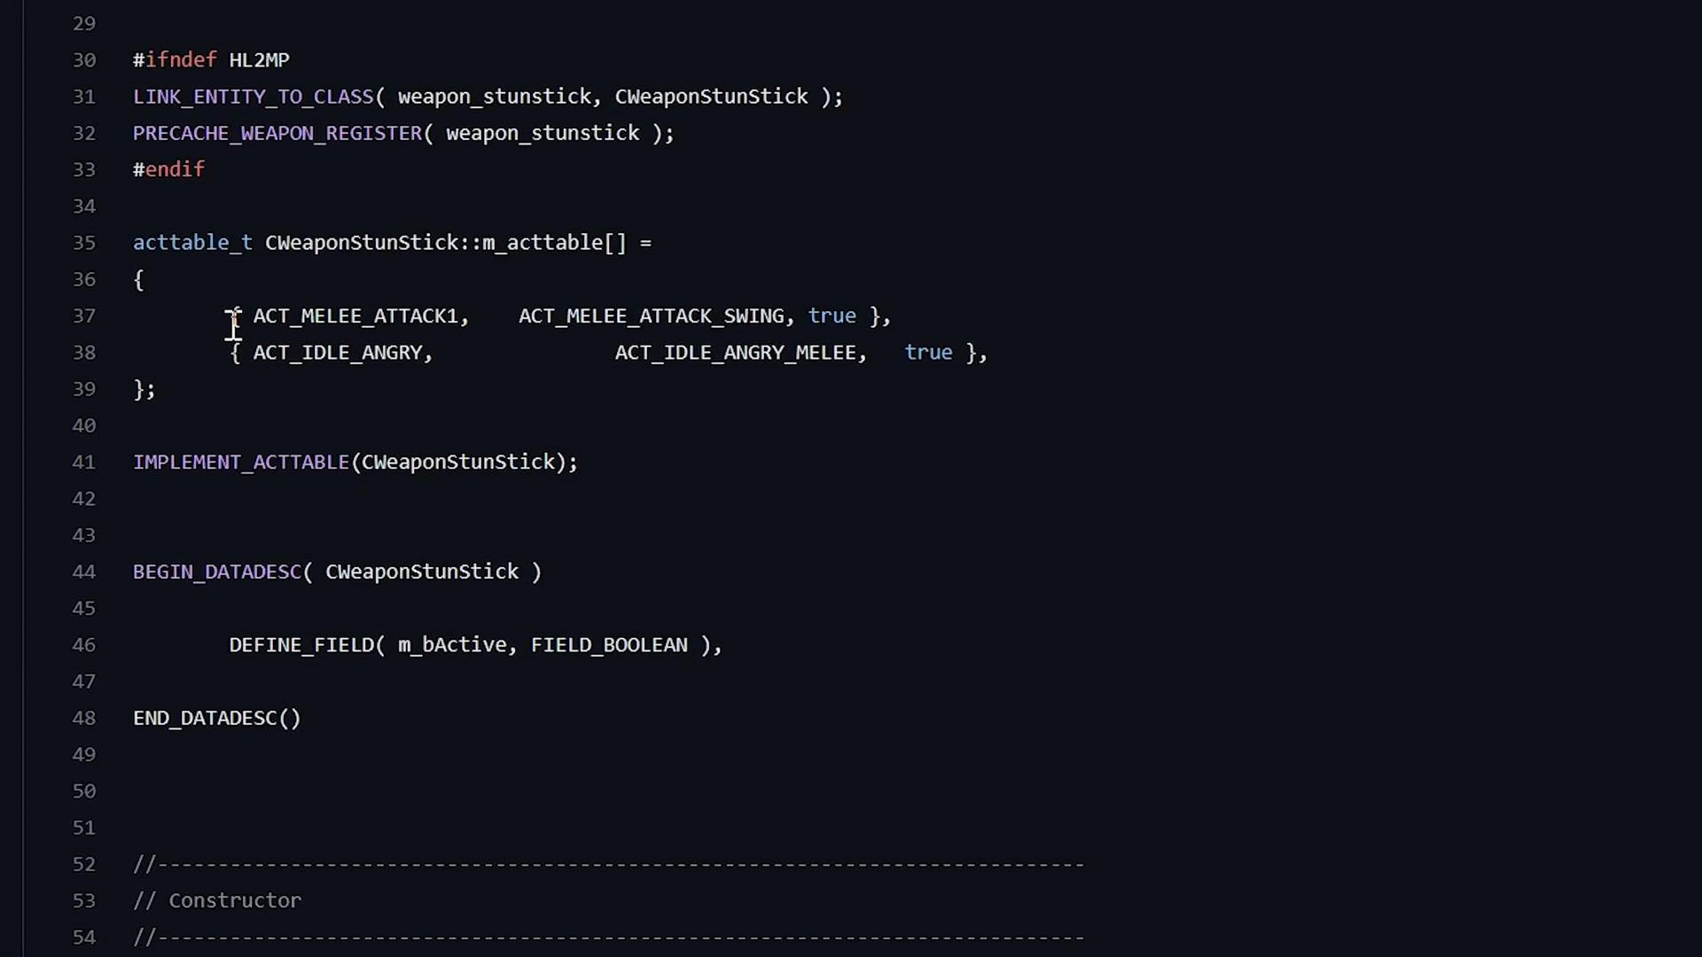
{"action": "left_click_drag", "start_coordinate": [227, 315], "coordinate": [988, 352]}
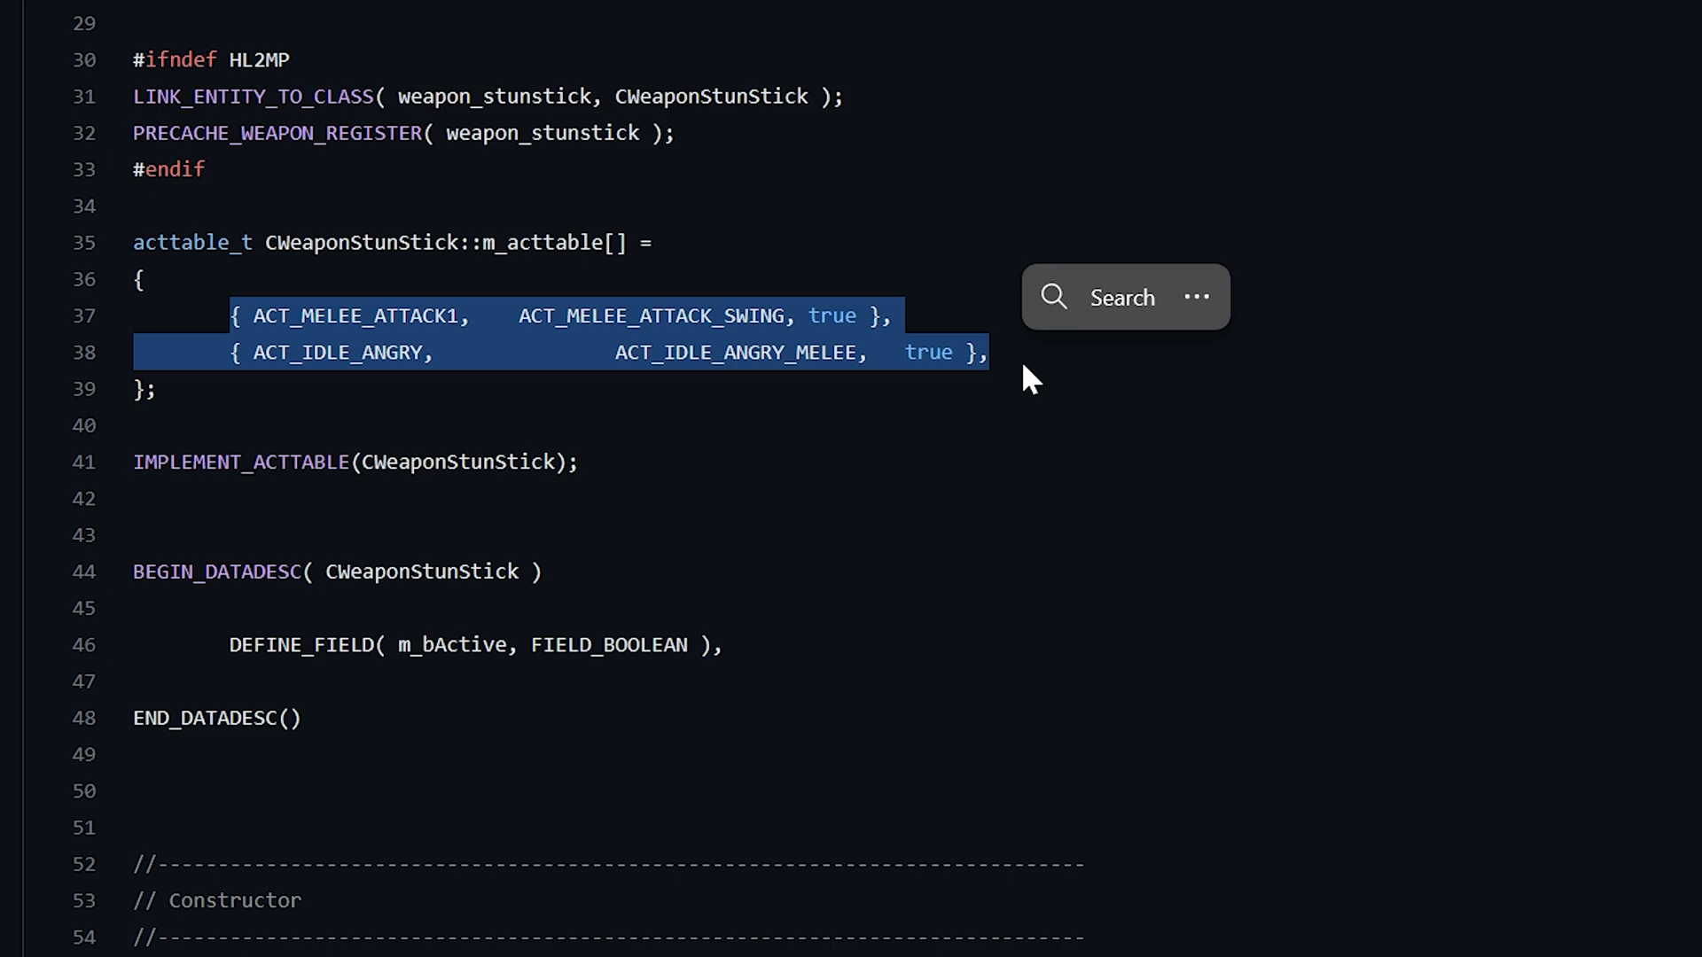
{"action": "left_click", "coordinate": [417, 301]}
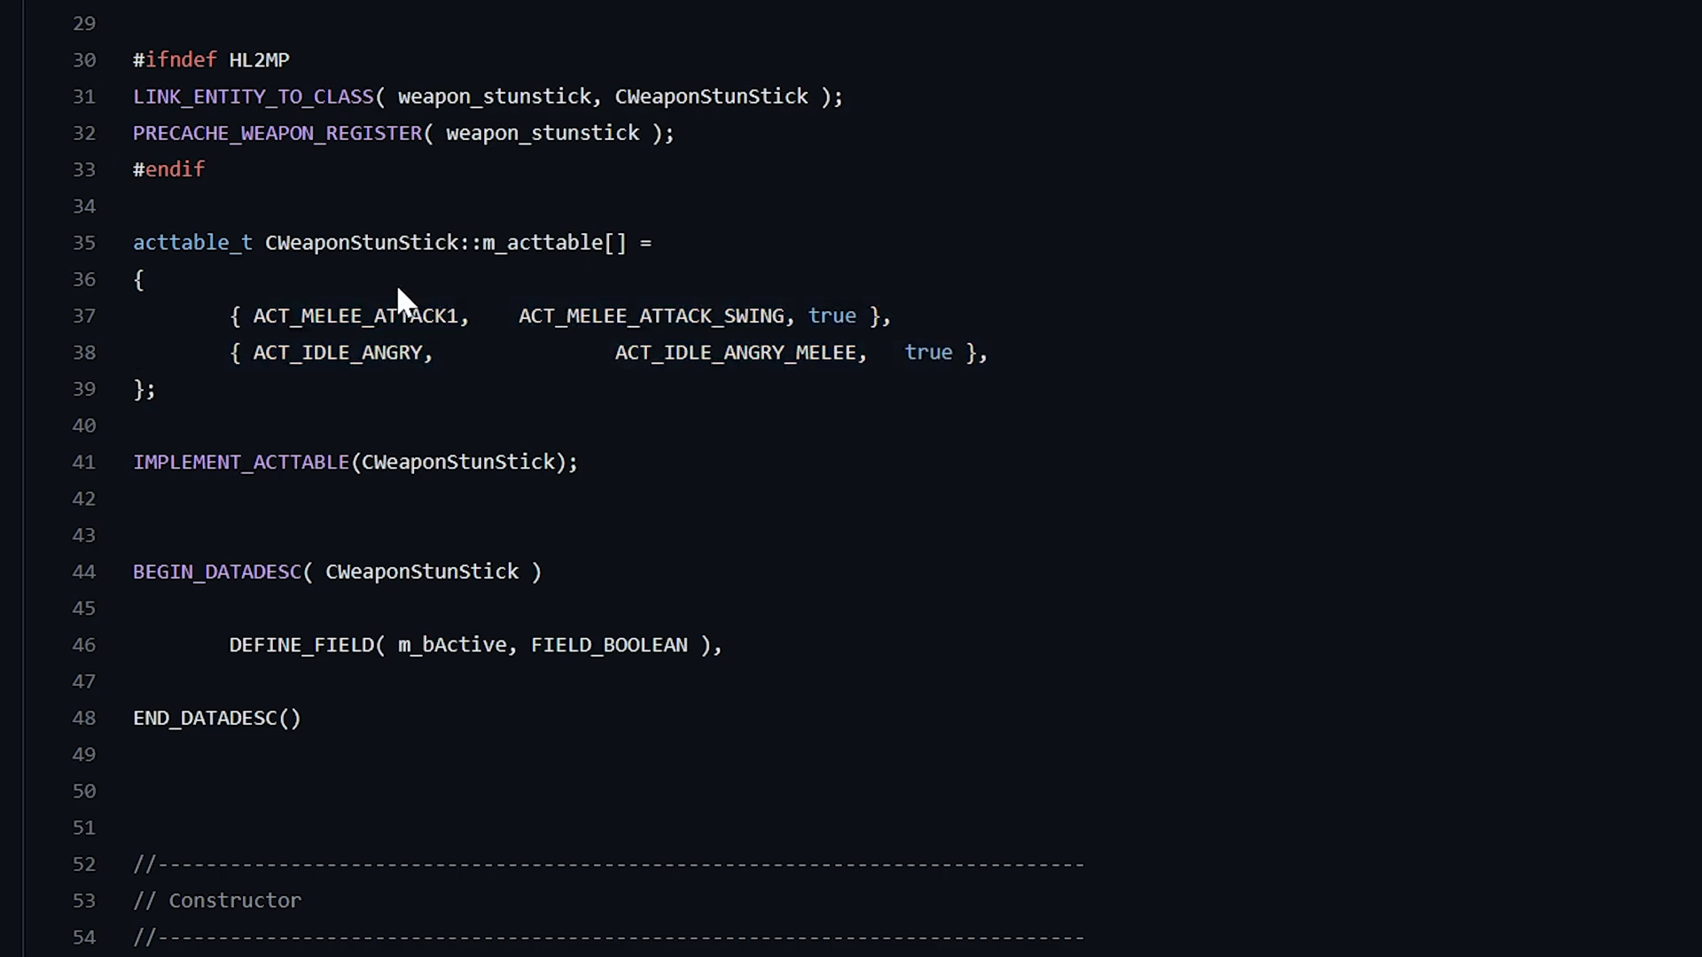
{"action": "scroll", "scroll_direction": "down", "scroll_amount": 3}
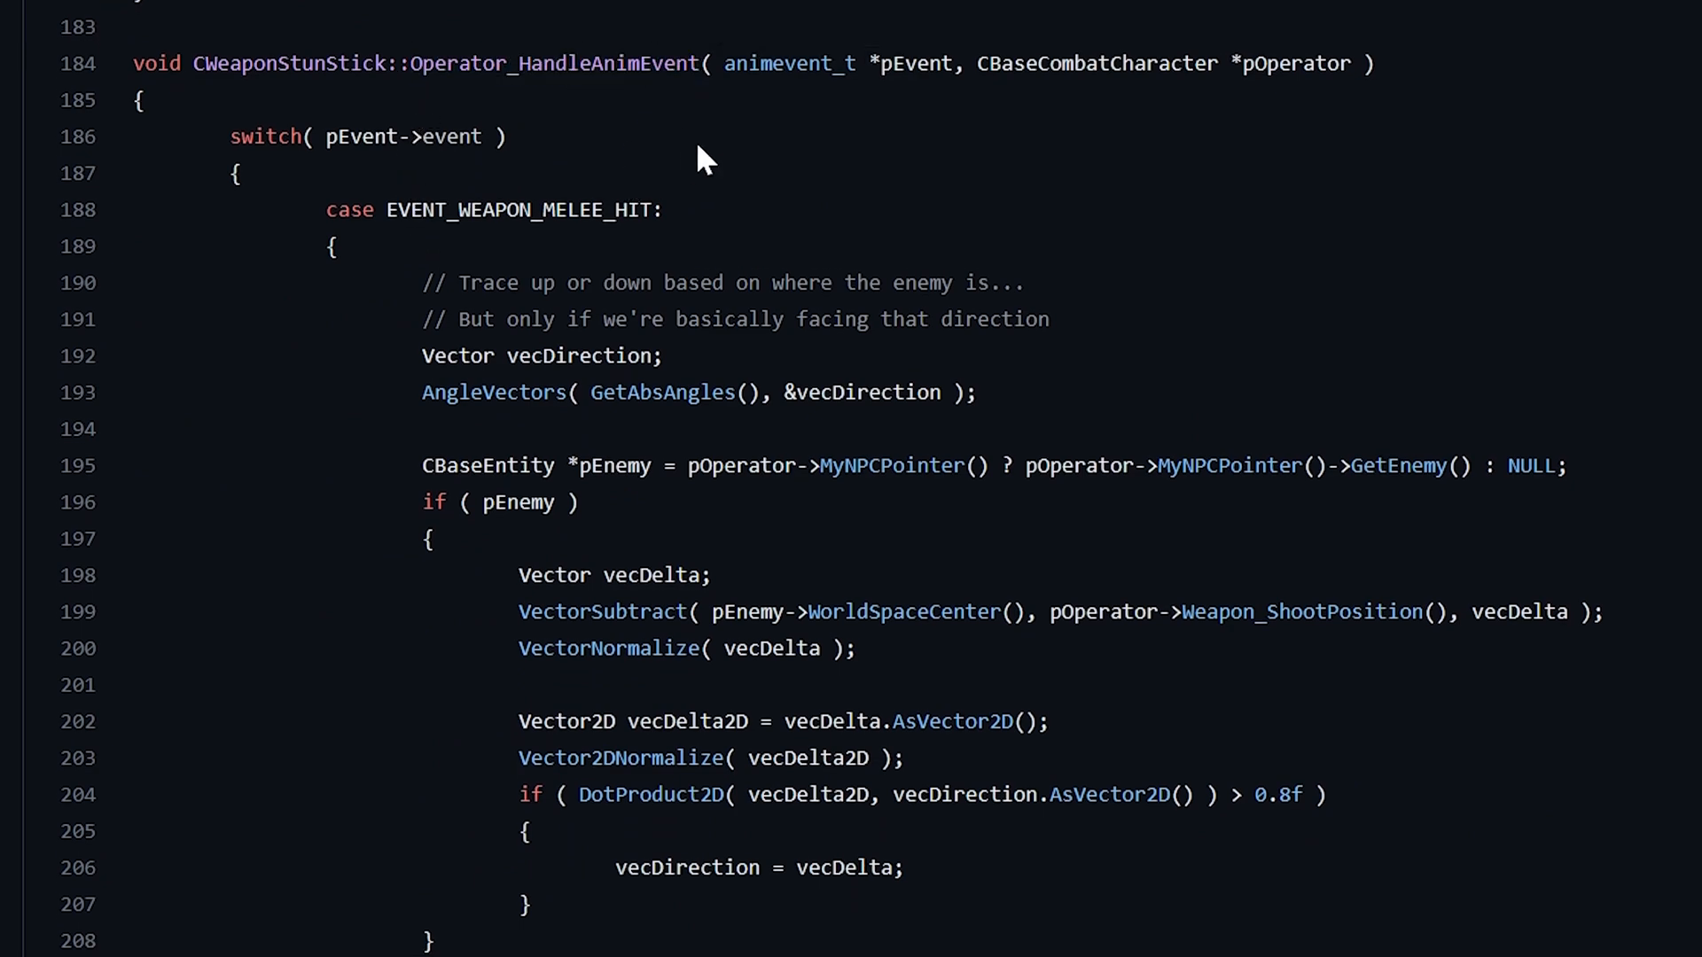
Step: In Operator_HandleAnimEvent, select Valve's if (pCop != NULL ...) knockout block through its else branch
{"action": "scroll", "scroll_direction": "down", "scroll_amount": 3}
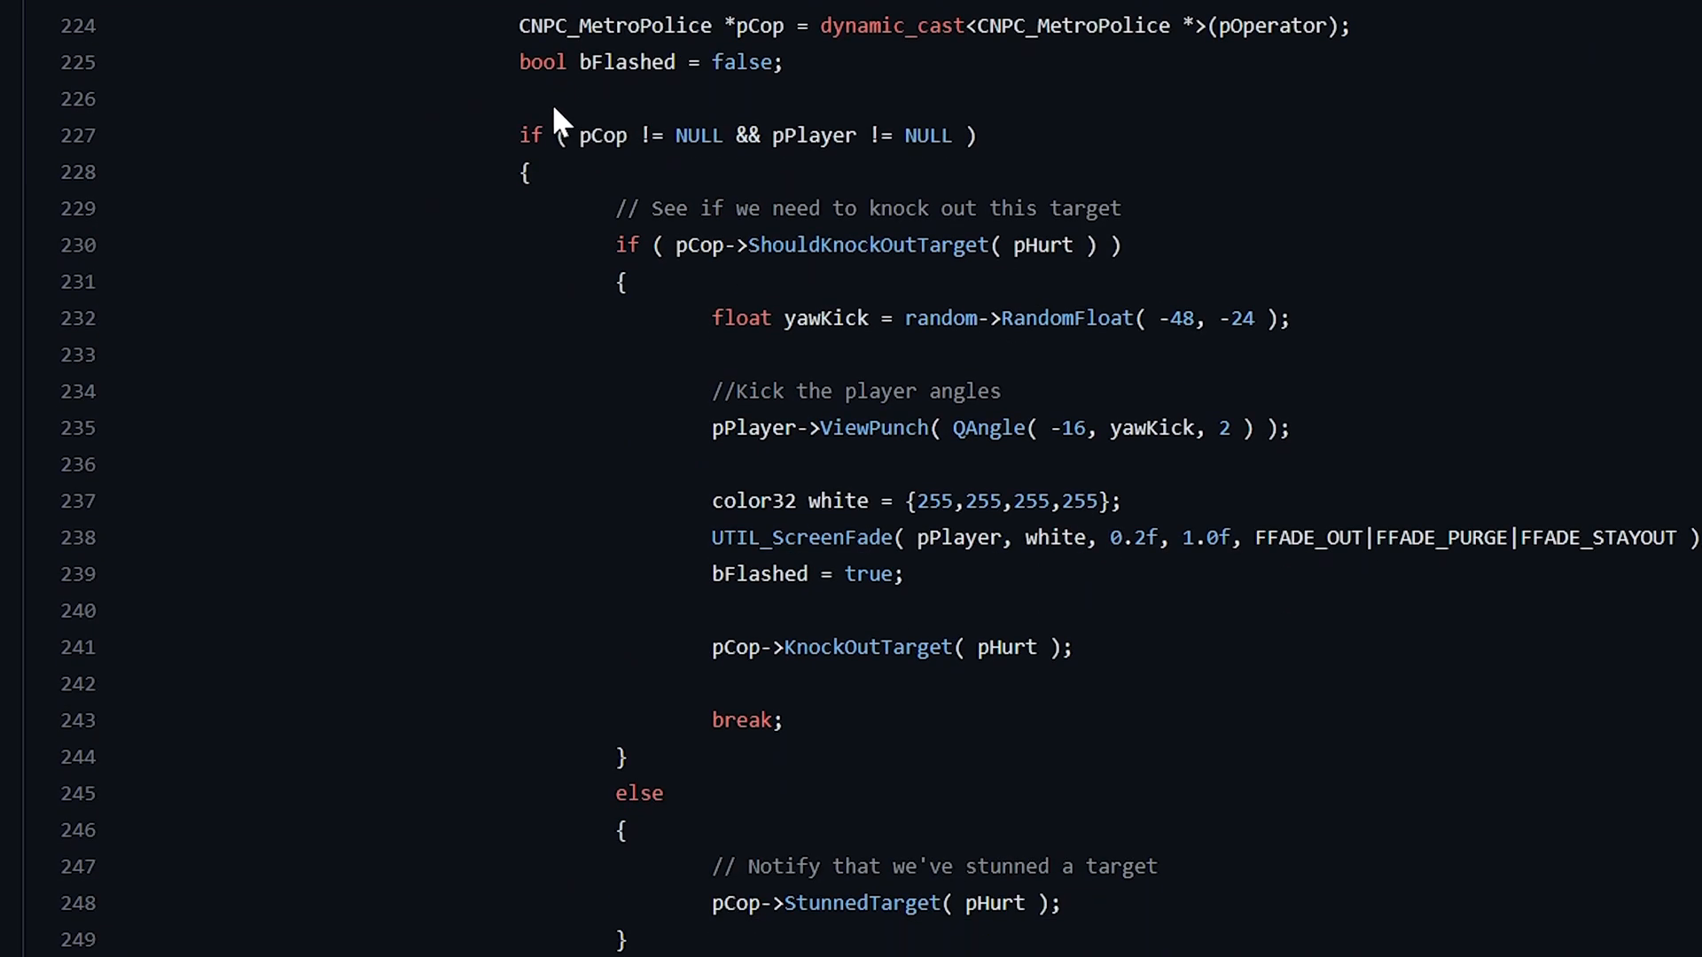
{"action": "triple_click", "coordinate": [933, 26]}
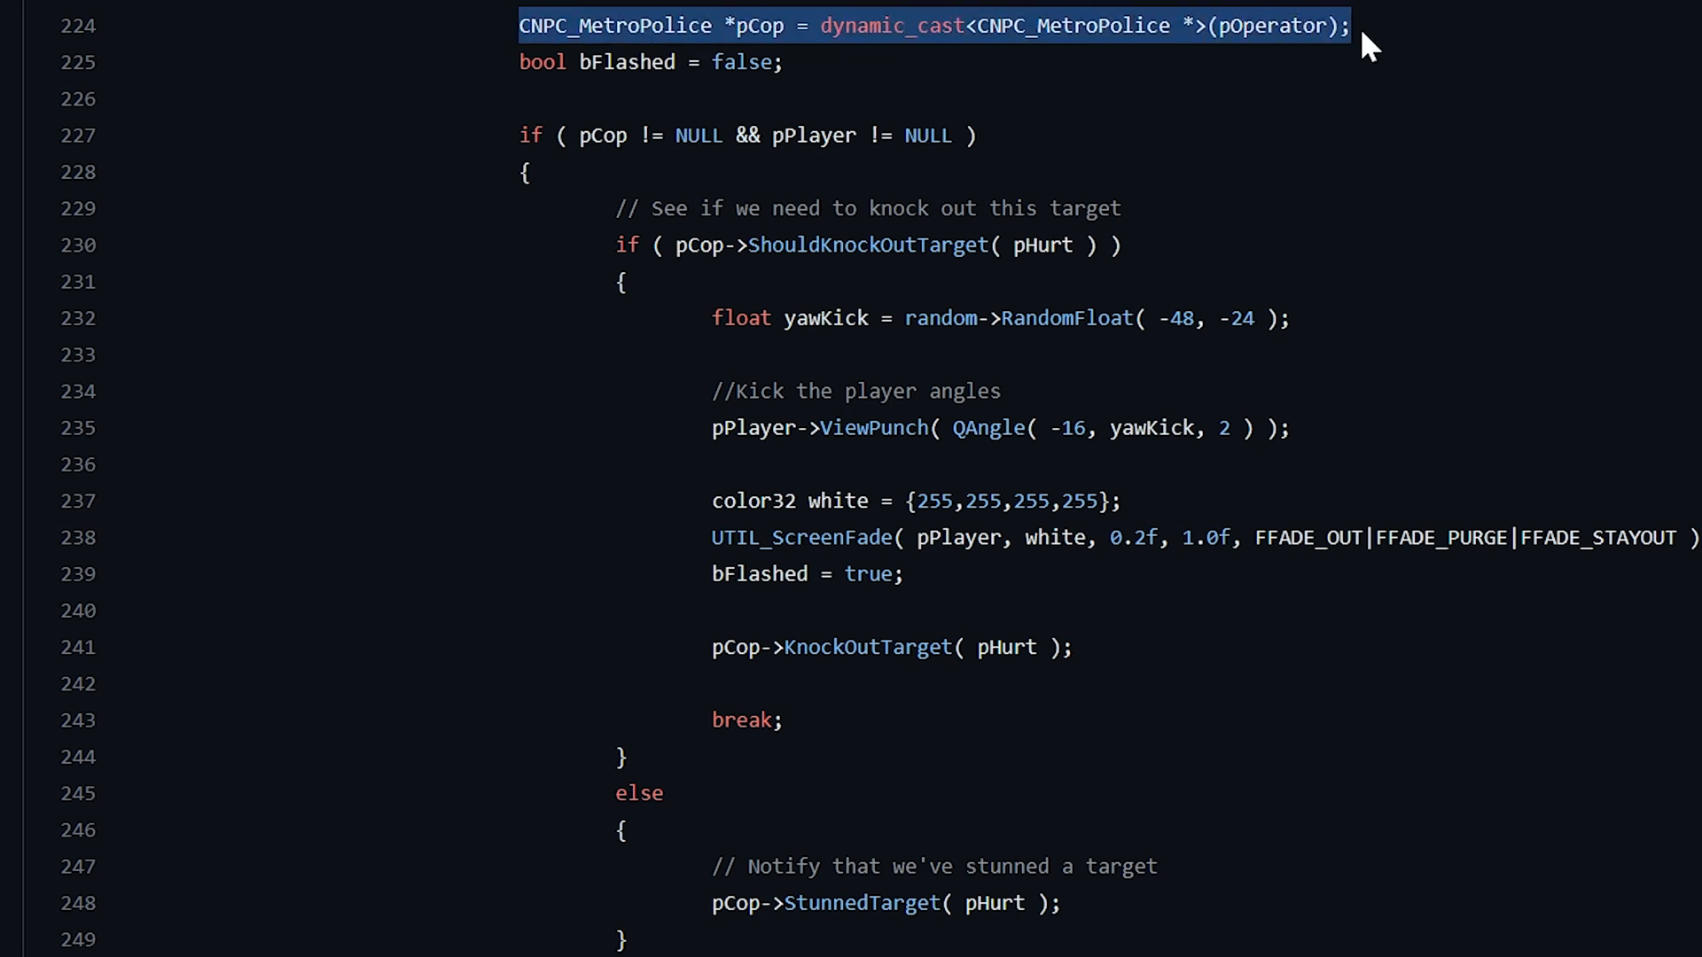
{"action": "left_click", "coordinate": [524, 135]}
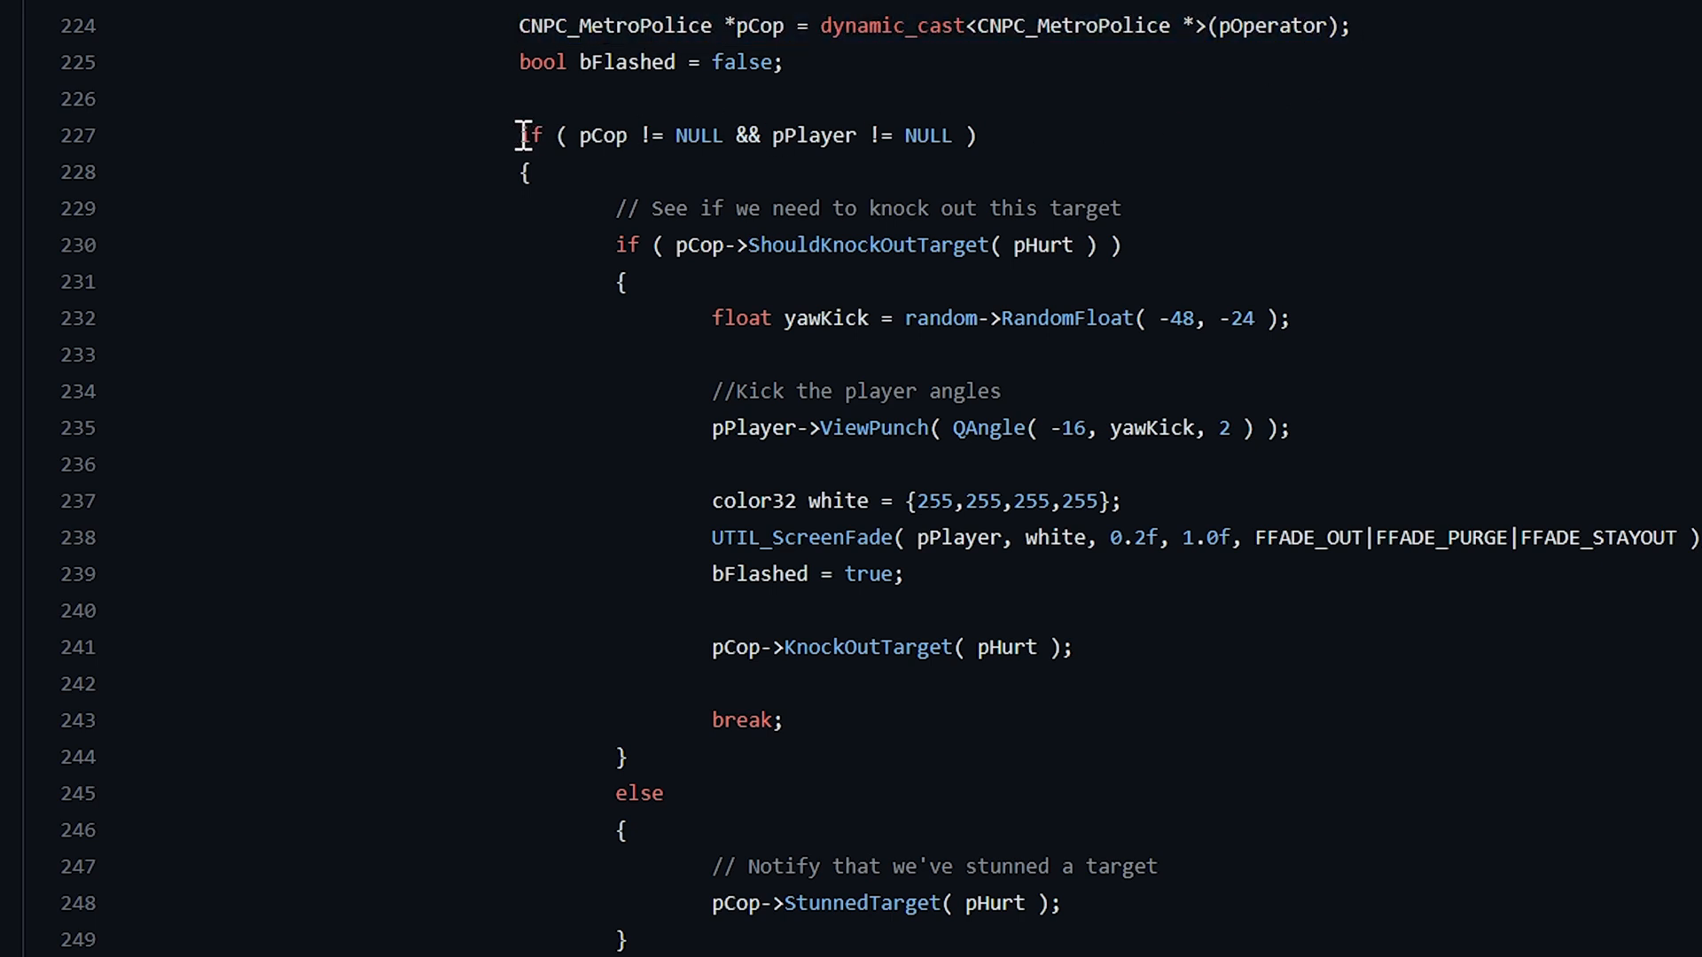
{"action": "left_click_drag", "start_coordinate": [520, 135], "coordinate": [629, 939]}
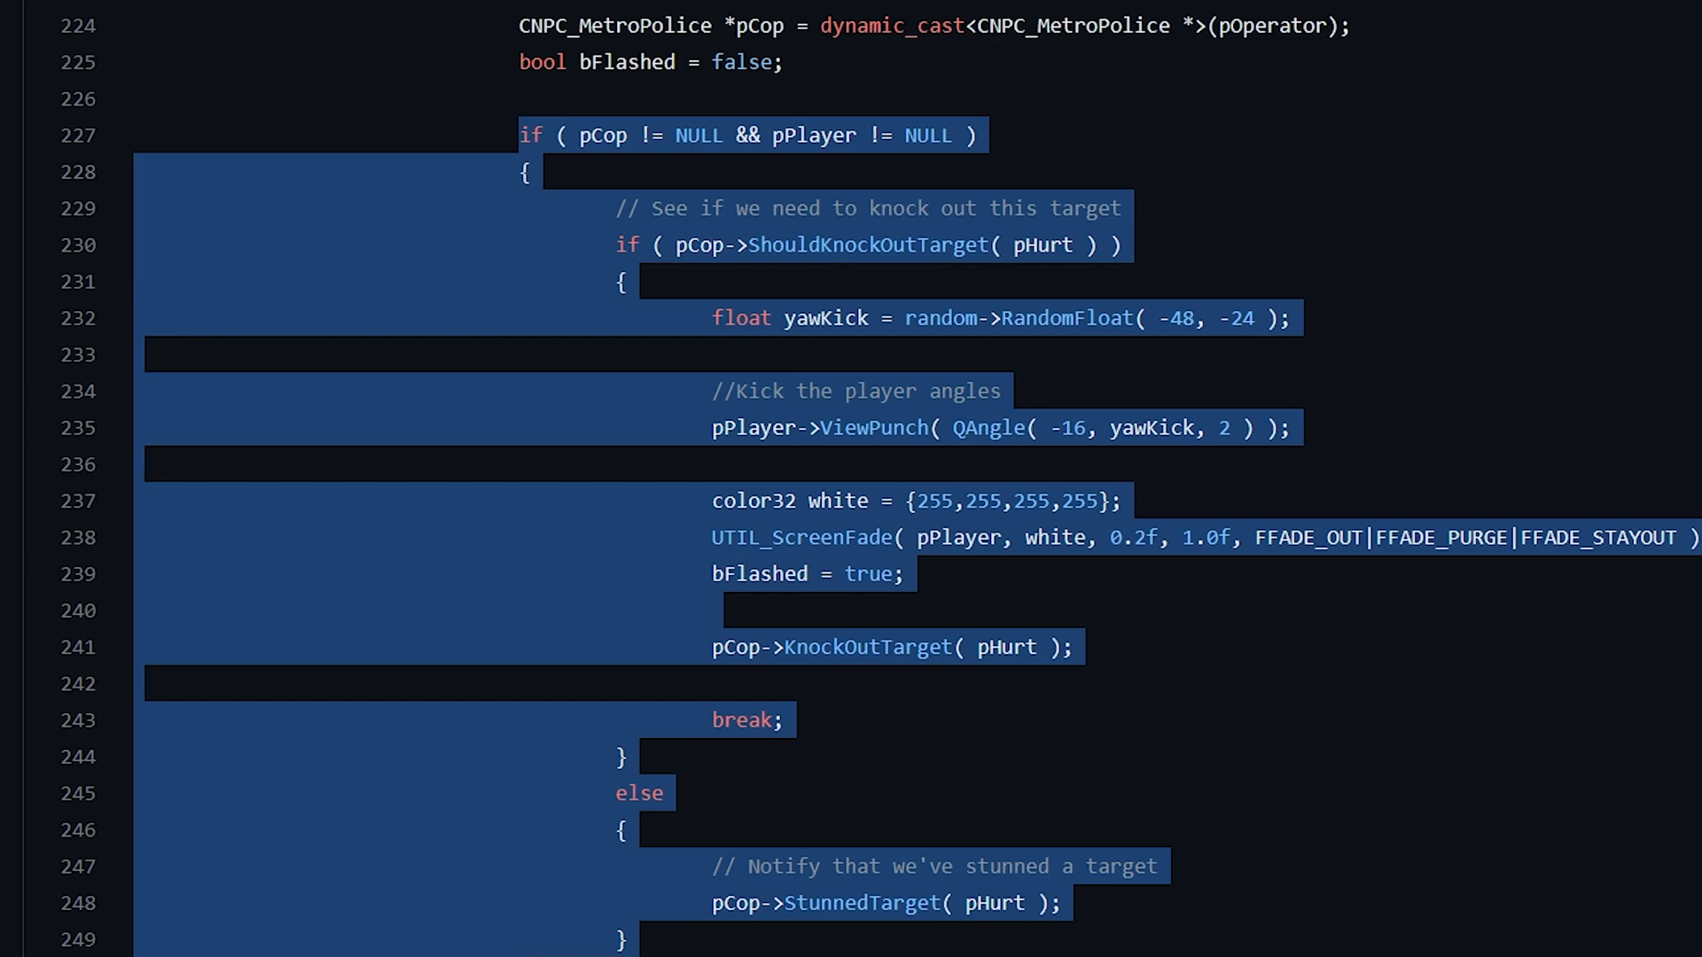